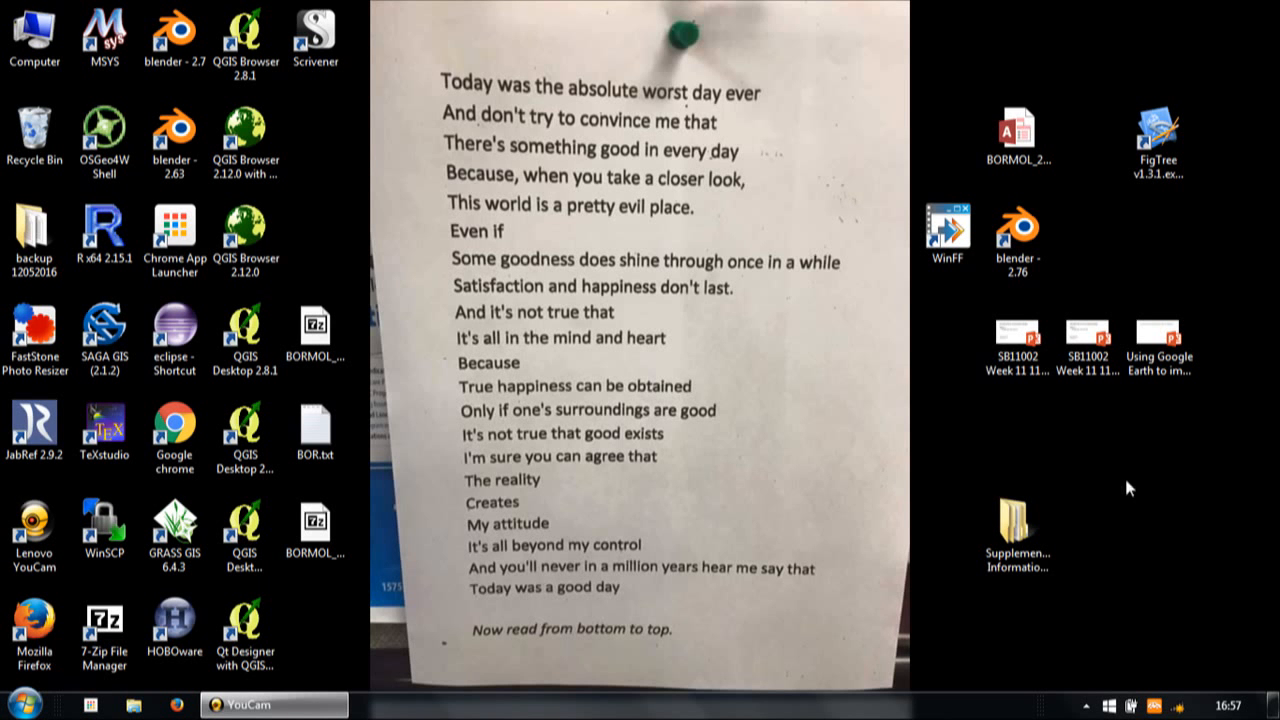
Select the Blender 2.76 desktop icon and launch Blender
{"action": "left_click", "coordinate": [1017, 235]}
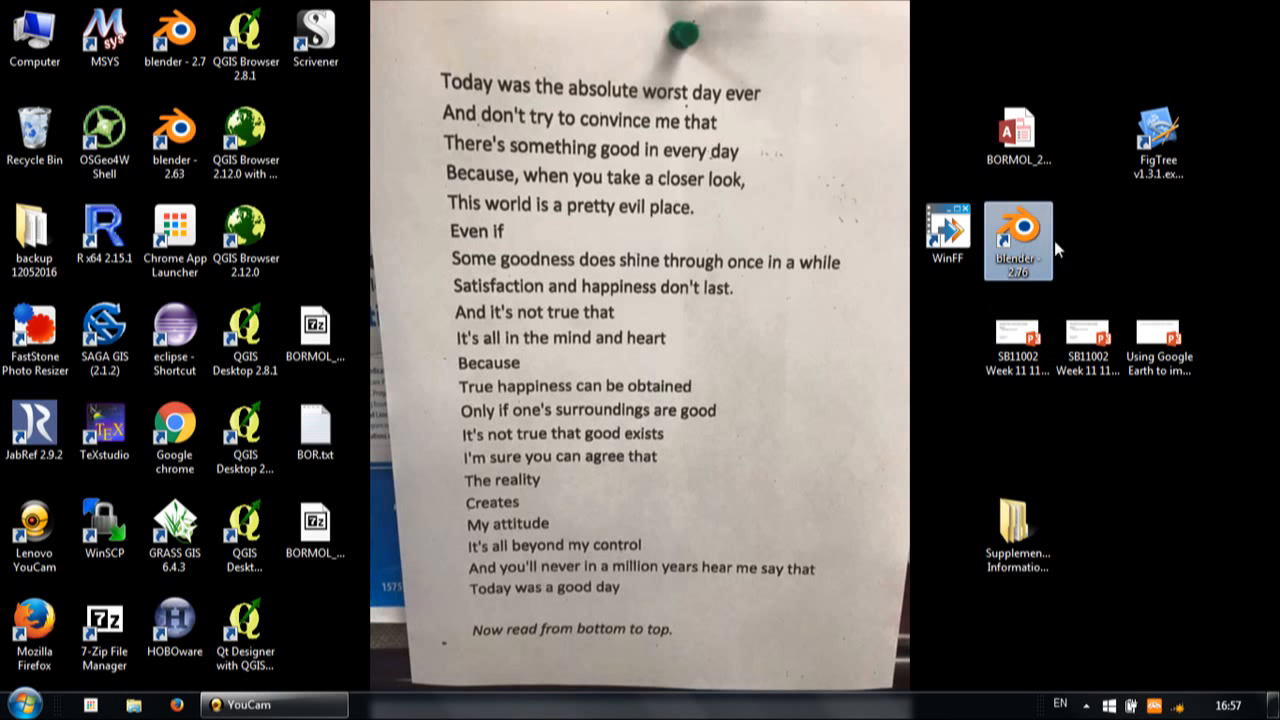
{"action": "double_click", "coordinate": [1018, 237]}
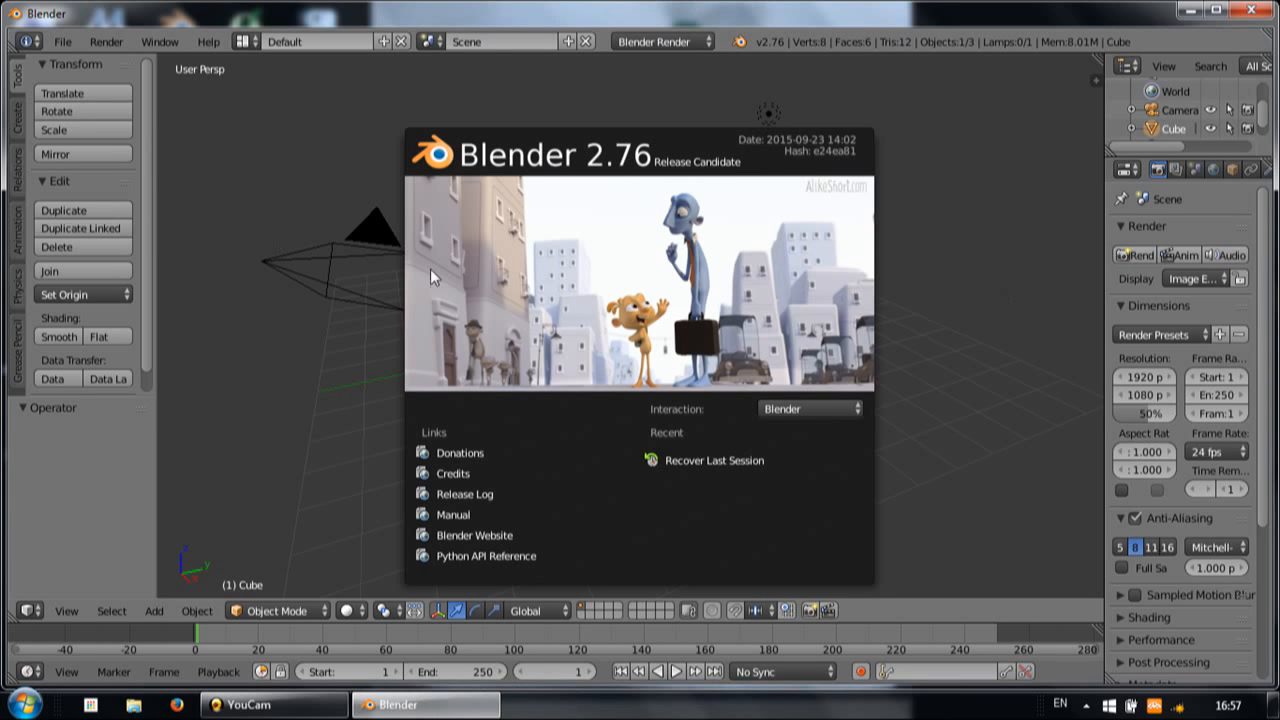
{"action": "mouse_move", "coordinate": [945, 460]}
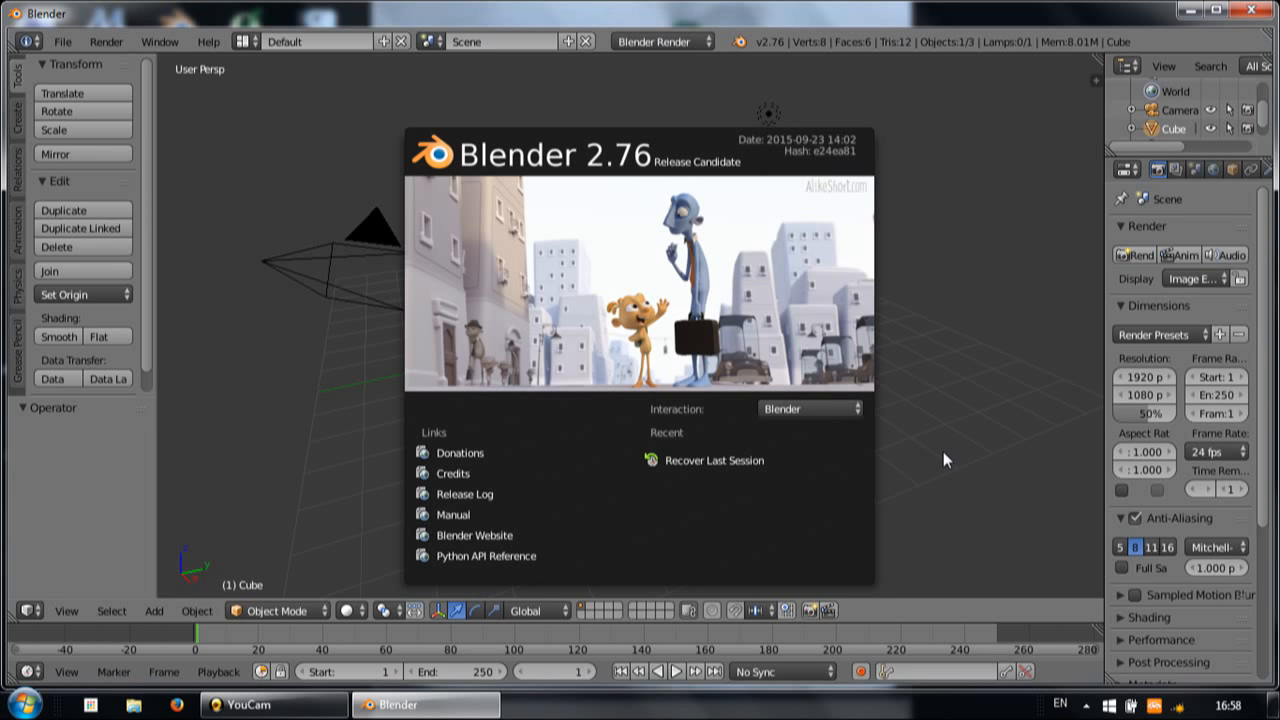
{"action": "mouse_move", "coordinate": [900, 304]}
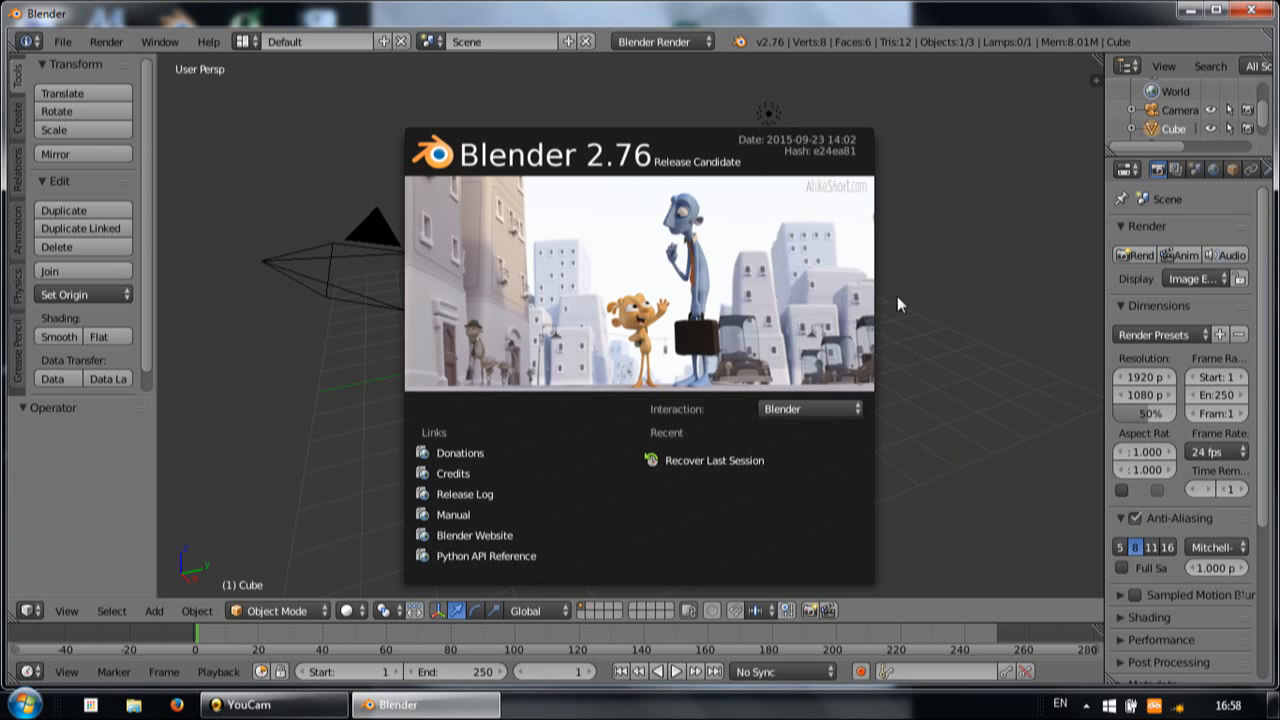
{"action": "mouse_move", "coordinate": [861, 290]}
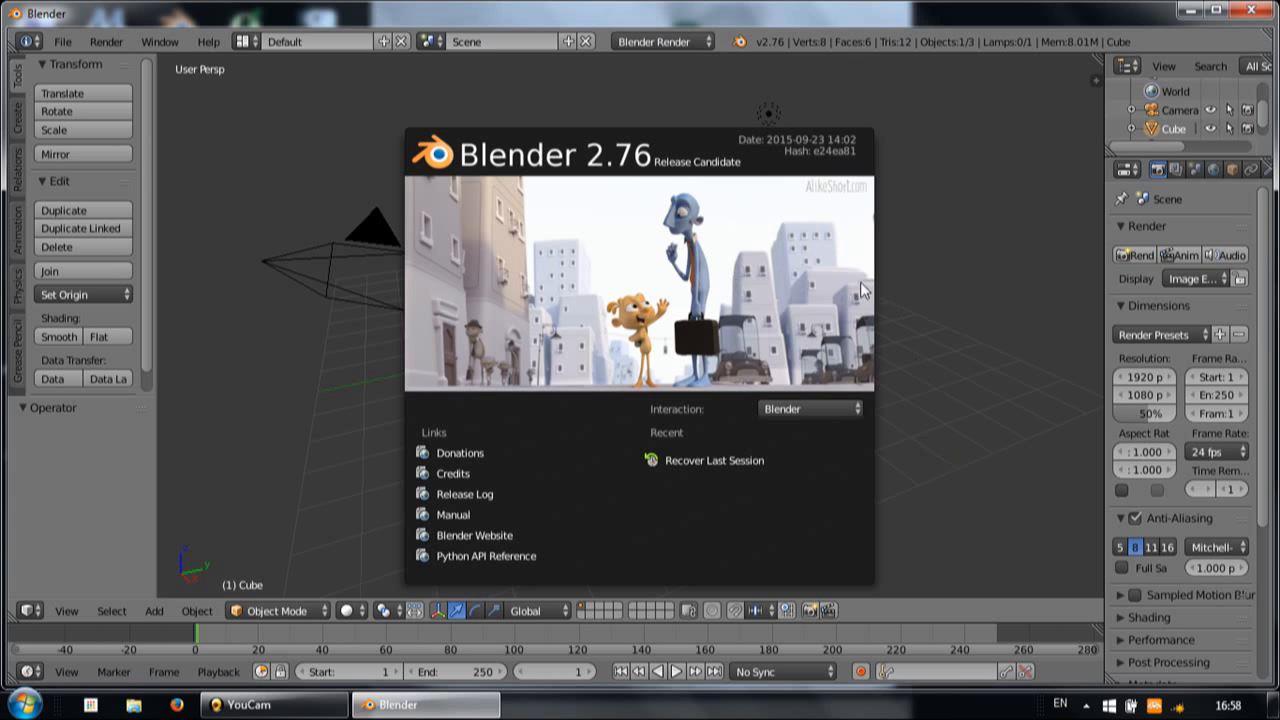
{"action": "mouse_move", "coordinate": [968, 218]}
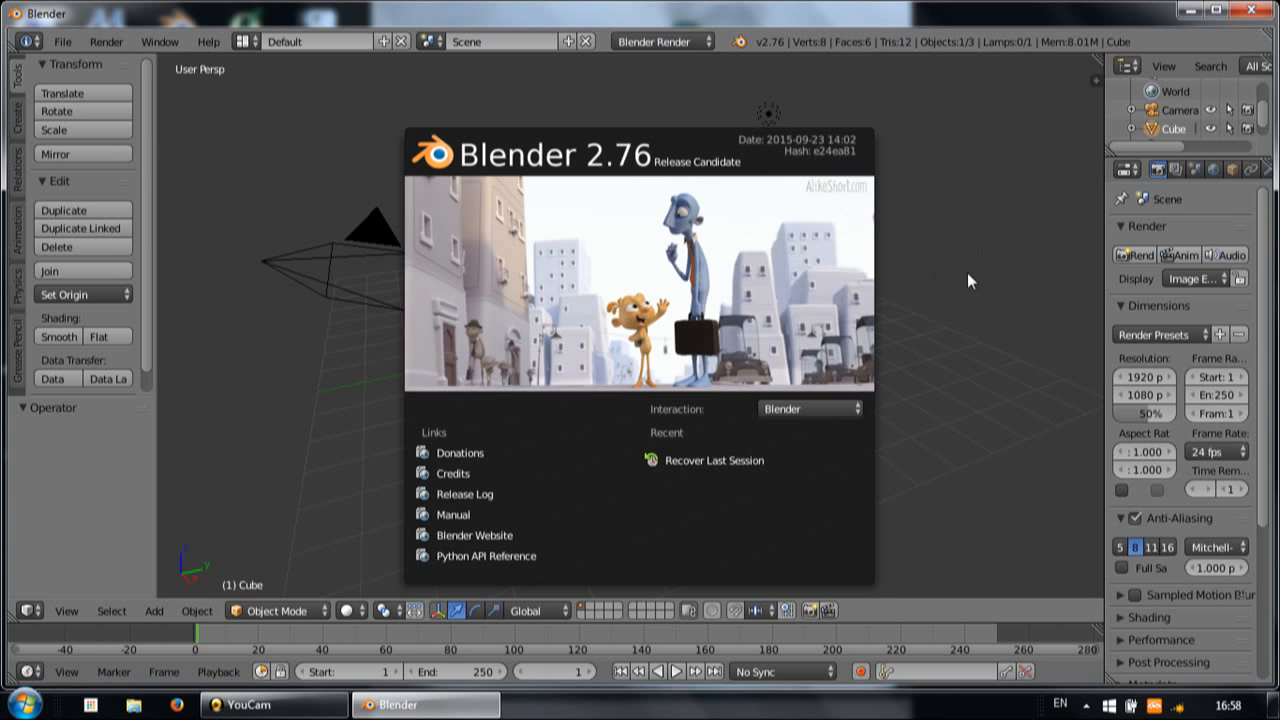
{"action": "mouse_move", "coordinate": [962, 280]}
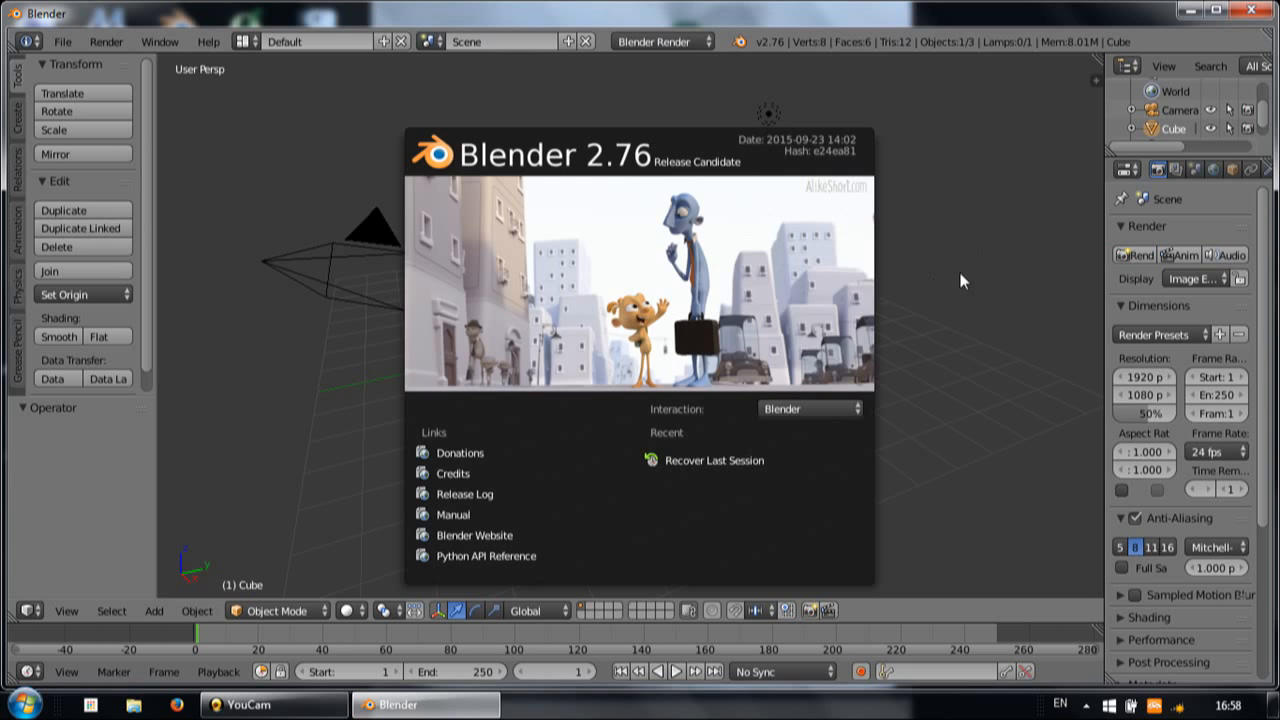
Dismiss Blender's start-up splash screen to reveal the default scene
{"action": "left_click", "coordinate": [965, 282]}
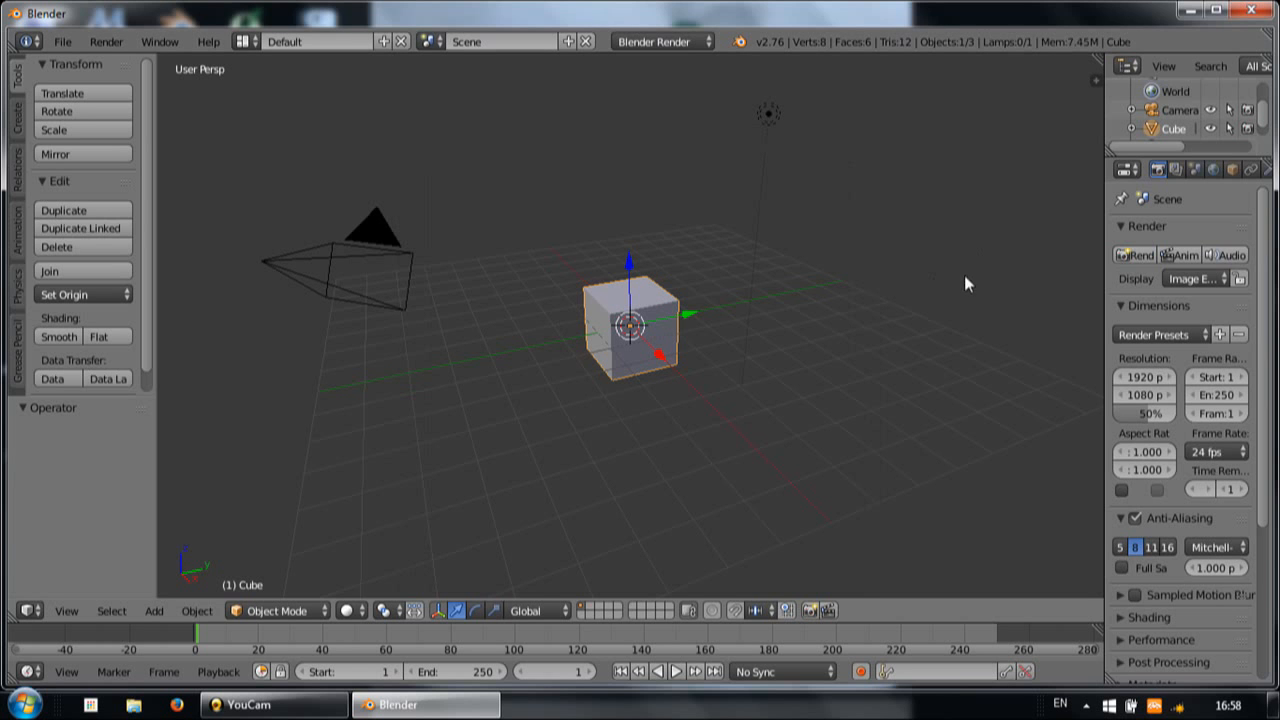
{"action": "mouse_move", "coordinate": [1236, 170]}
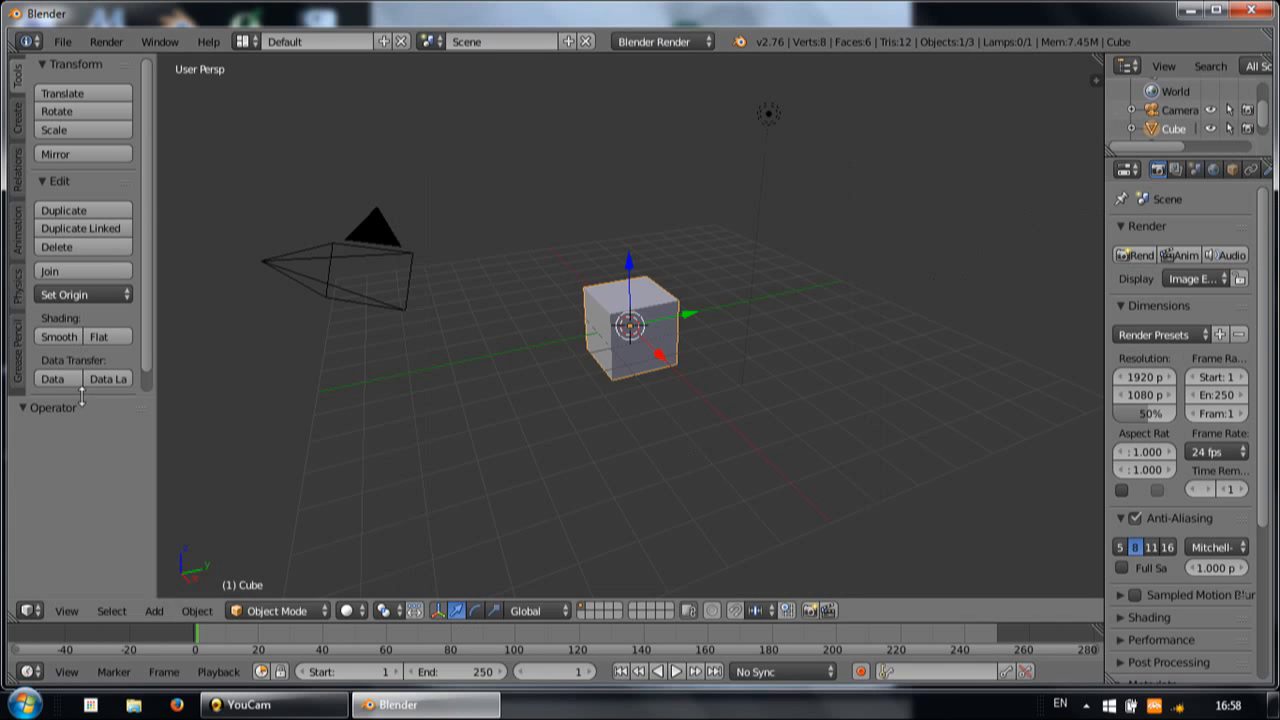
{"action": "mouse_move", "coordinate": [1130, 85]}
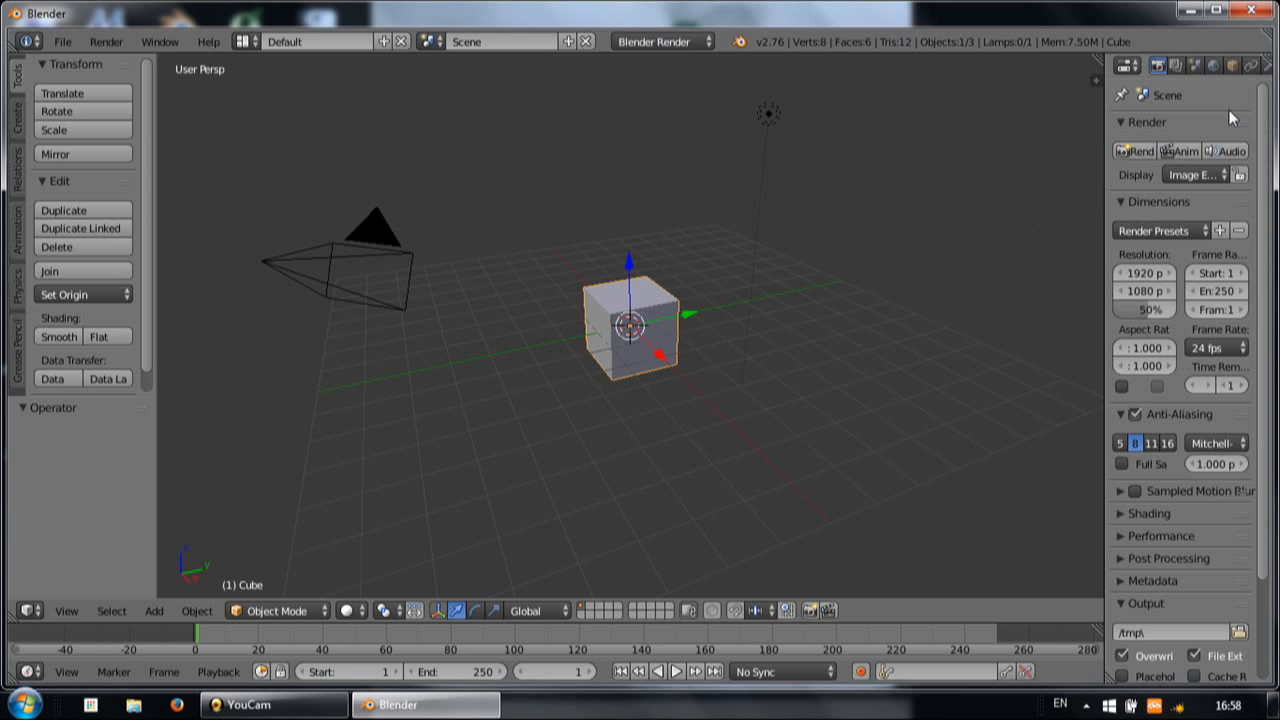
{"action": "mouse_move", "coordinate": [1090, 628]}
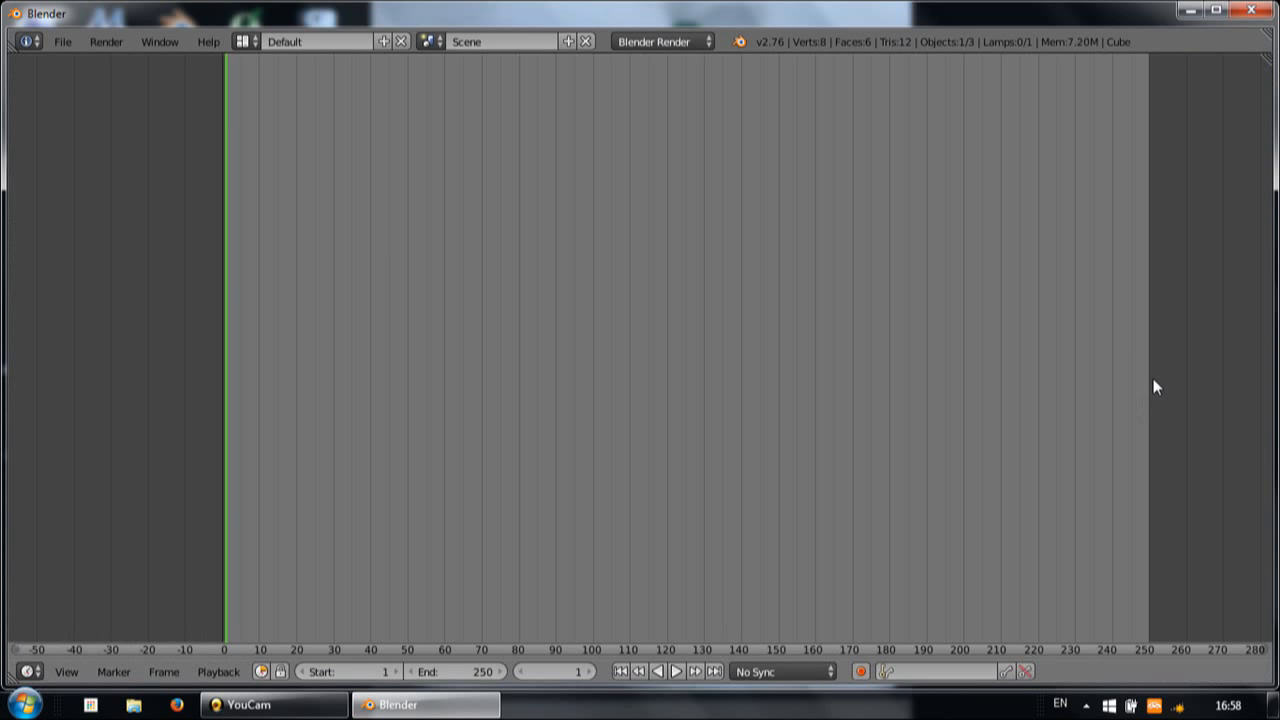
{"action": "mouse_move", "coordinate": [642, 456]}
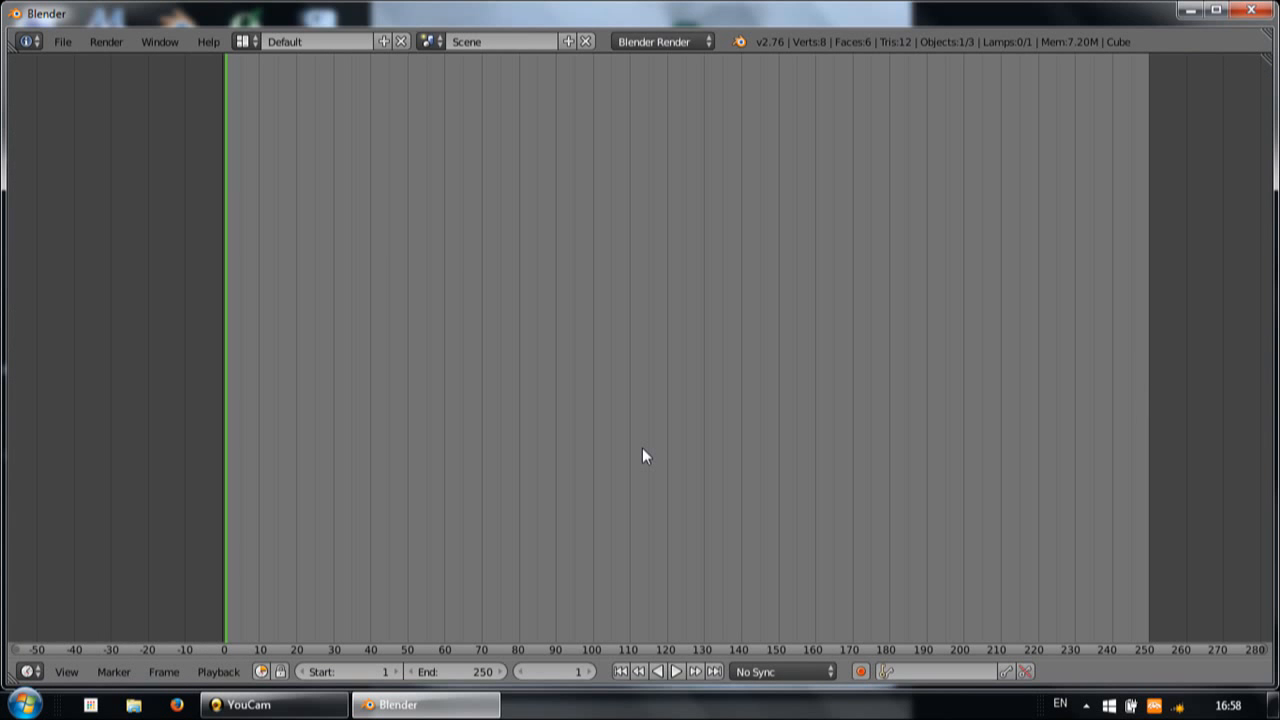
Start splitting the full-window Timeline from its top-left area corner
{"action": "left_click", "coordinate": [27, 41]}
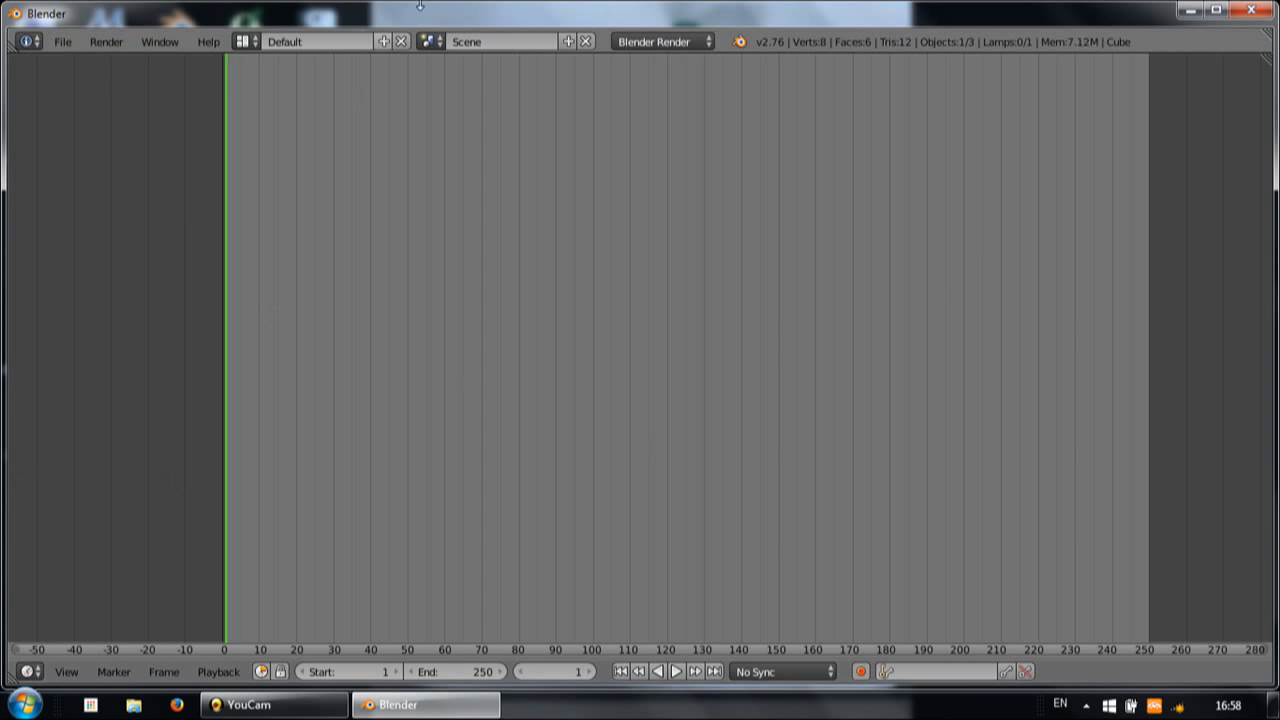
{"action": "mouse_move", "coordinate": [1177, 218]}
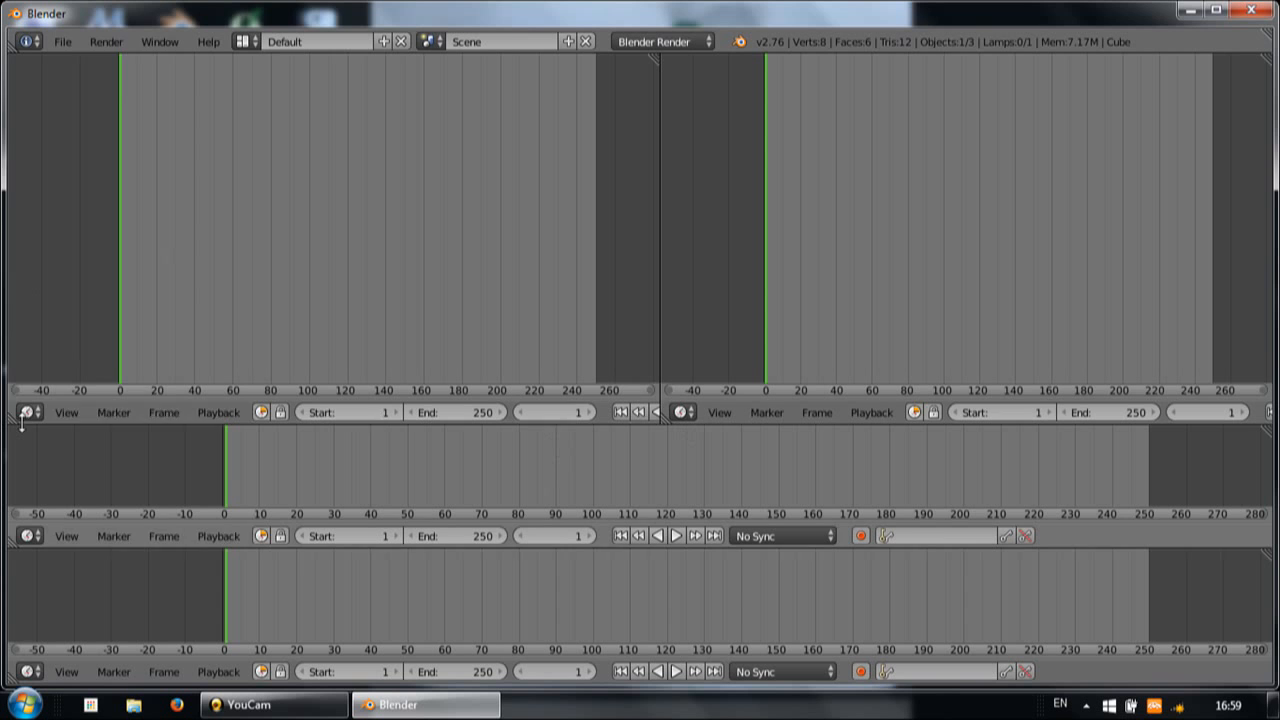
Make top-left a narrower Properties editor and top-right a Video Sequence Editor Image Preview
{"action": "left_click", "coordinate": [24, 43]}
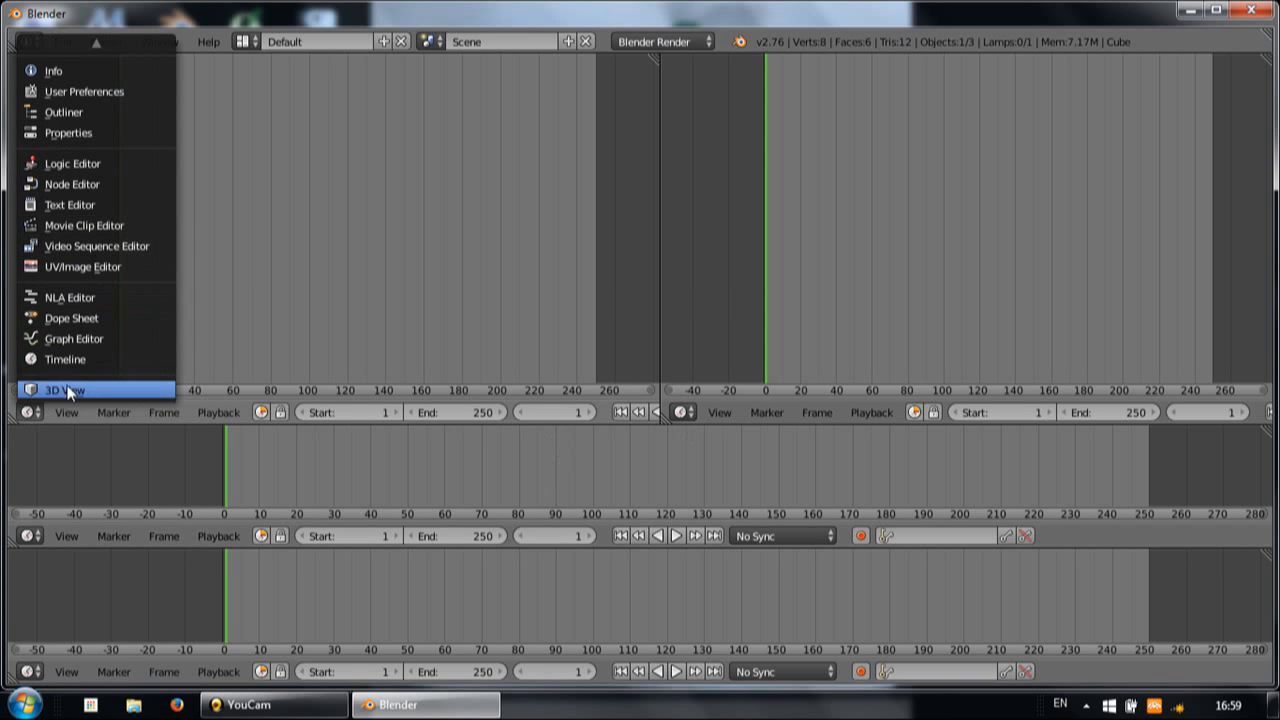
{"action": "mouse_move", "coordinate": [84, 225]}
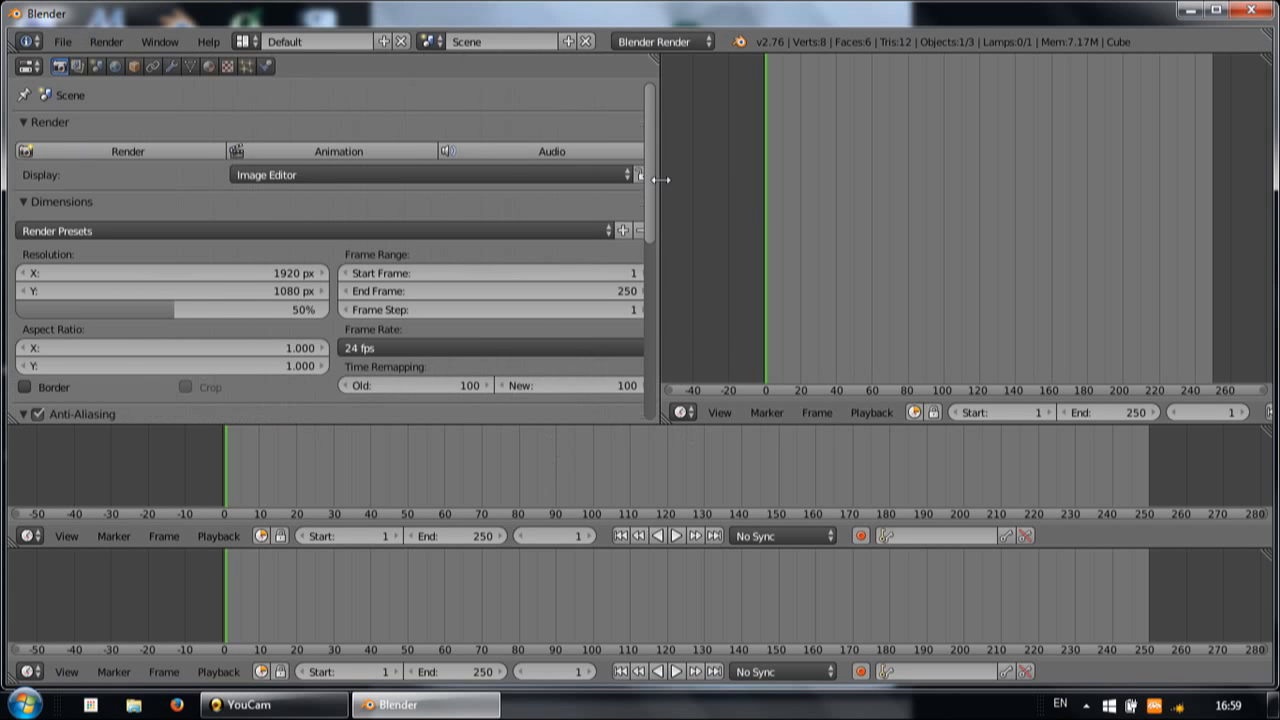
{"action": "left_click_drag", "start_coordinate": [663, 179], "coordinate": [350, 179]}
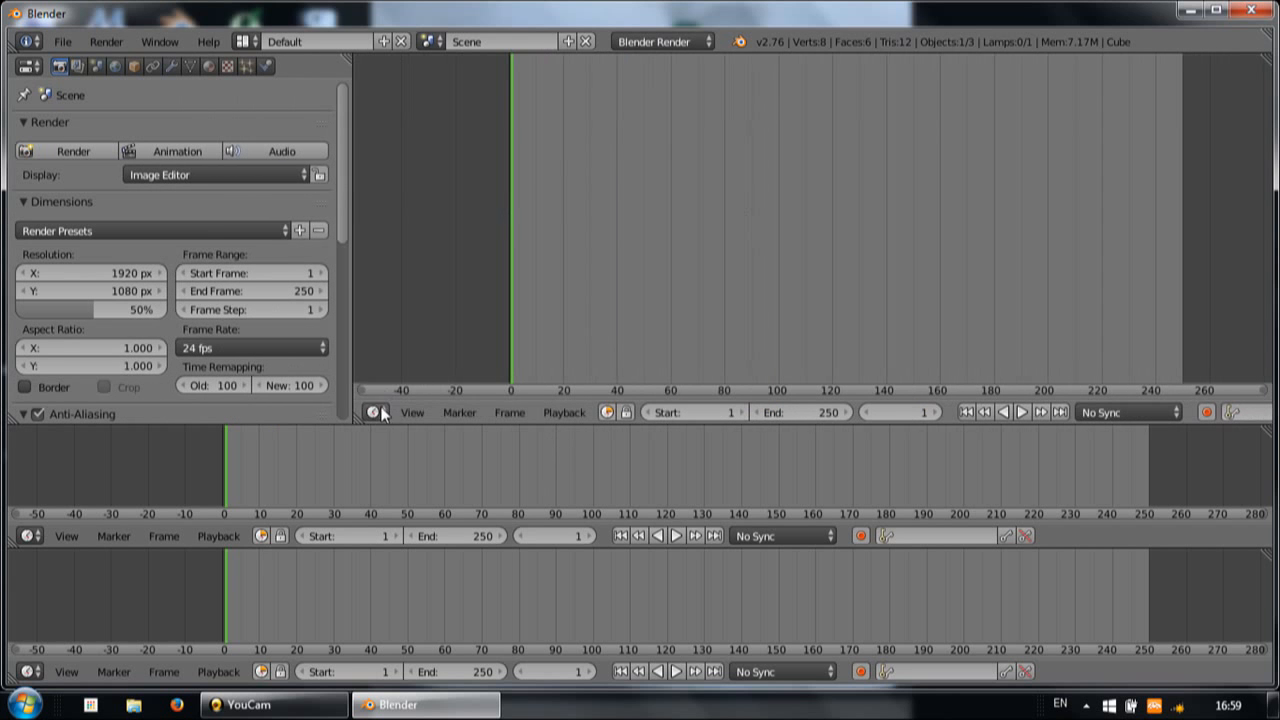
{"action": "left_click", "coordinate": [375, 412]}
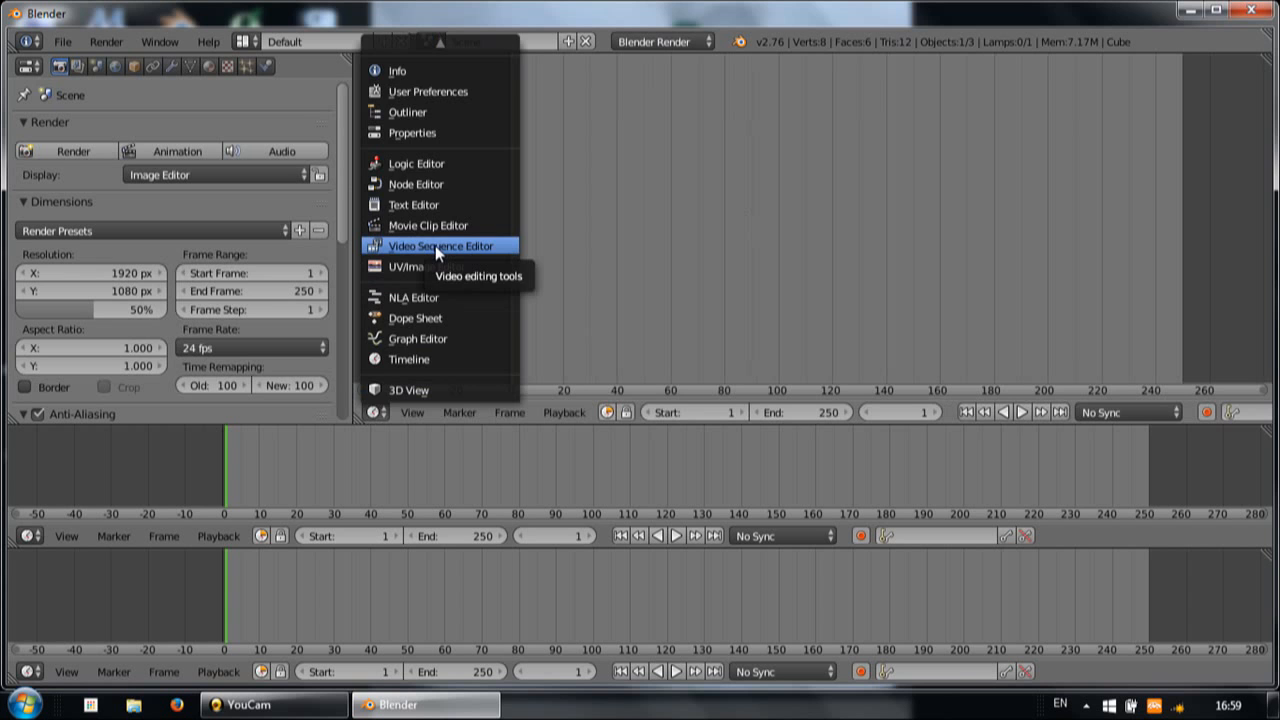
{"action": "left_click", "coordinate": [438, 245]}
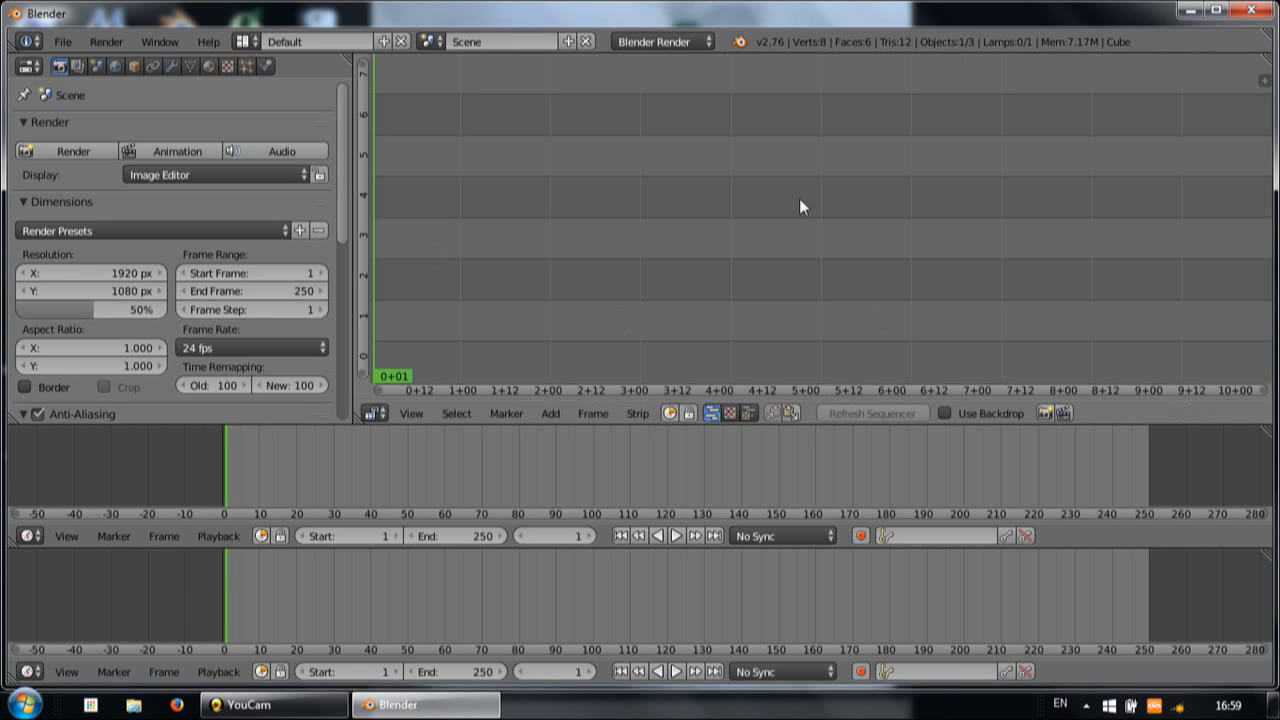
{"action": "mouse_move", "coordinate": [727, 414]}
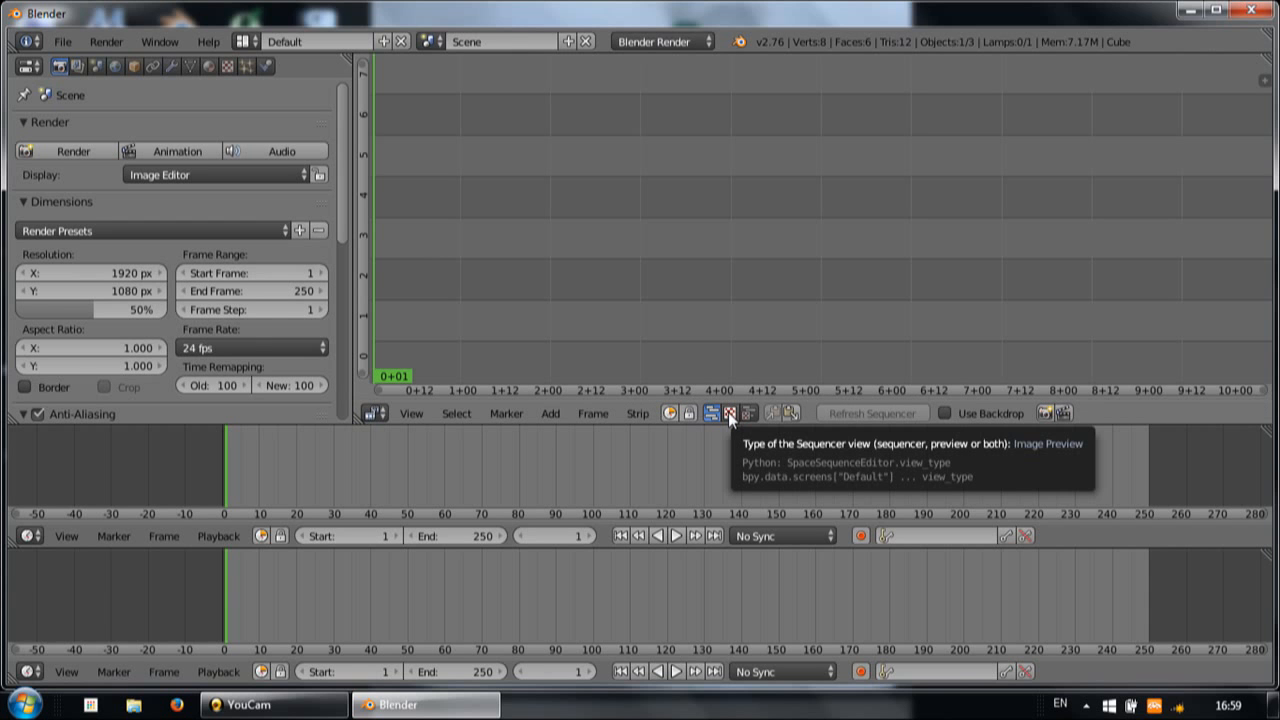
{"action": "left_click", "coordinate": [731, 413]}
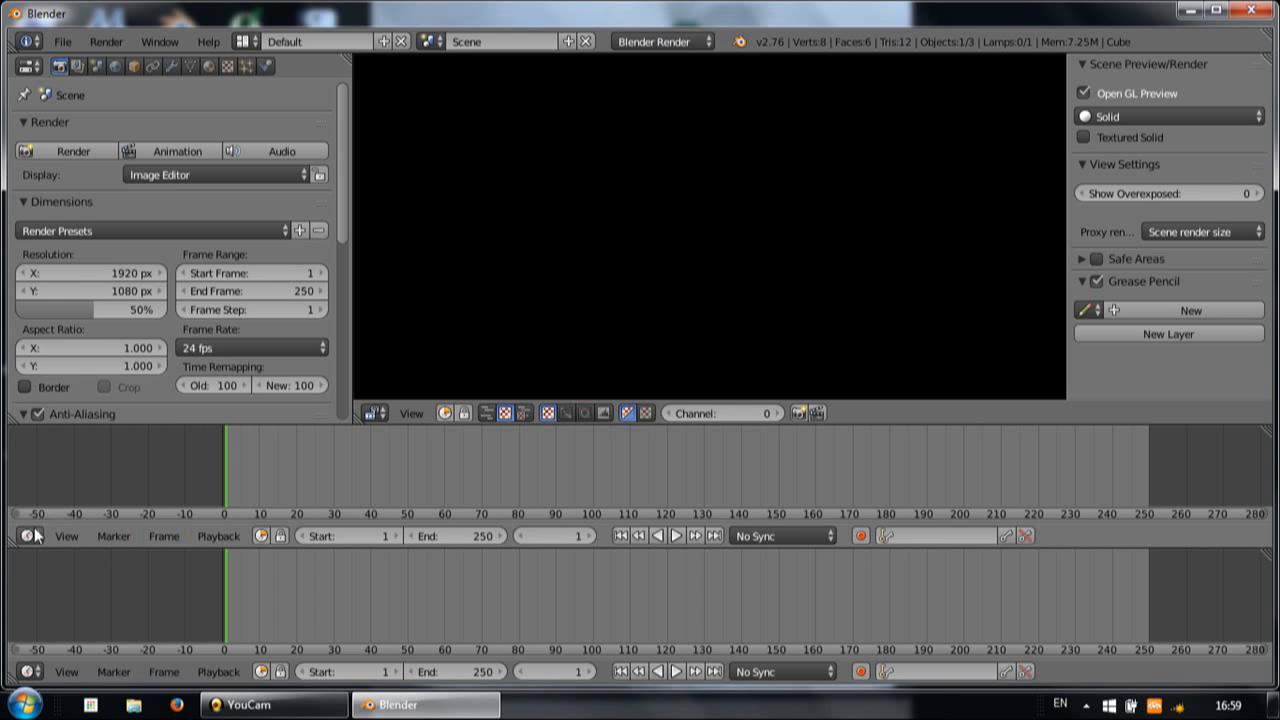
{"action": "left_click", "coordinate": [26, 536]}
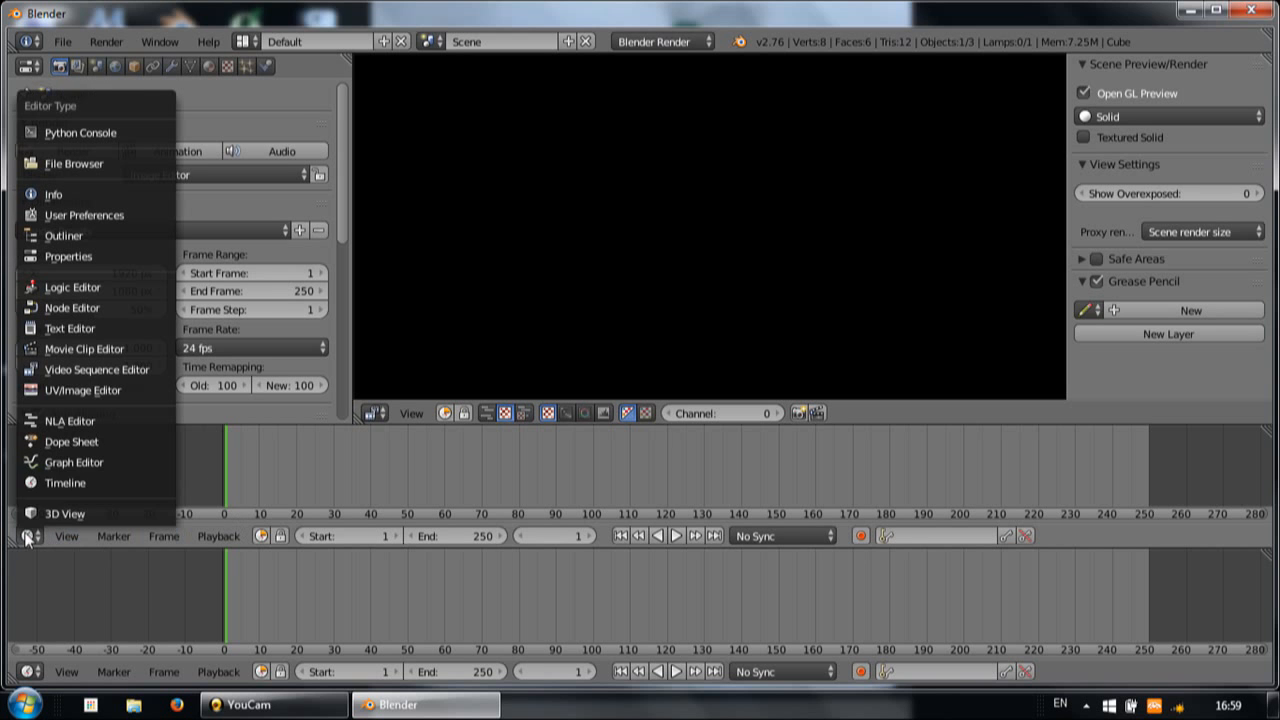
{"action": "mouse_move", "coordinate": [72, 370]}
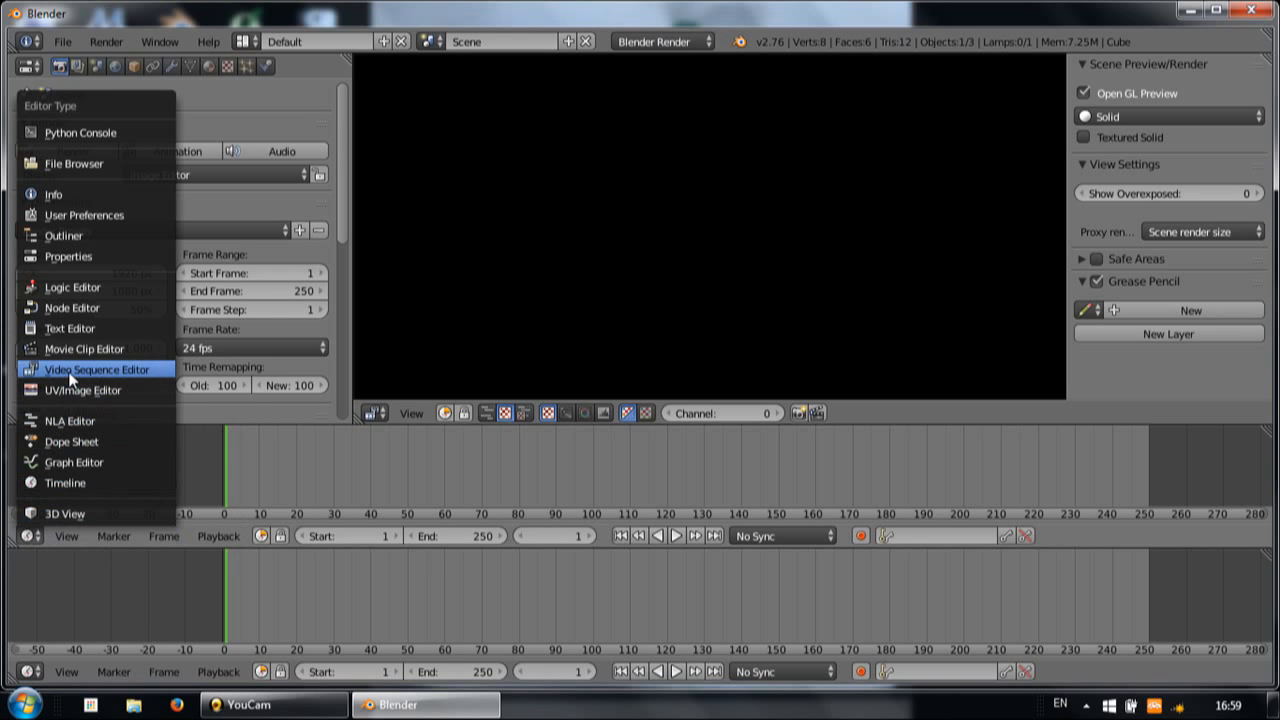
{"action": "left_click", "coordinate": [97, 369]}
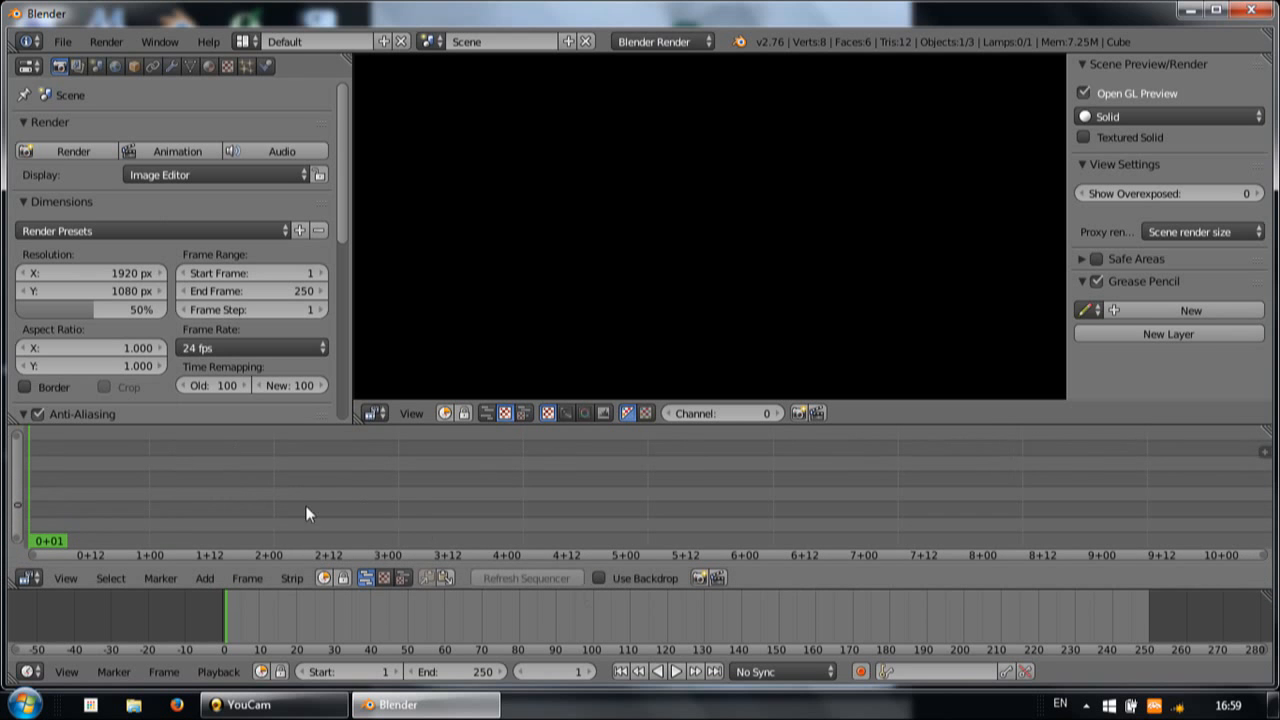
{"action": "mouse_move", "coordinate": [97, 472]}
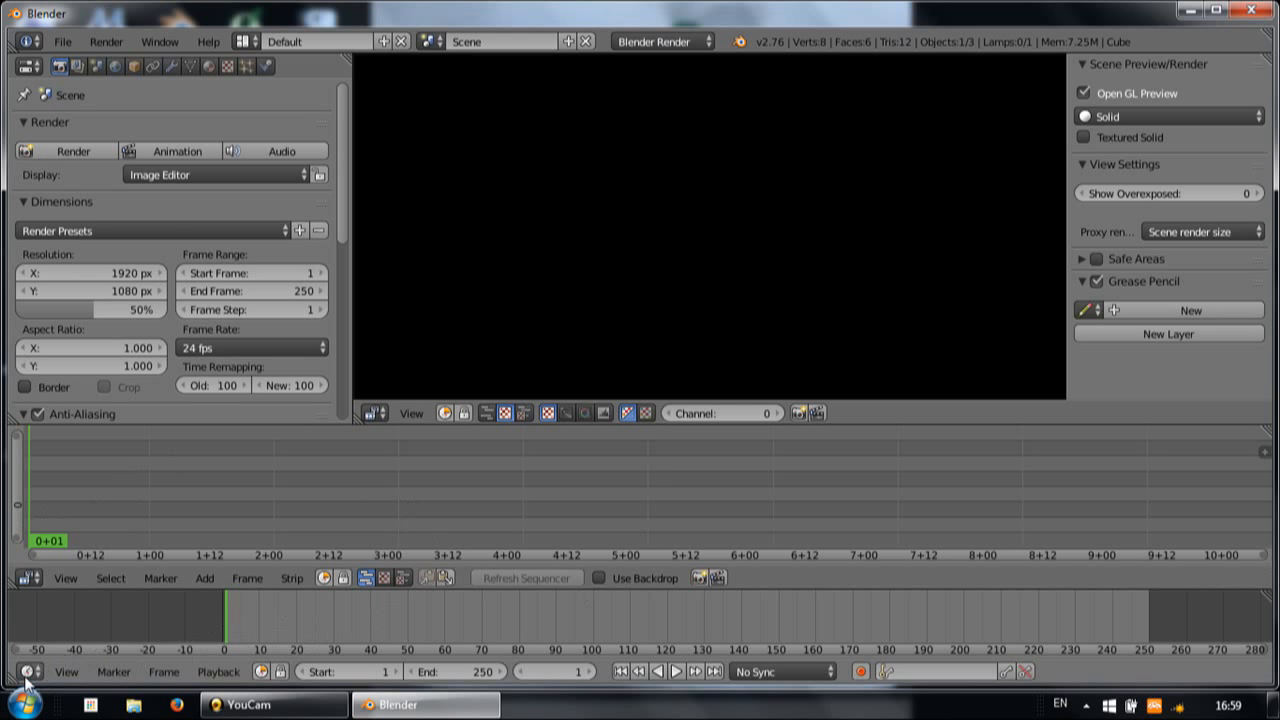
{"action": "mouse_move", "coordinate": [910, 632]}
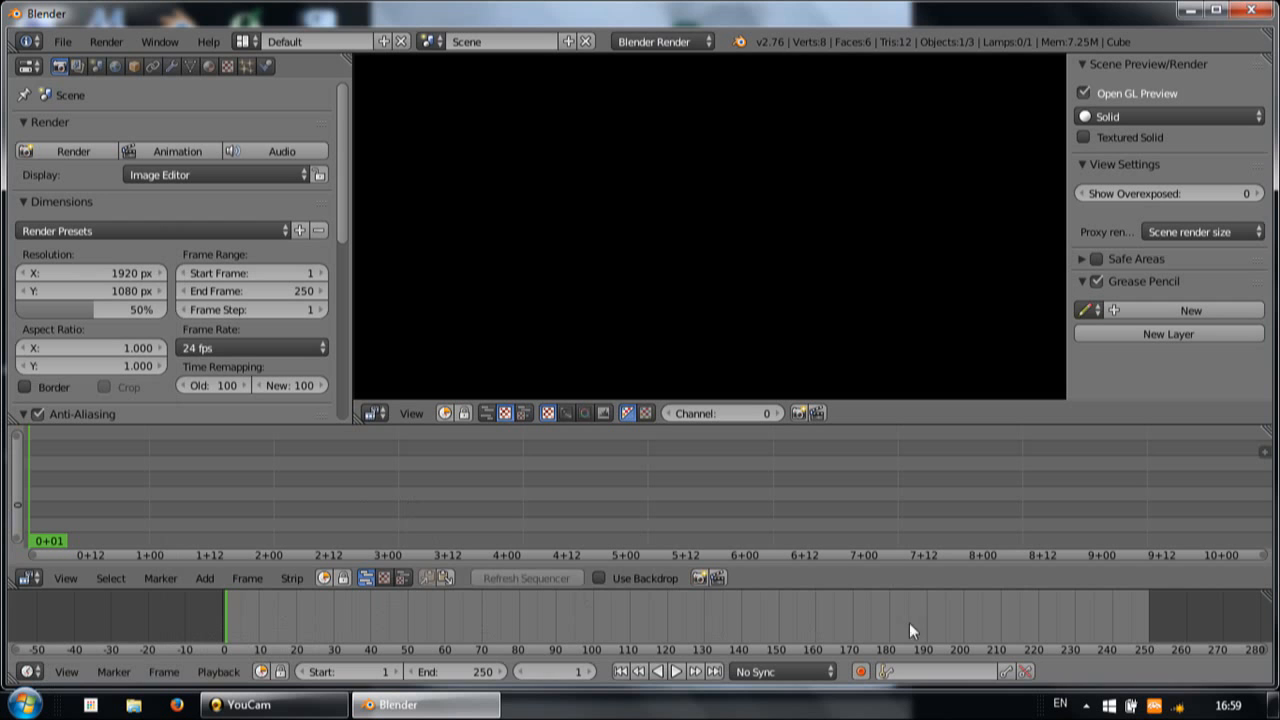
{"action": "mouse_move", "coordinate": [1256, 458]}
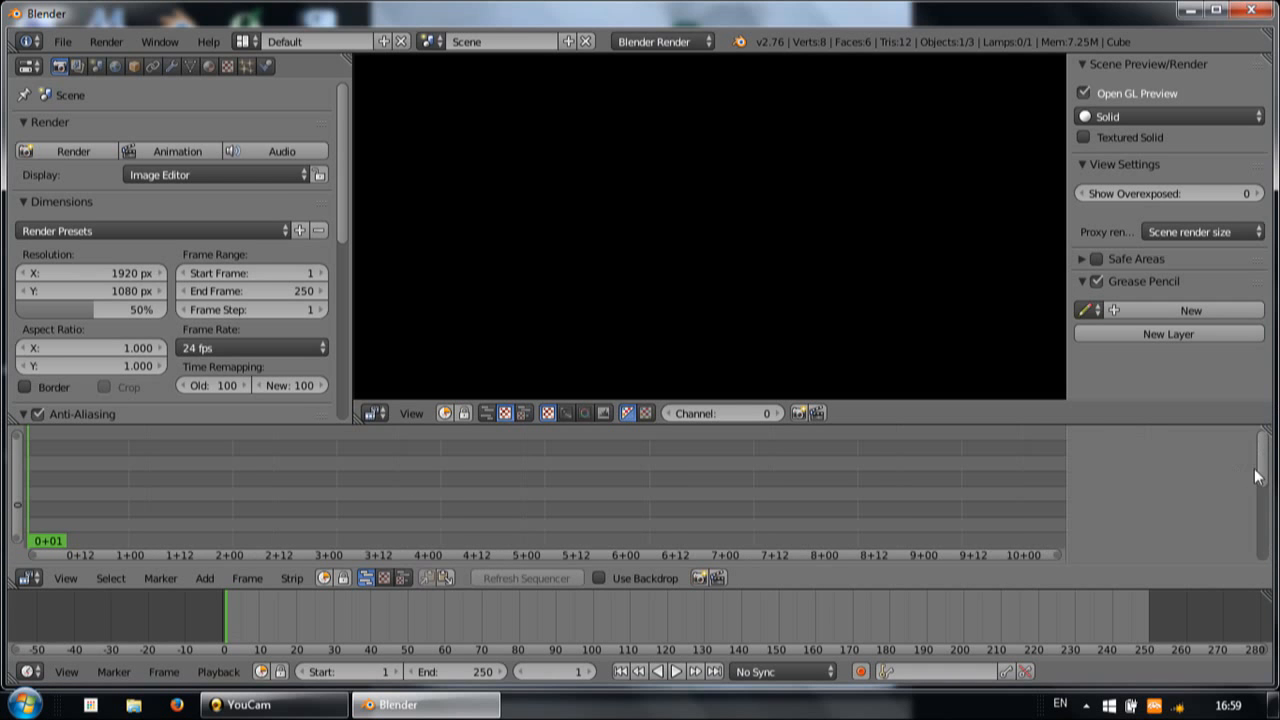
{"action": "mouse_move", "coordinate": [394, 504]}
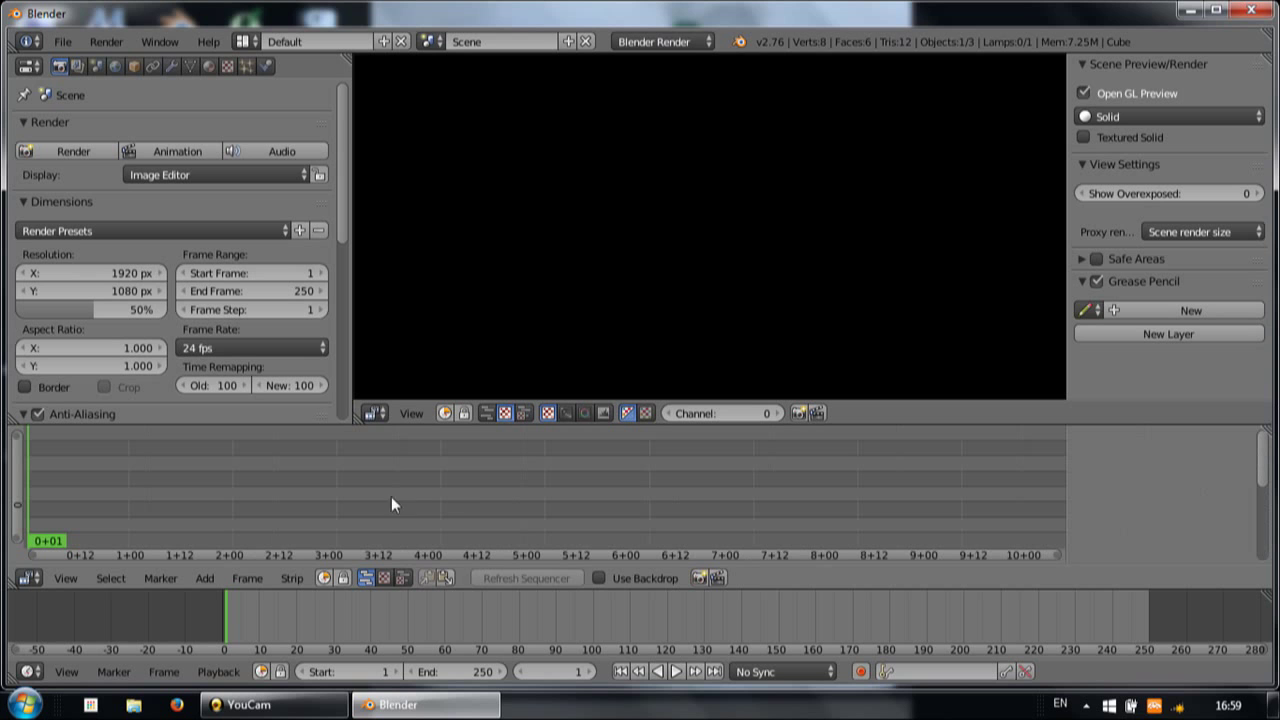
{"action": "mouse_move", "coordinate": [432, 508]}
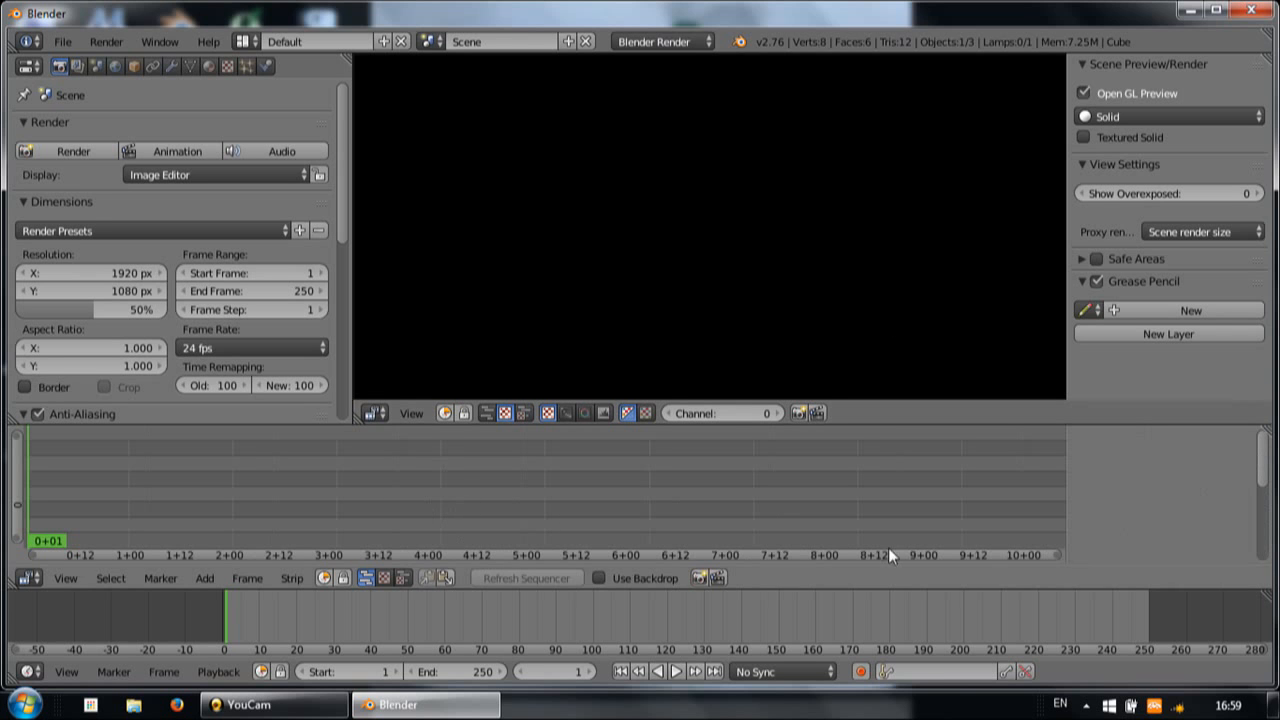
{"action": "mouse_move", "coordinate": [76, 72]}
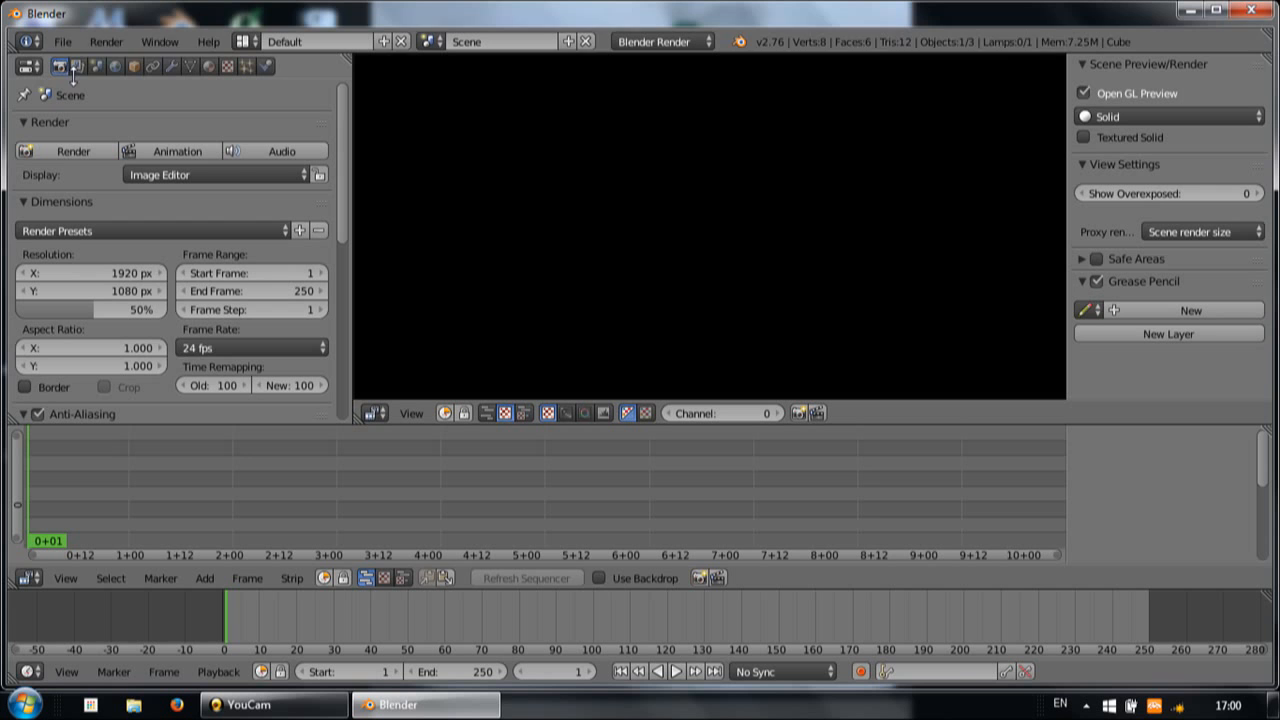
{"action": "mouse_move", "coordinate": [62, 43]}
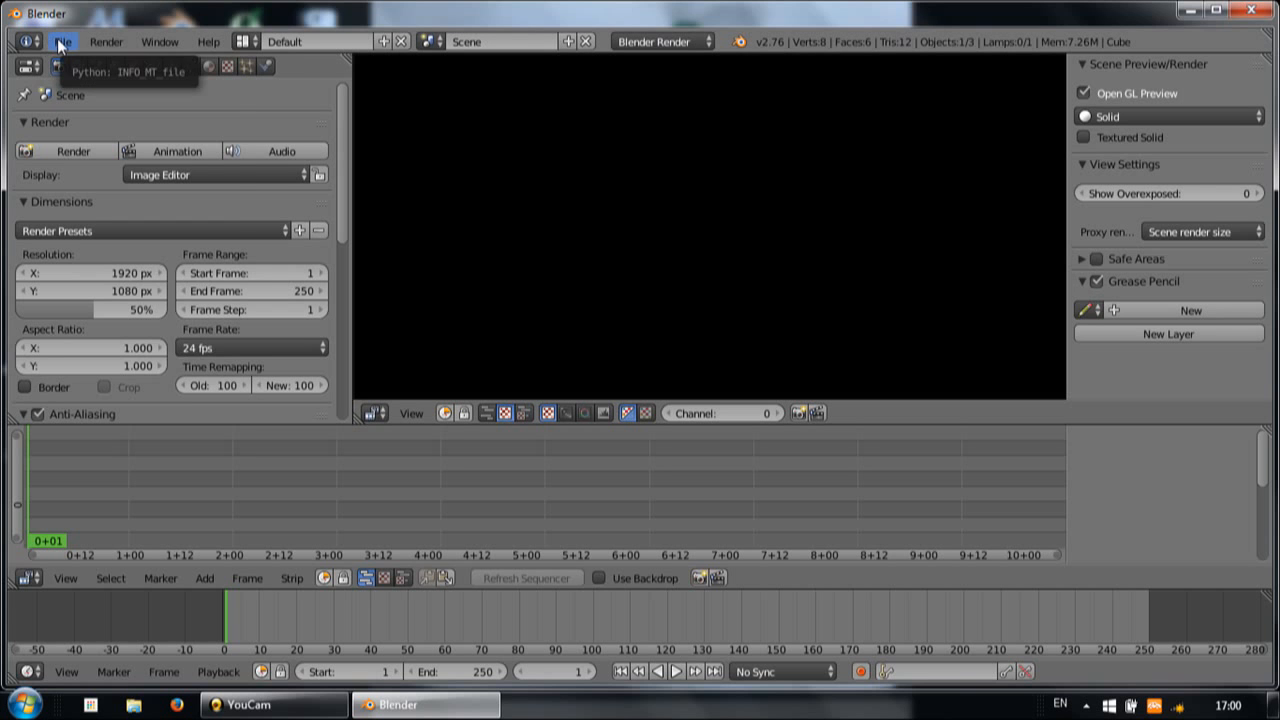
Open User Preferences on the Input tab with Emulate 3 Button Mouse enabled
{"action": "left_click", "coordinate": [62, 42]}
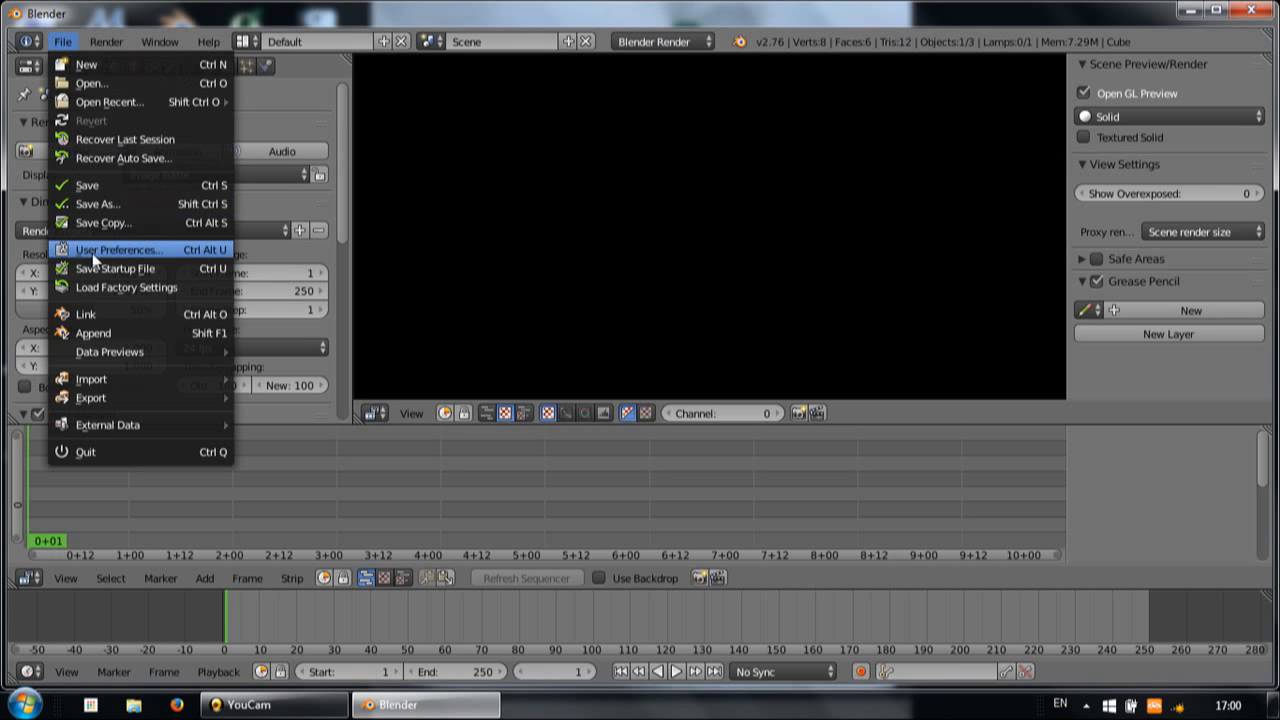
{"action": "mouse_move", "coordinate": [152, 256]}
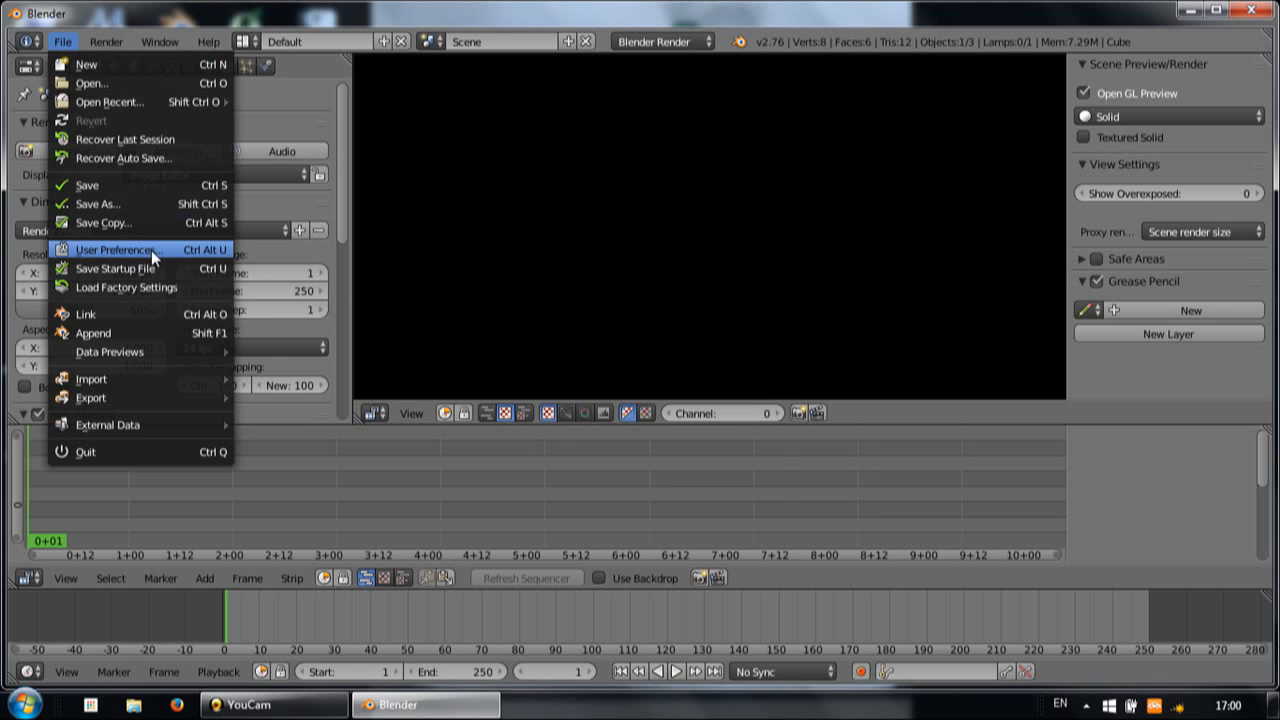
{"action": "left_click", "coordinate": [113, 249]}
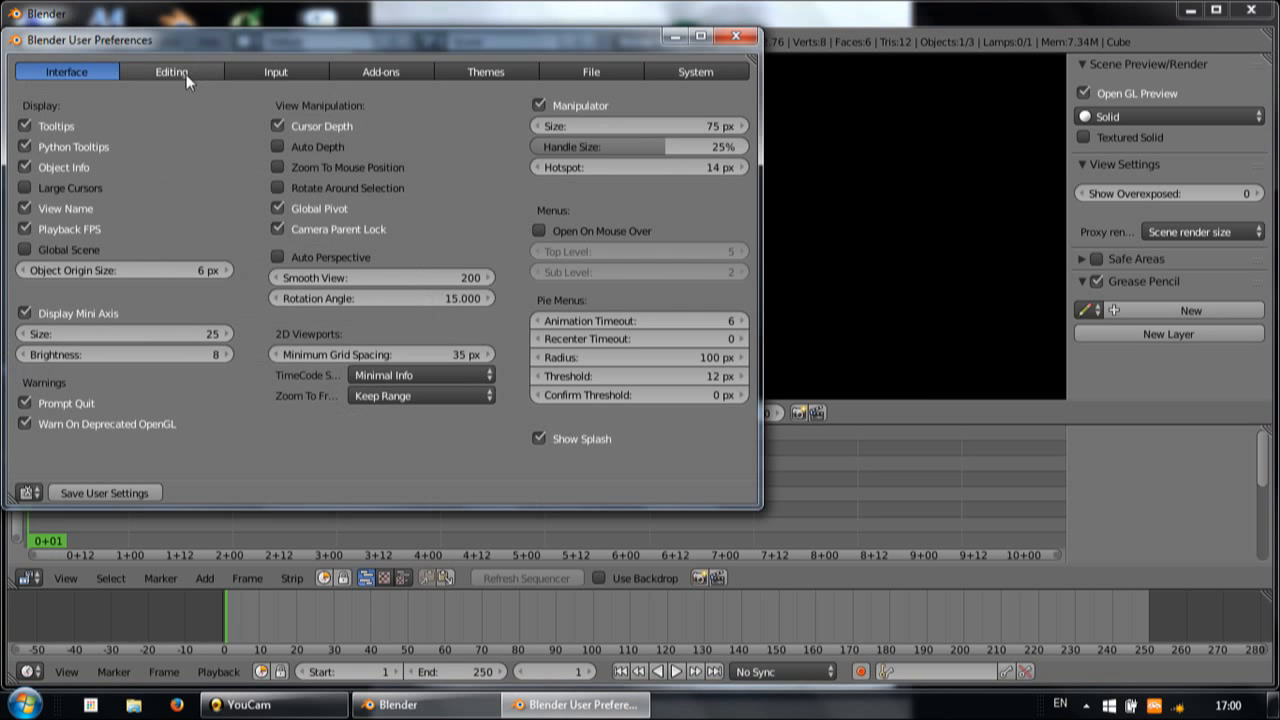
{"action": "left_click", "coordinate": [271, 71]}
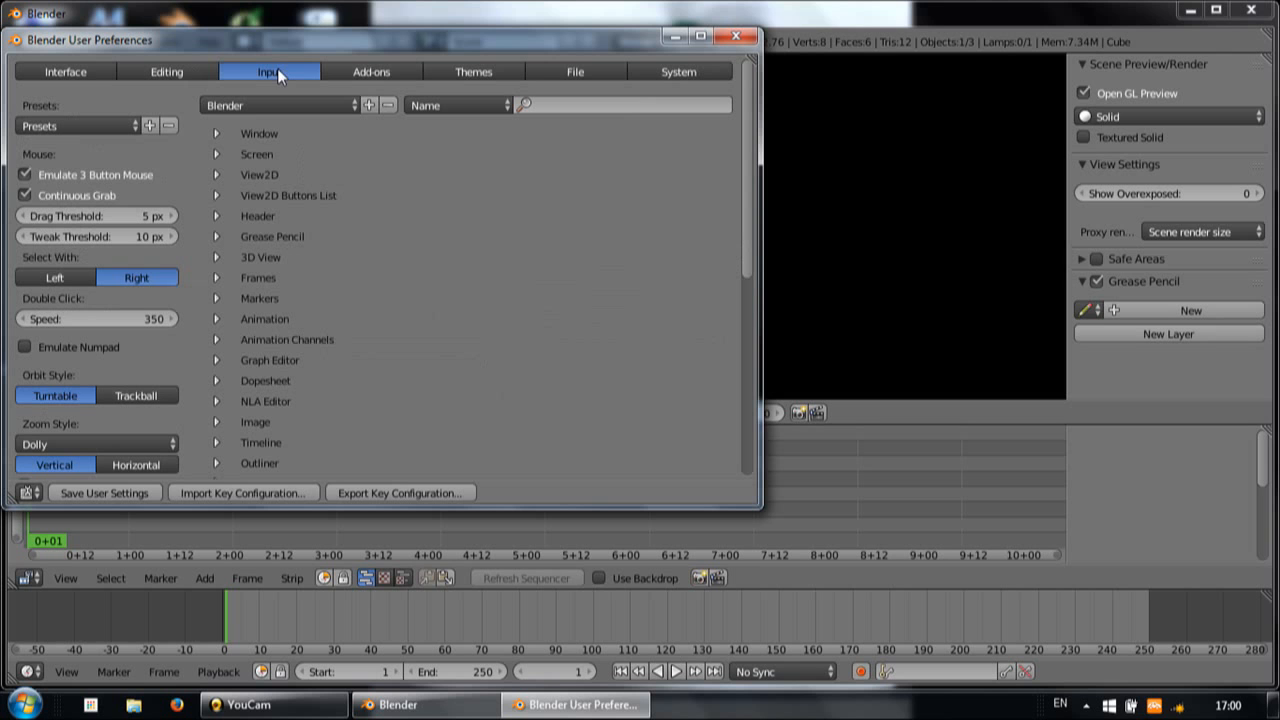
{"action": "left_click", "coordinate": [25, 175]}
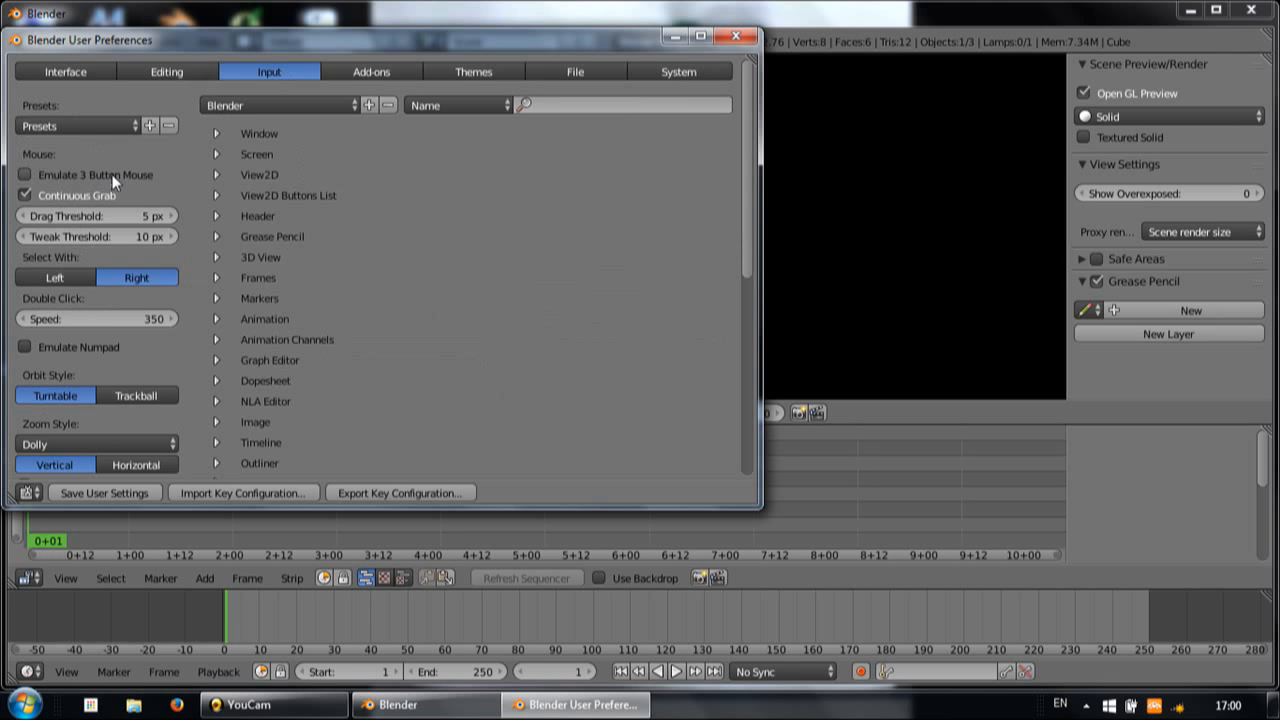
{"action": "mouse_move", "coordinate": [113, 177]}
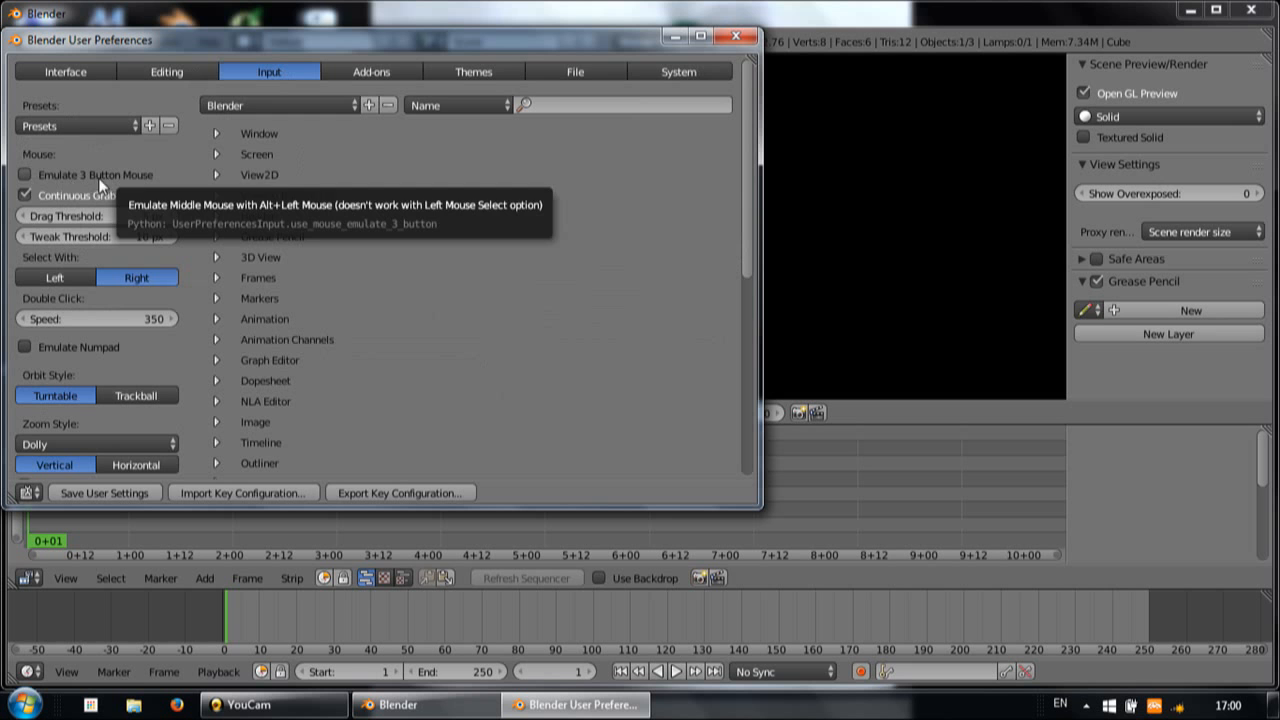
{"action": "scroll", "scroll_direction": "down", "scroll_amount": 3}
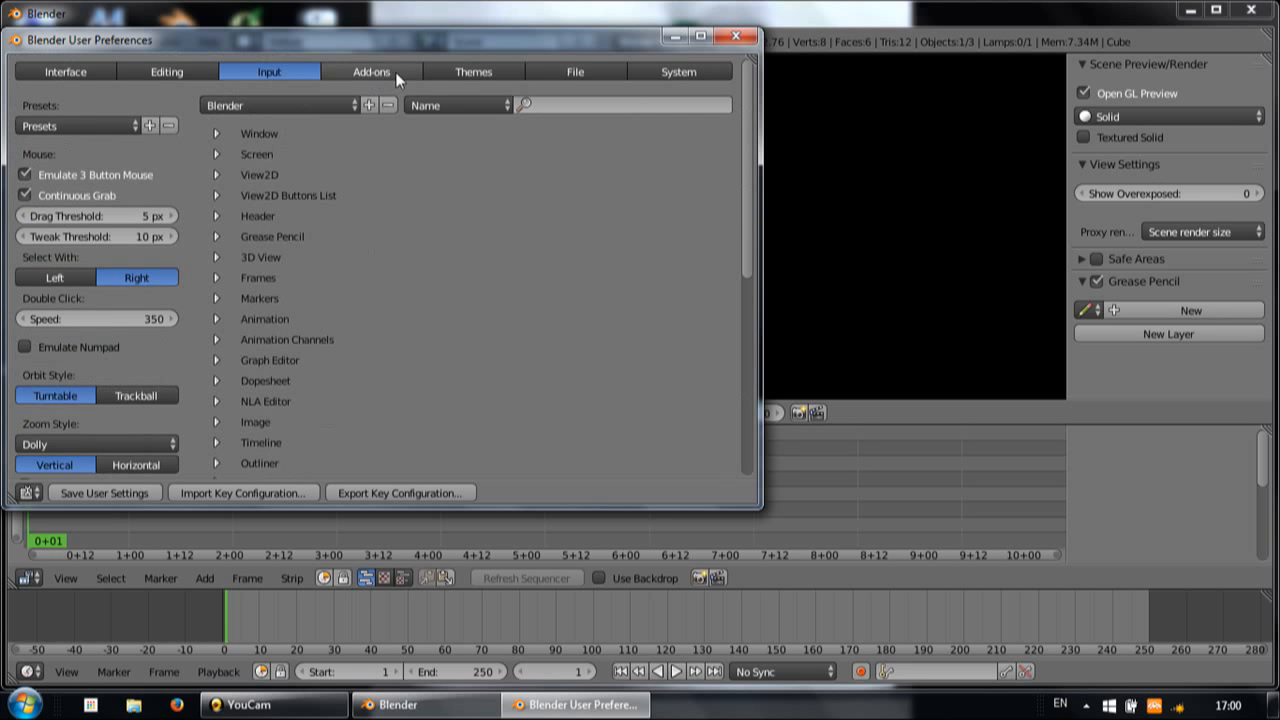
Set Sequencer Memory Cache Limit to 4096 in System settings, then close User Preferences
{"action": "left_click", "coordinate": [681, 71]}
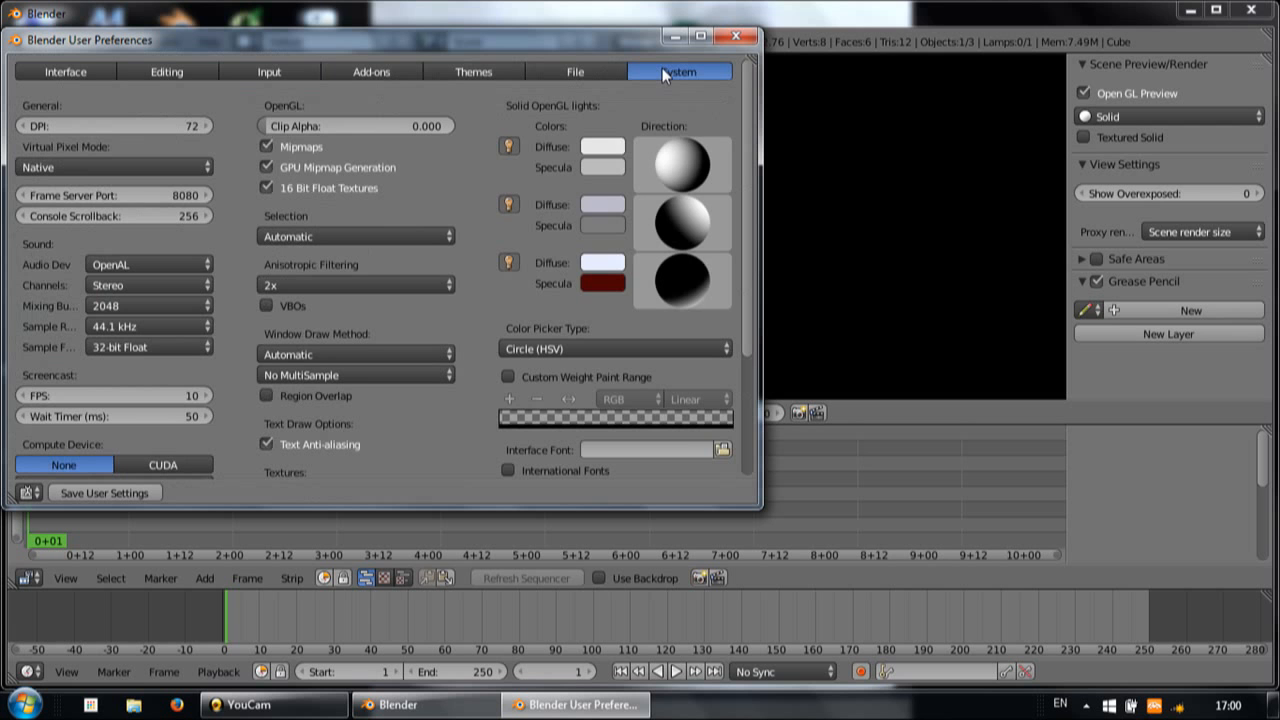
{"action": "scroll", "scroll_direction": "down", "scroll_amount": 3}
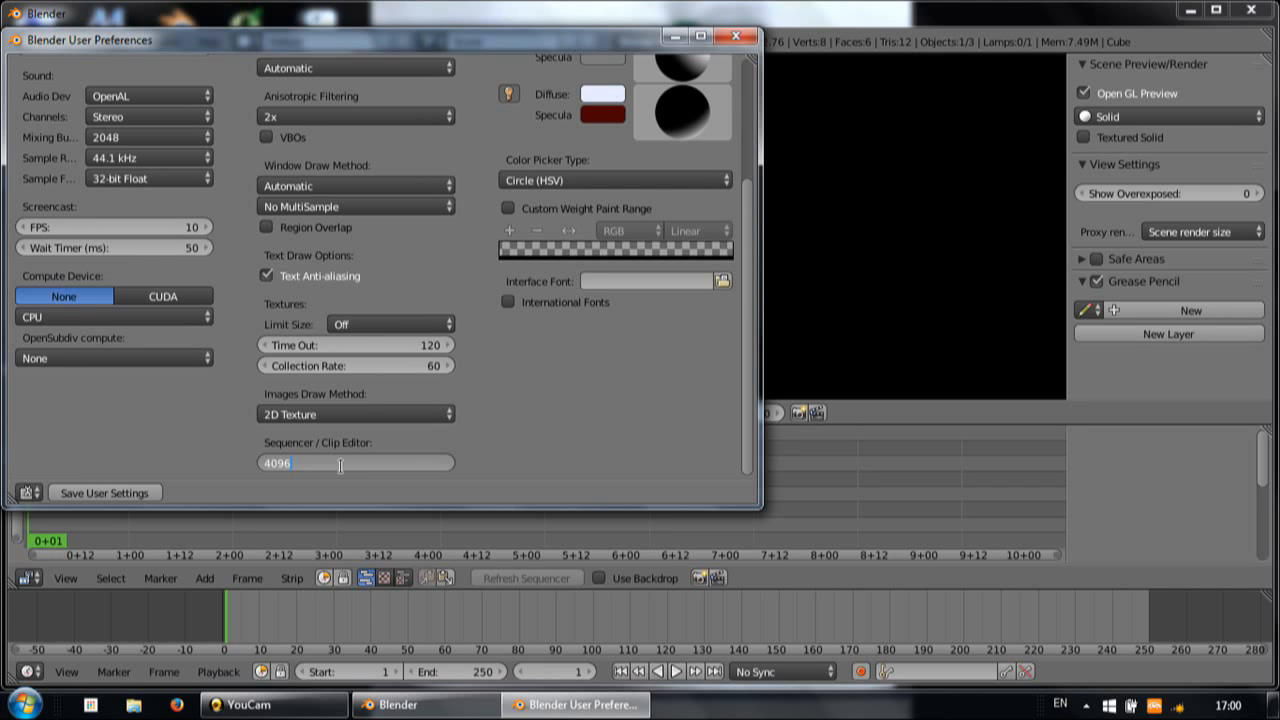
{"action": "mouse_move", "coordinate": [438, 472]}
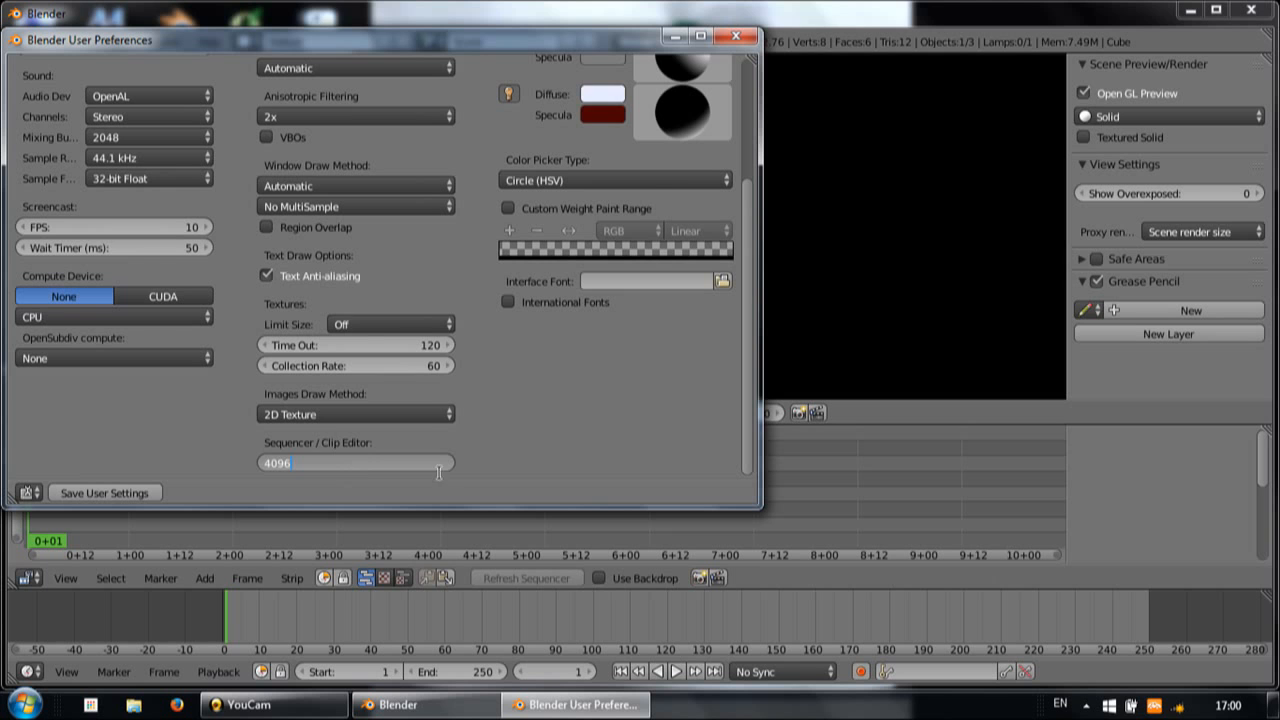
{"action": "left_click", "coordinate": [355, 463]}
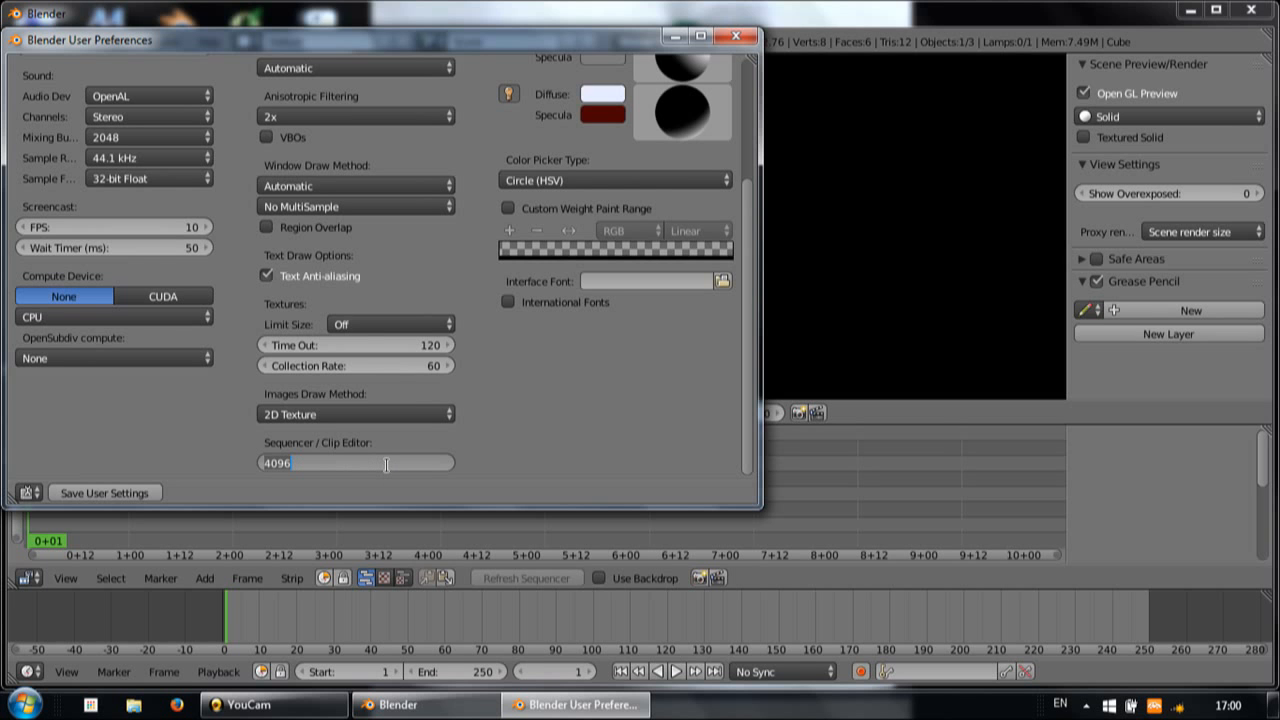
{"action": "mouse_move", "coordinate": [408, 463]}
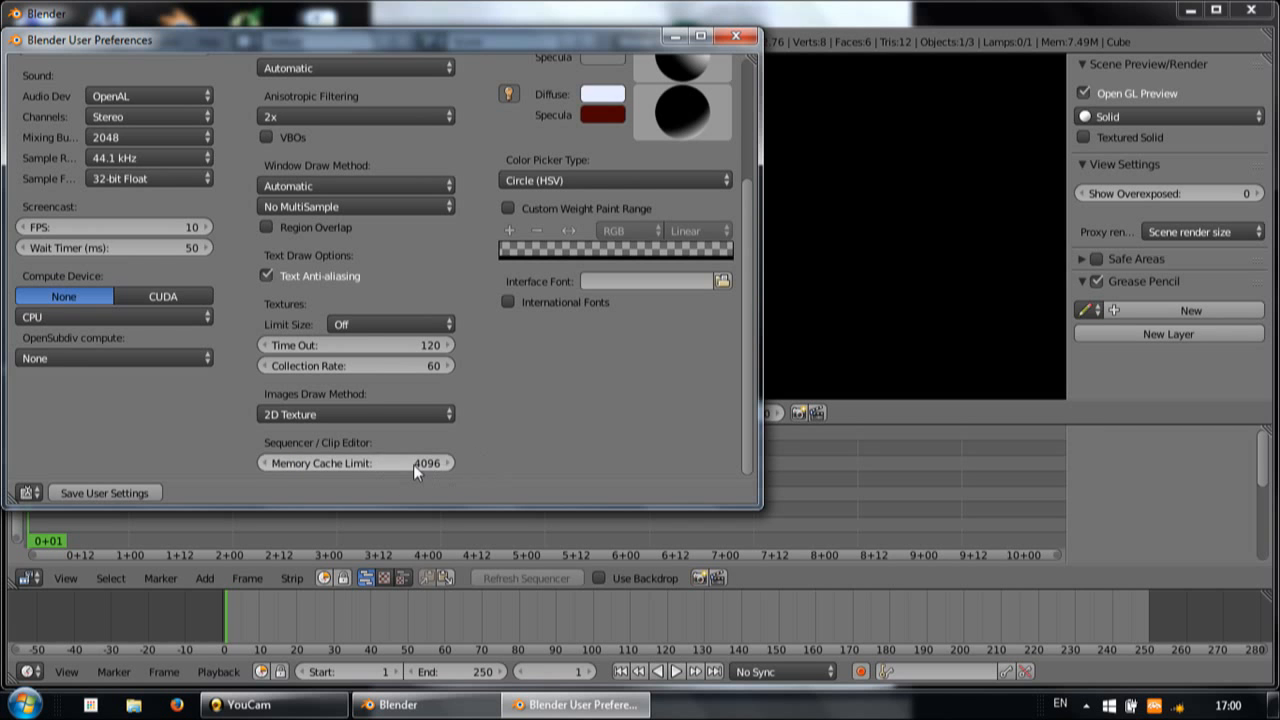
{"action": "mouse_move", "coordinate": [550, 458]}
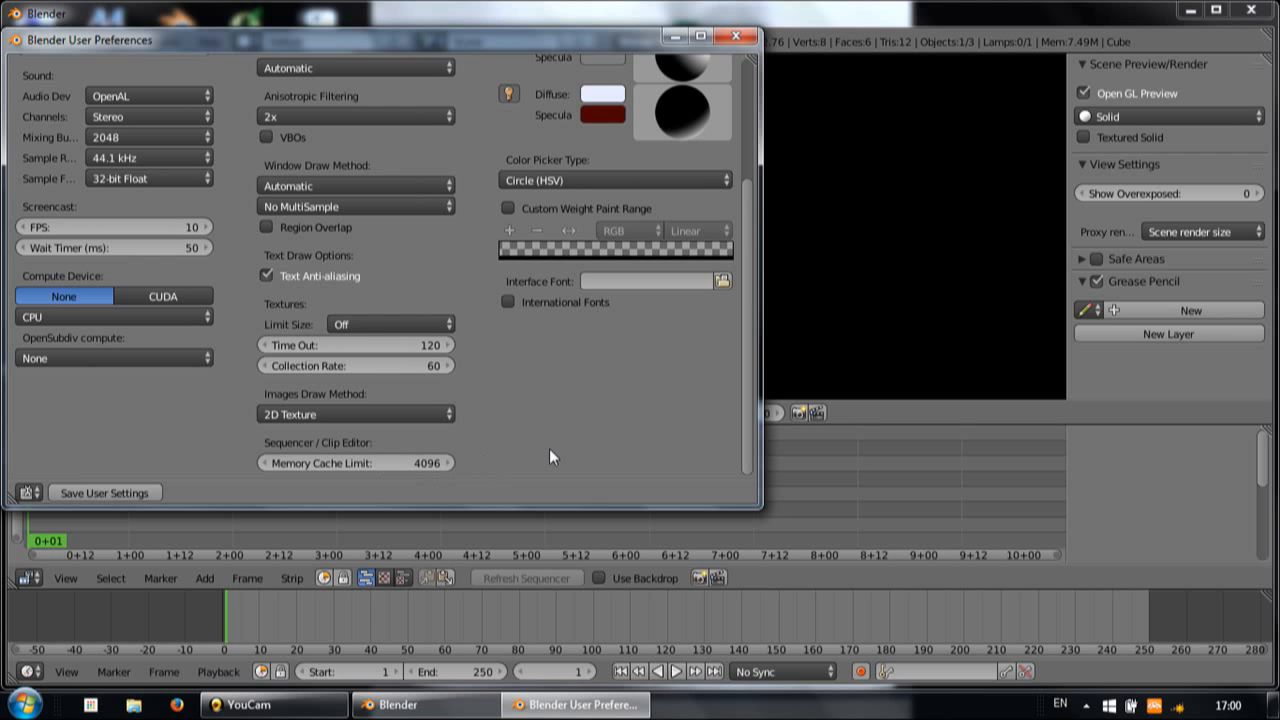
{"action": "mouse_move", "coordinate": [693, 419]}
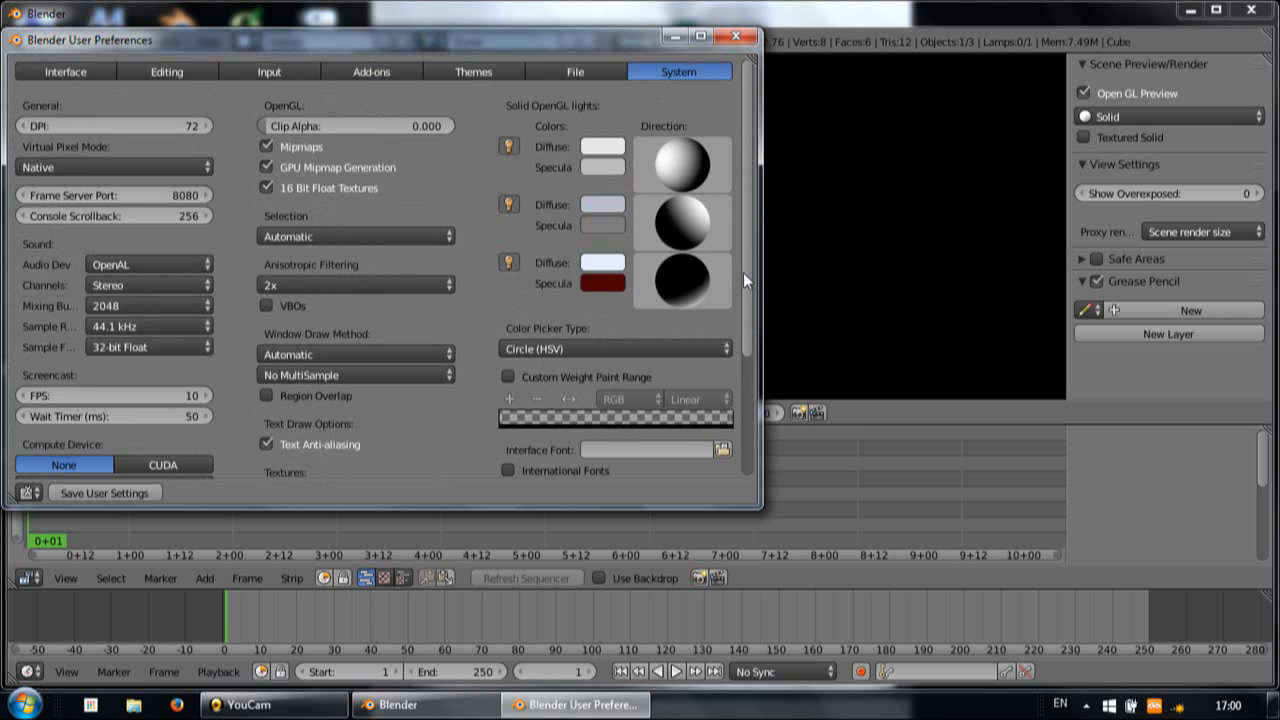
{"action": "scroll", "scroll_direction": "down", "scroll_amount": 3}
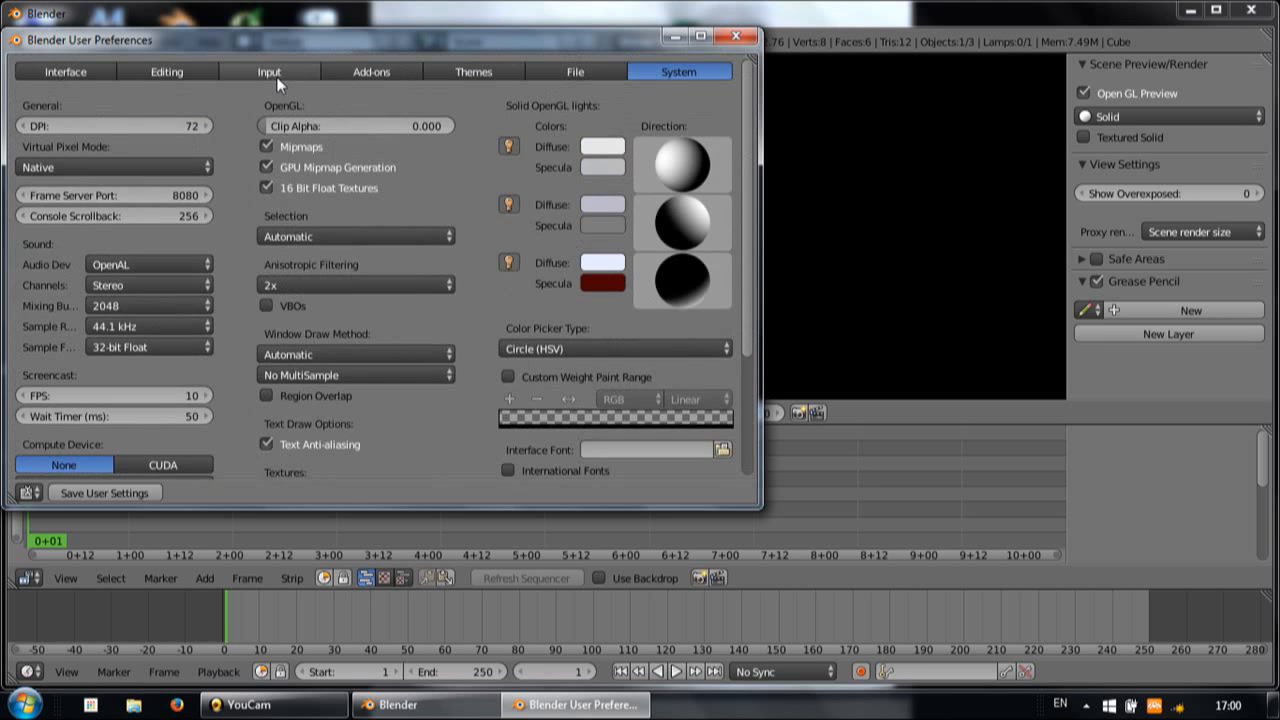
{"action": "left_click", "coordinate": [64, 72]}
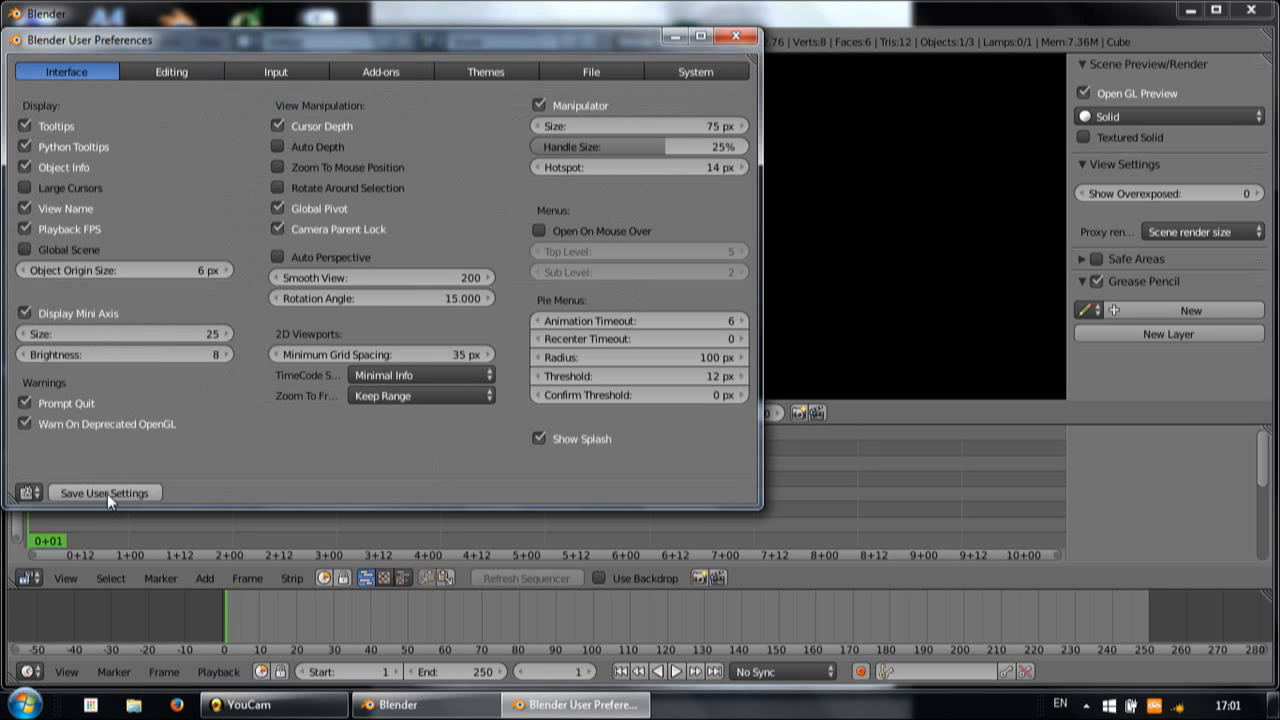
{"action": "mouse_move", "coordinate": [736, 33]}
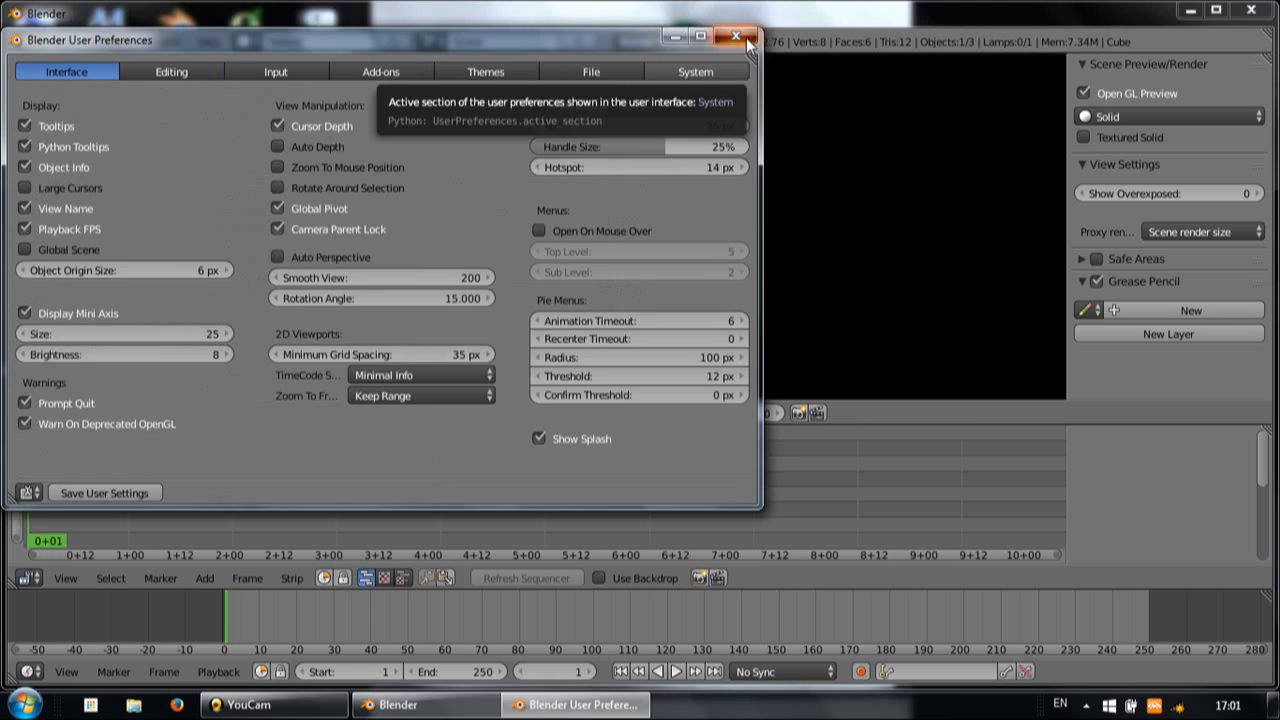
{"action": "left_click", "coordinate": [732, 33]}
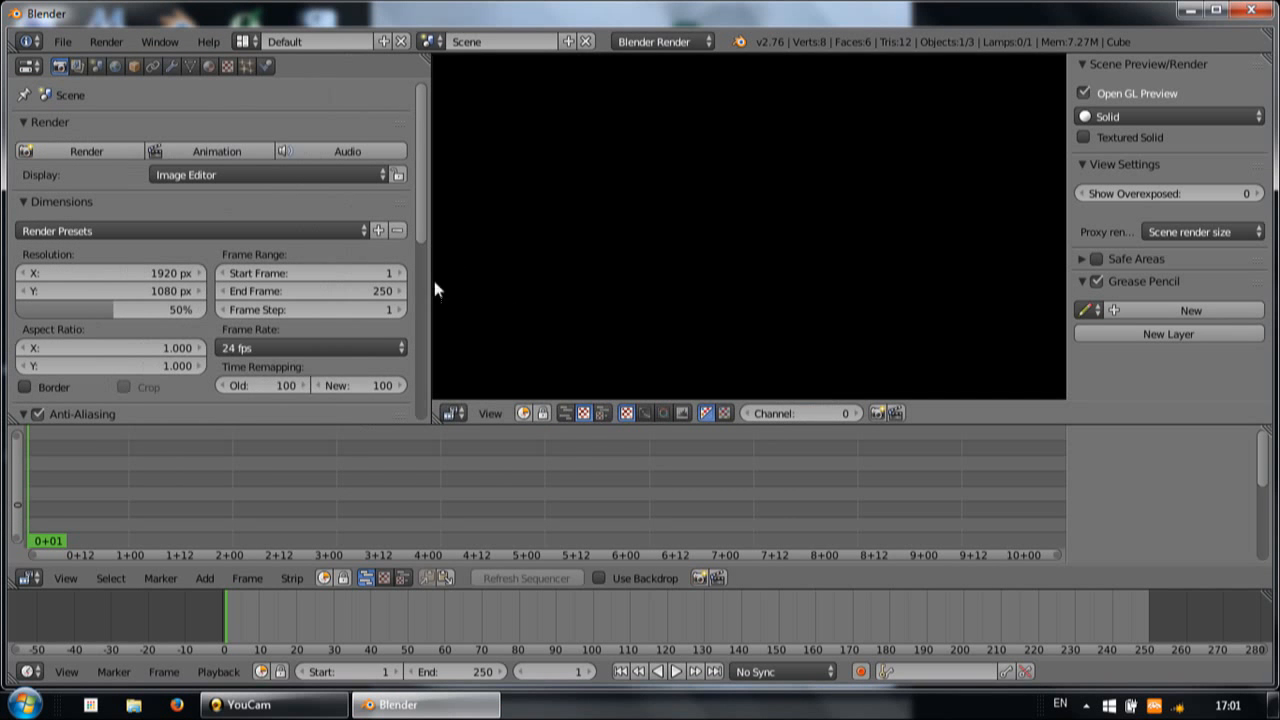
{"action": "mouse_move", "coordinate": [419, 205]}
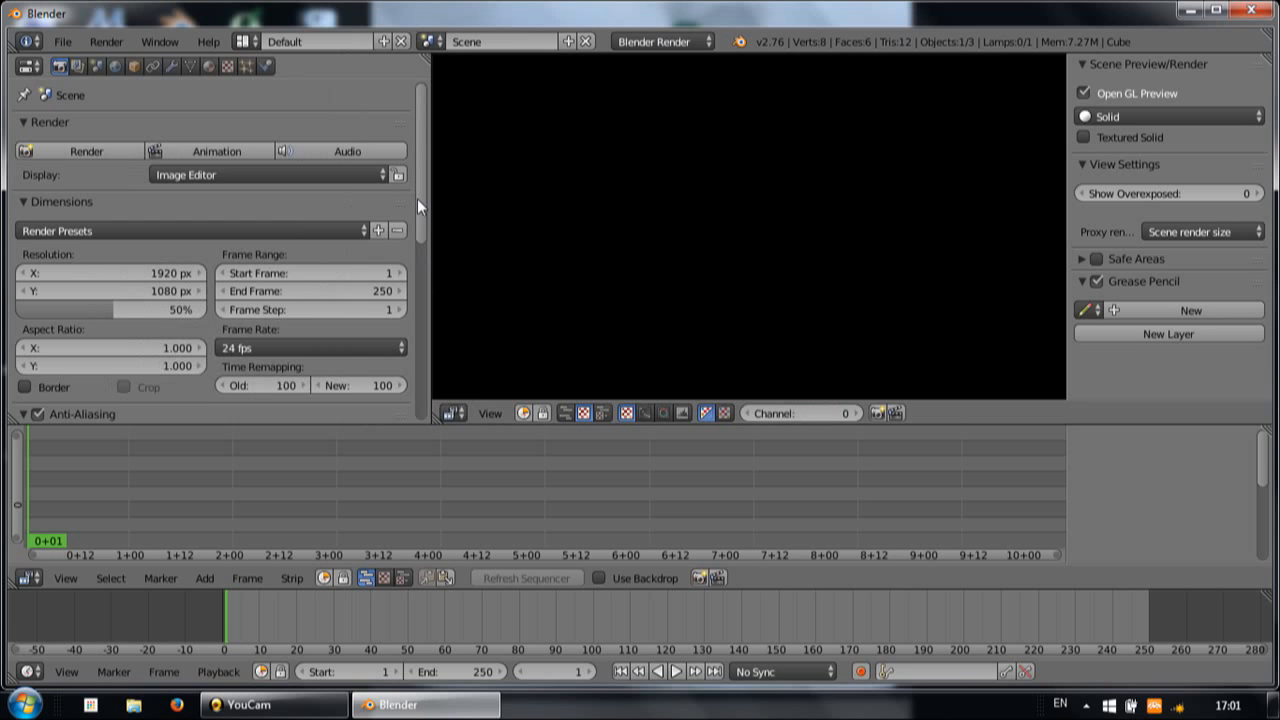
{"action": "mouse_move", "coordinate": [52, 180]}
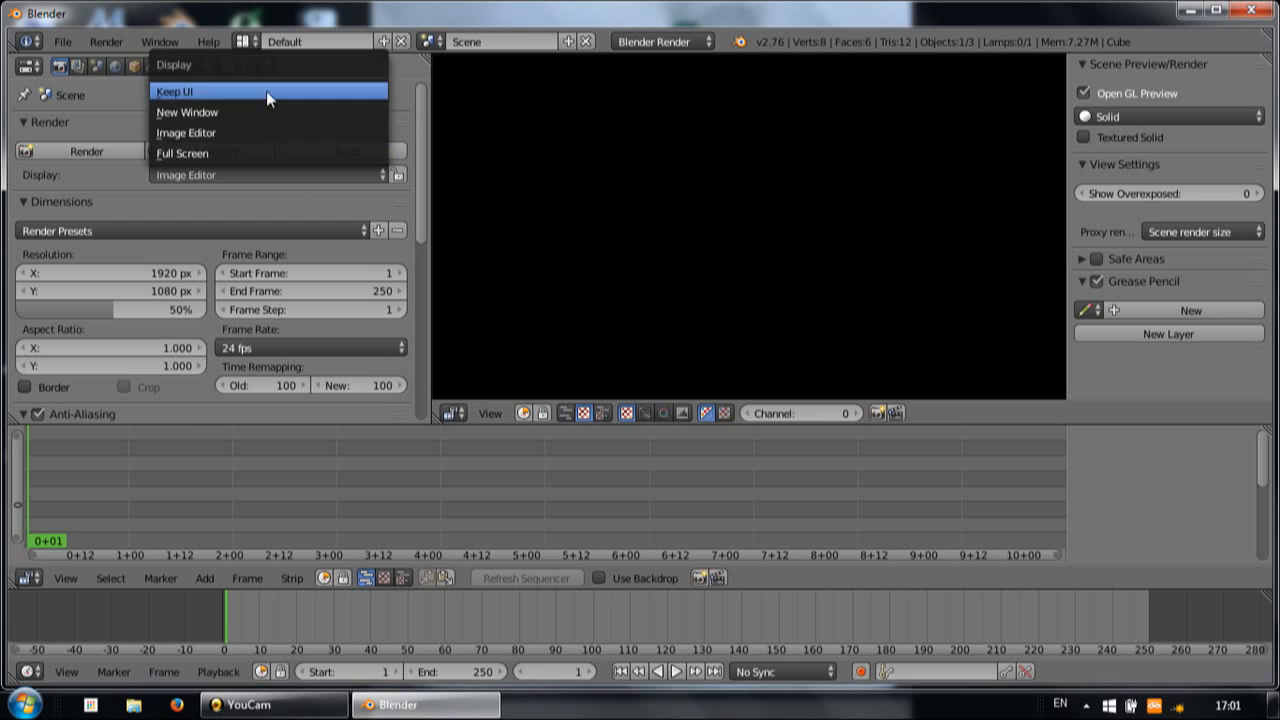
Set Render Display to Keep UI and playback synchronisation to AV-sync
{"action": "left_click", "coordinate": [180, 92]}
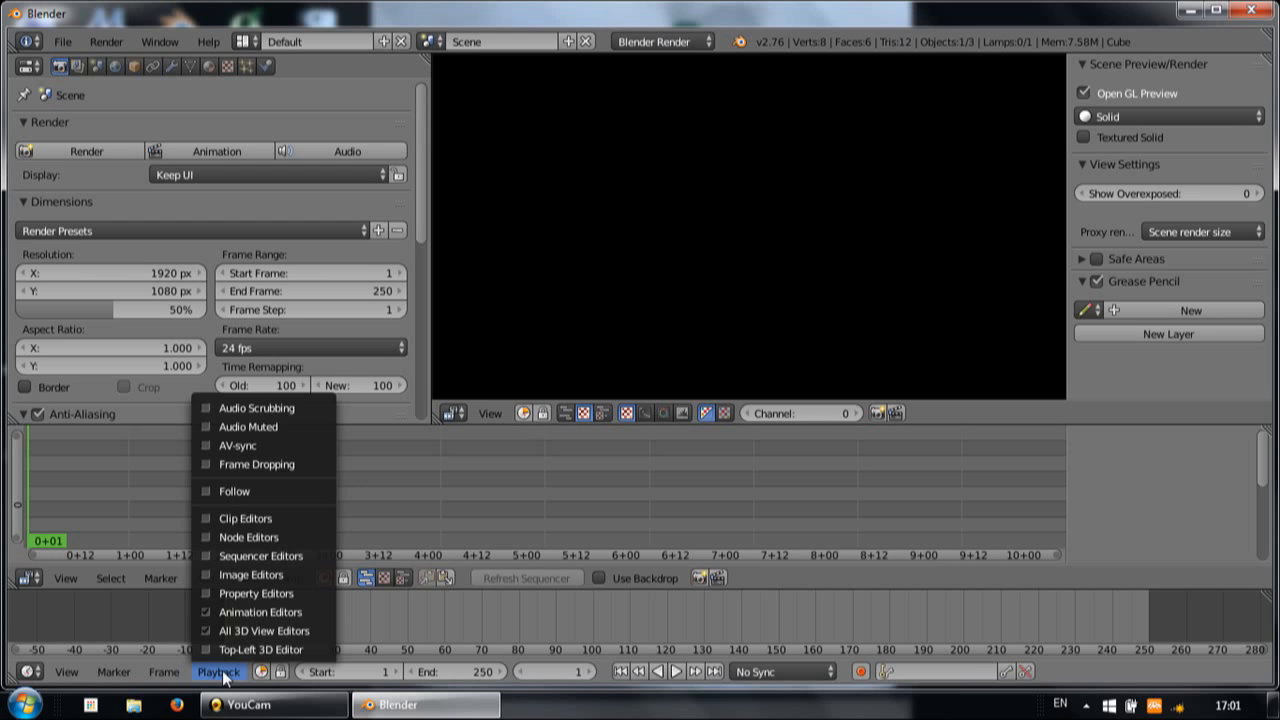
{"action": "mouse_move", "coordinate": [256, 408]}
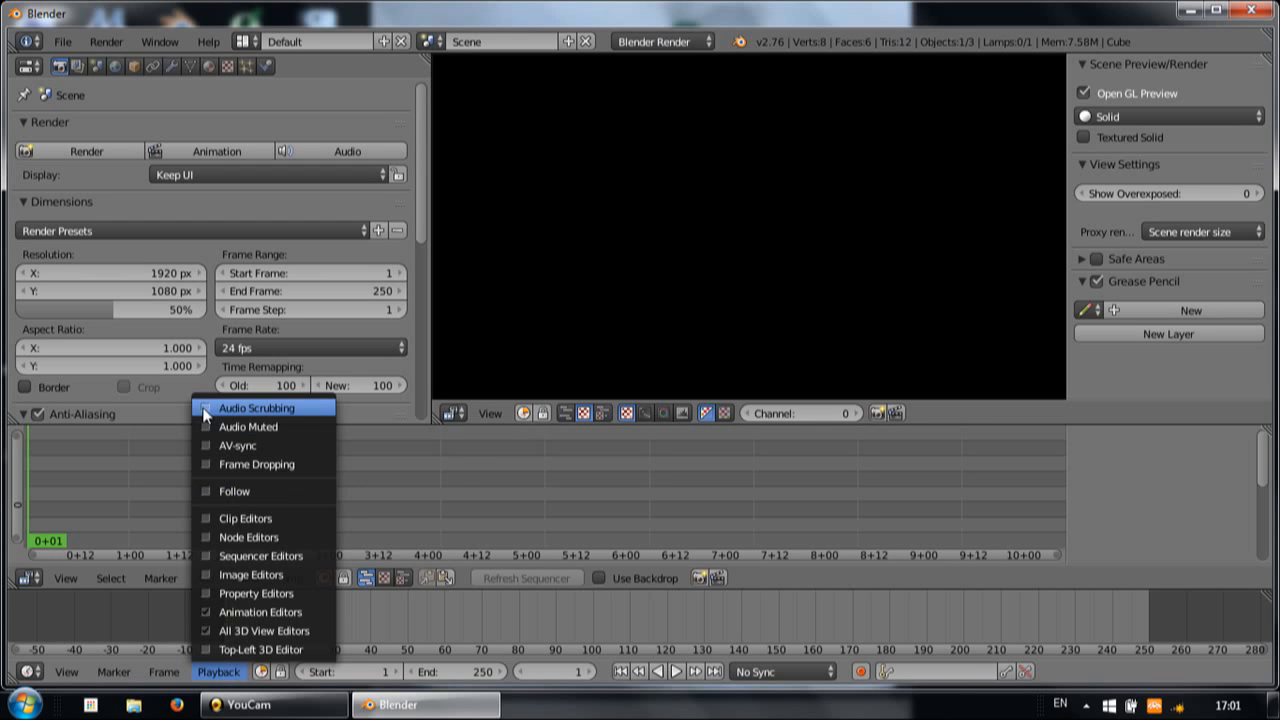
{"action": "mouse_move", "coordinate": [227, 537]}
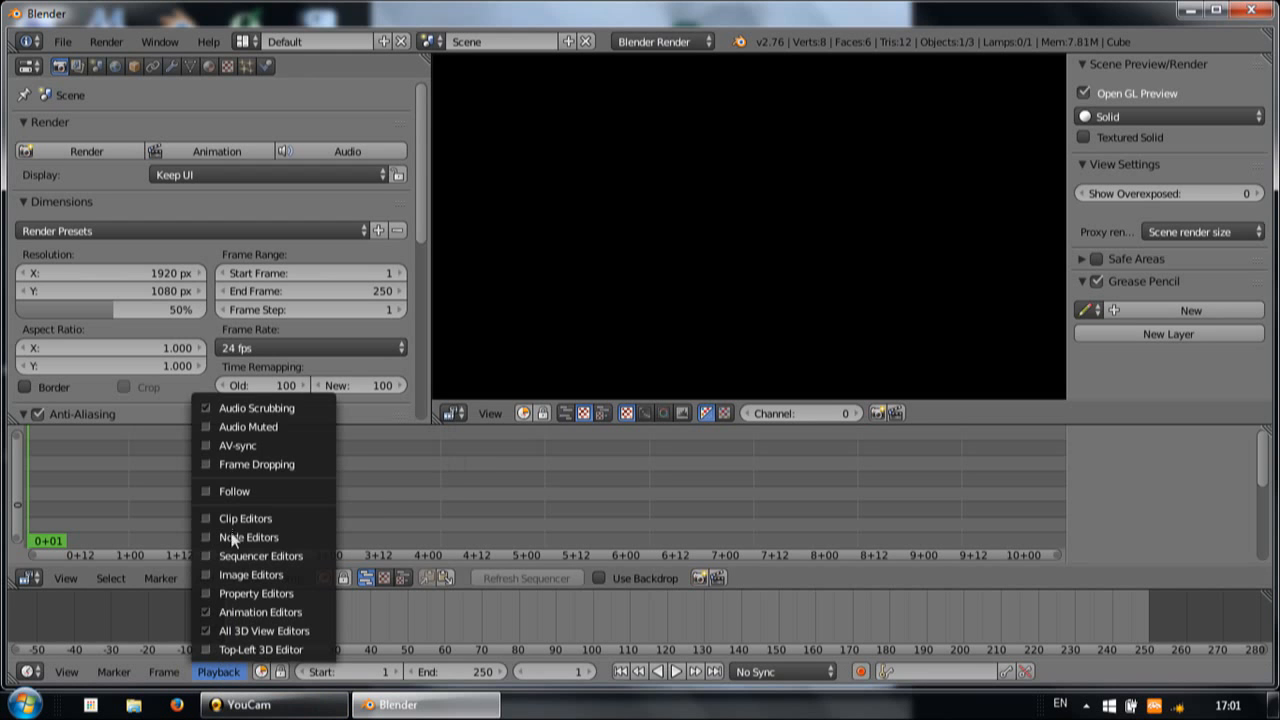
{"action": "left_click", "coordinate": [223, 445]}
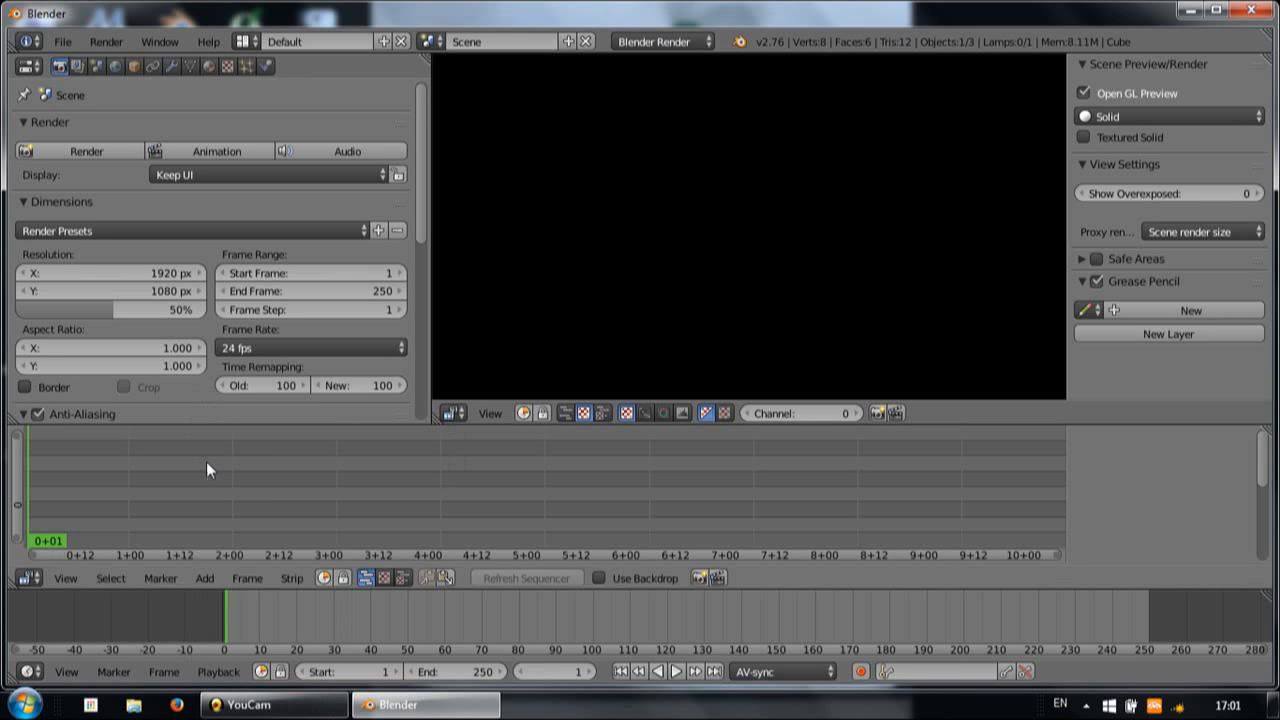
{"action": "mouse_move", "coordinate": [386, 190]}
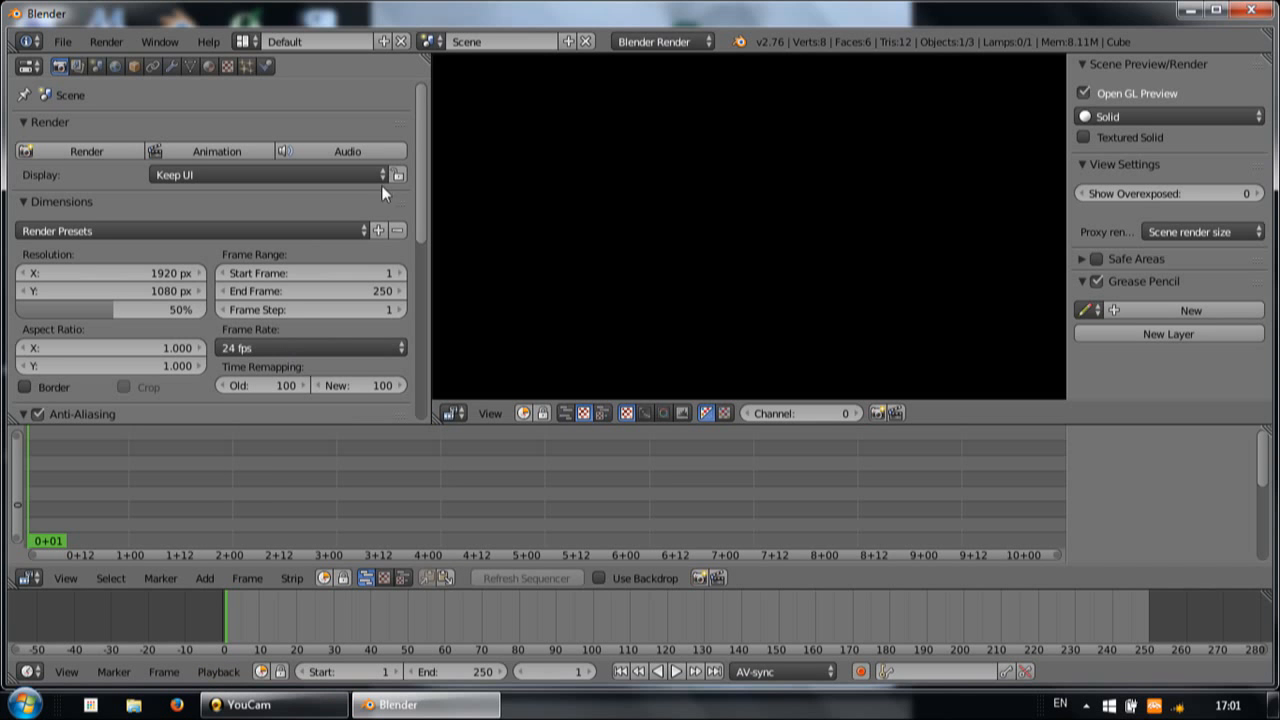
{"action": "scroll", "scroll_direction": "down", "scroll_amount": 3}
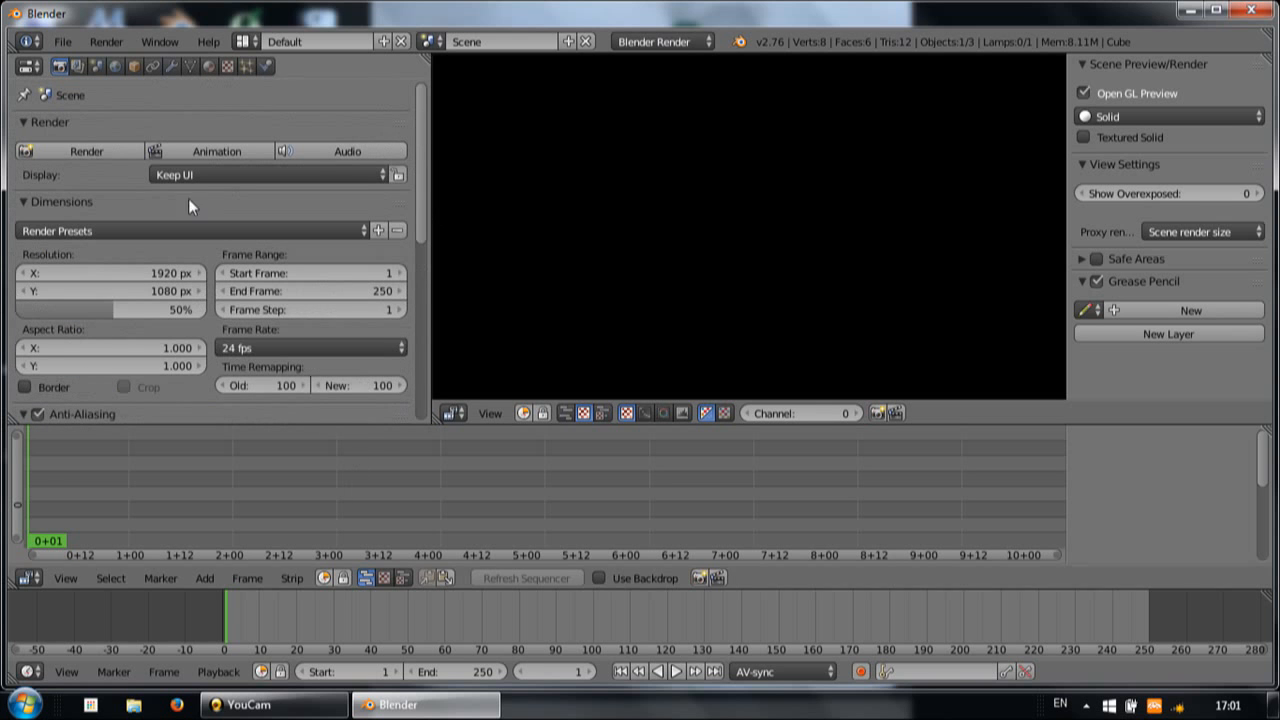
{"action": "mouse_move", "coordinate": [576, 518]}
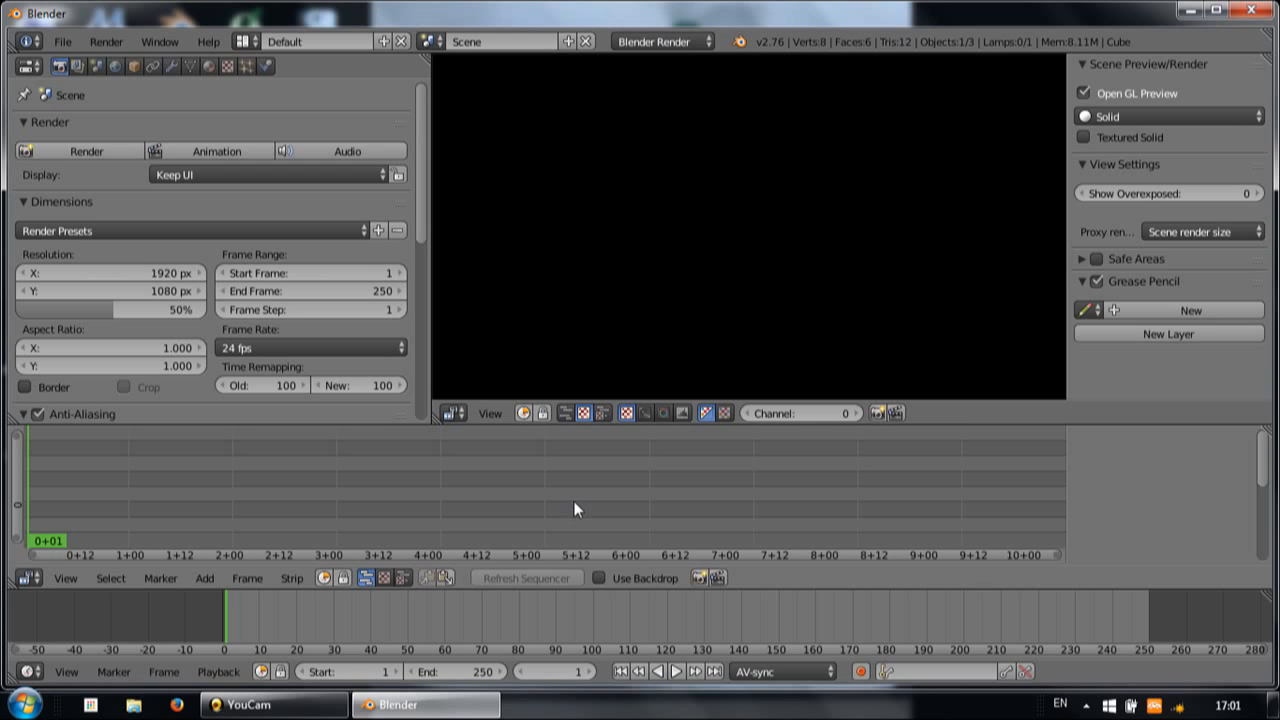
{"action": "mouse_move", "coordinate": [424, 243]}
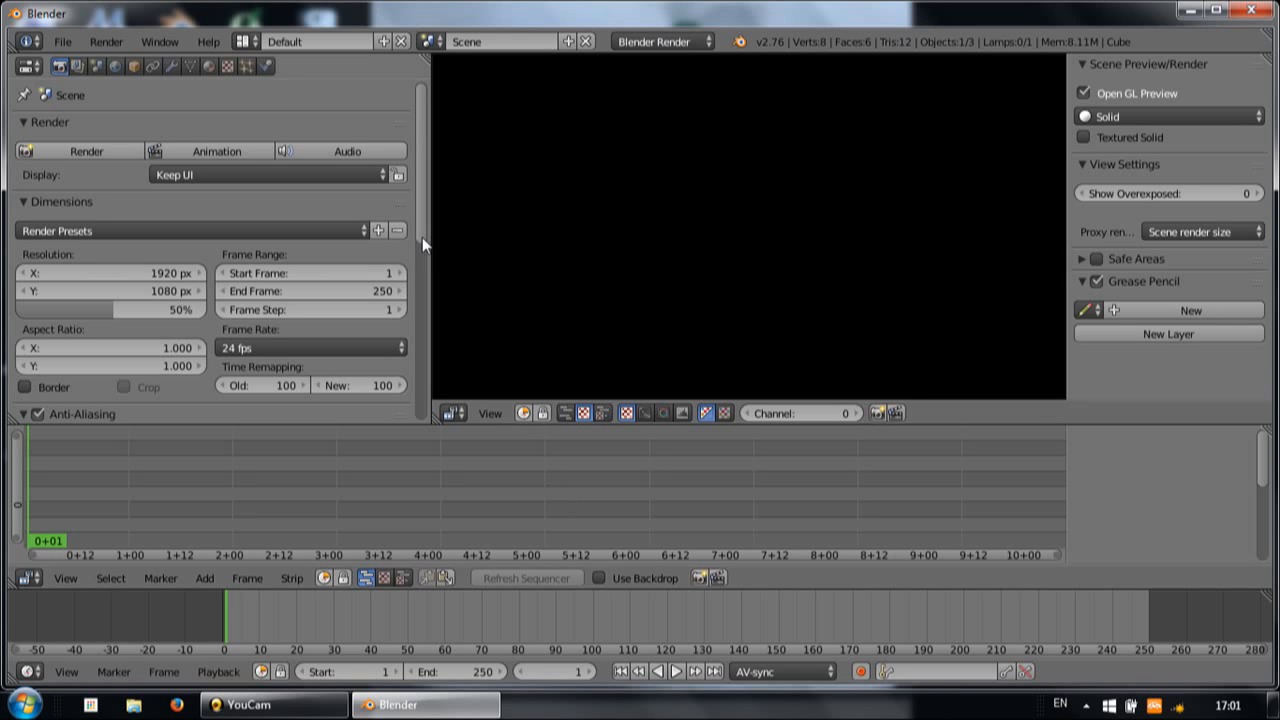
{"action": "mouse_move", "coordinate": [425, 222]}
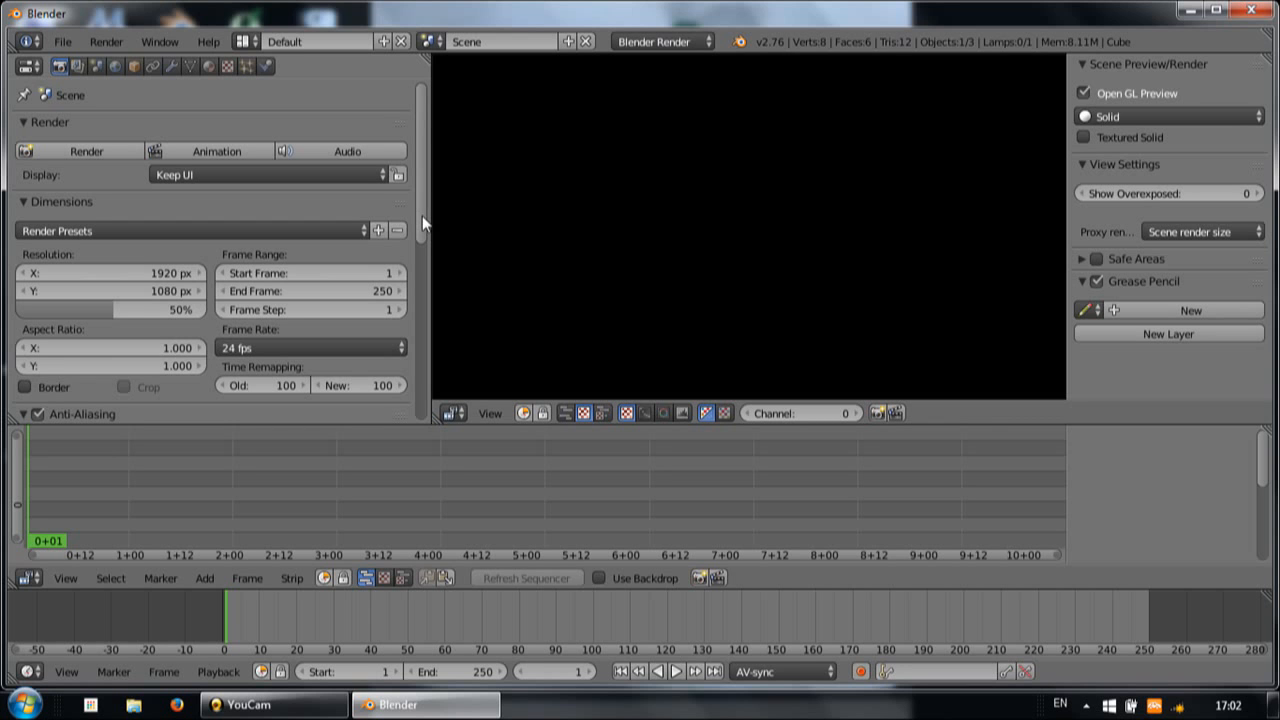
{"action": "mouse_move", "coordinate": [300, 197]}
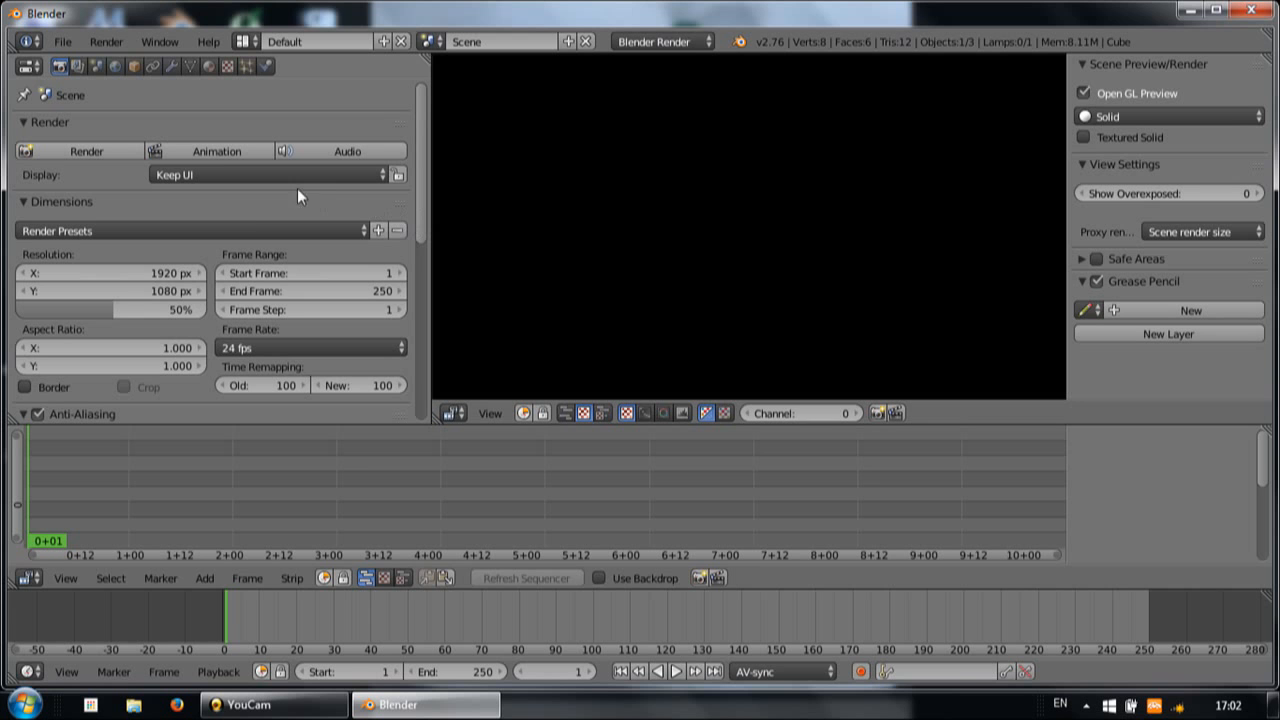
{"action": "mouse_move", "coordinate": [424, 228]}
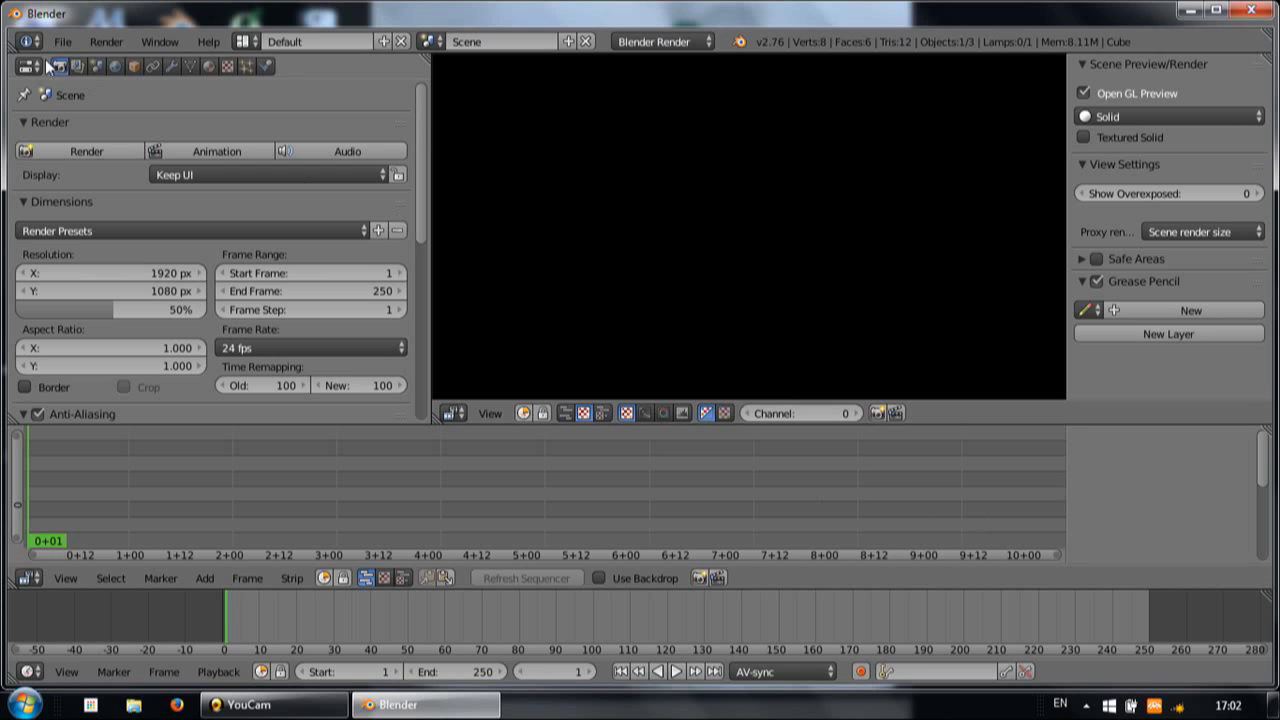
{"action": "mouse_move", "coordinate": [62, 45]}
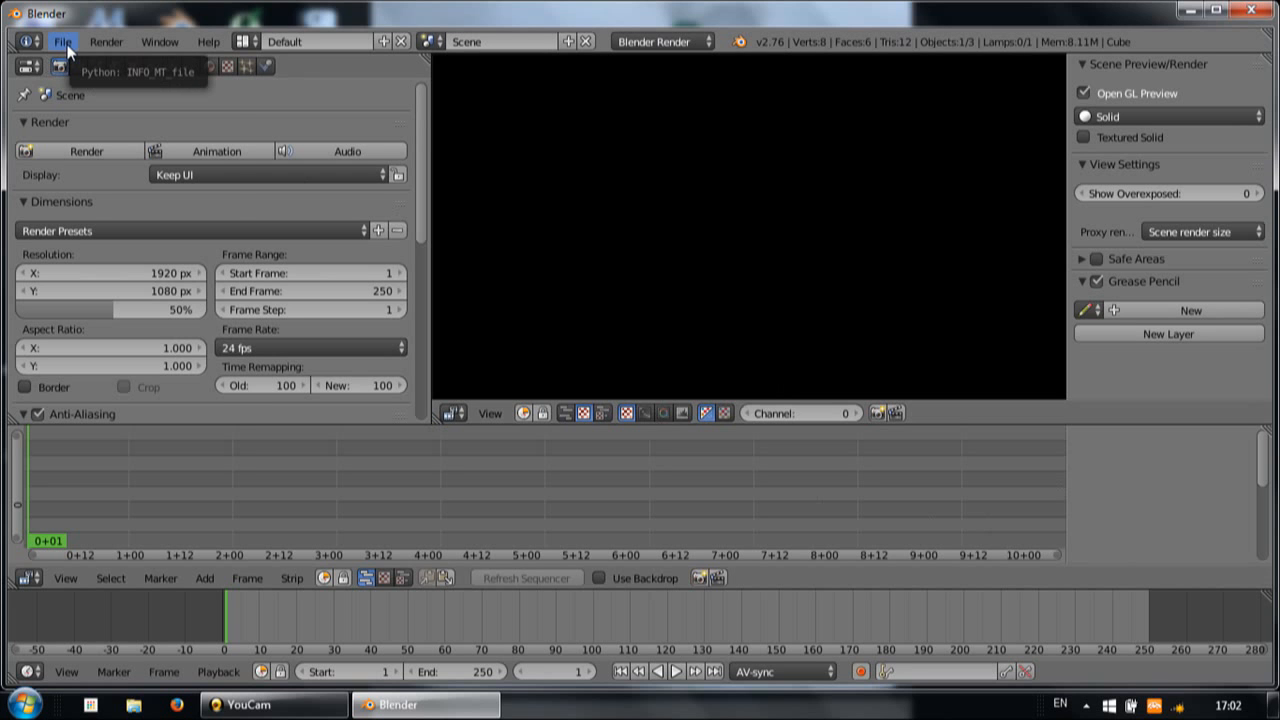
Save as Liew_Talk_on_Karst_Database.blend in Youcam > Labuan May 2016 > LTS_Karst Conservation Talk 13052016
{"action": "left_click", "coordinate": [62, 41]}
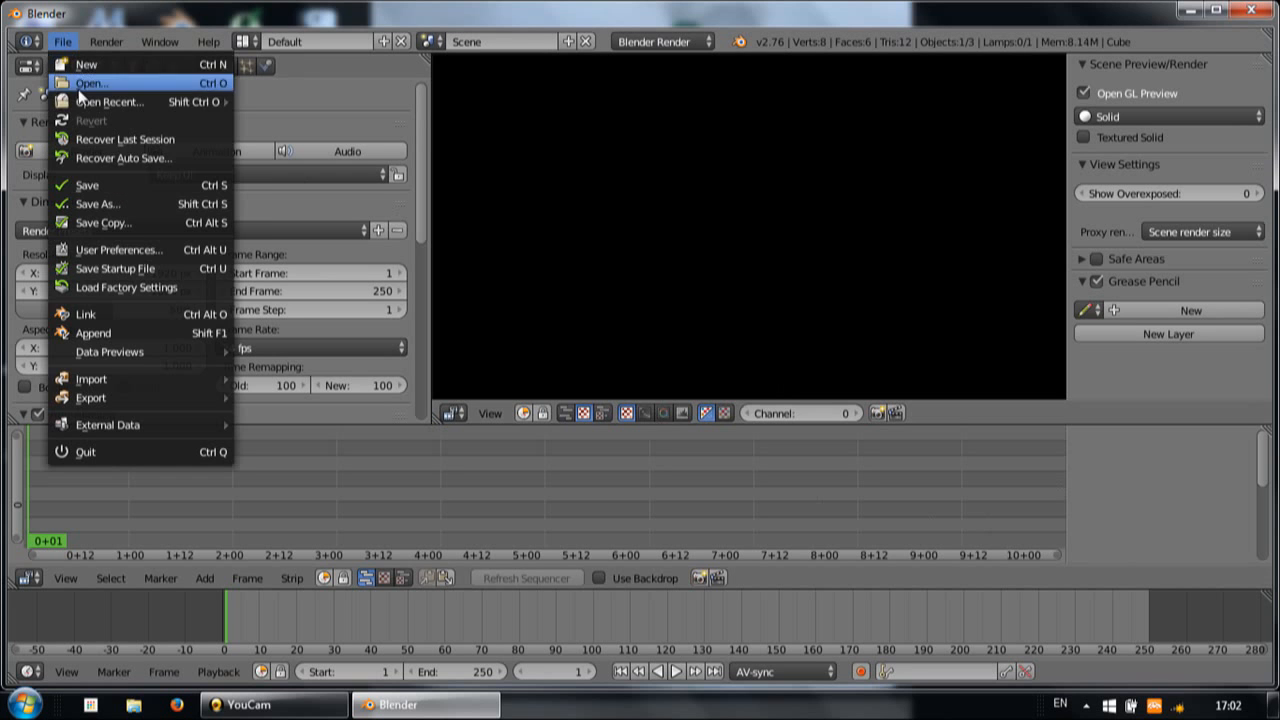
{"action": "left_click", "coordinate": [99, 204]}
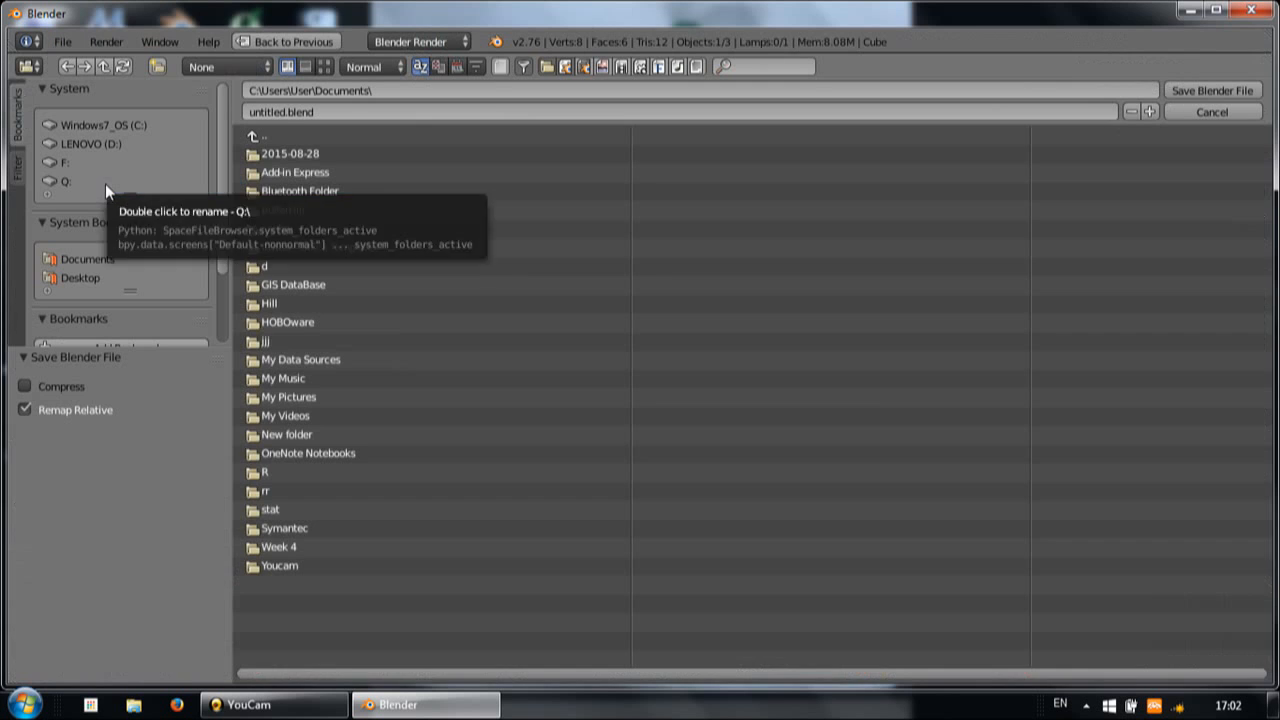
{"action": "mouse_move", "coordinate": [126, 289]}
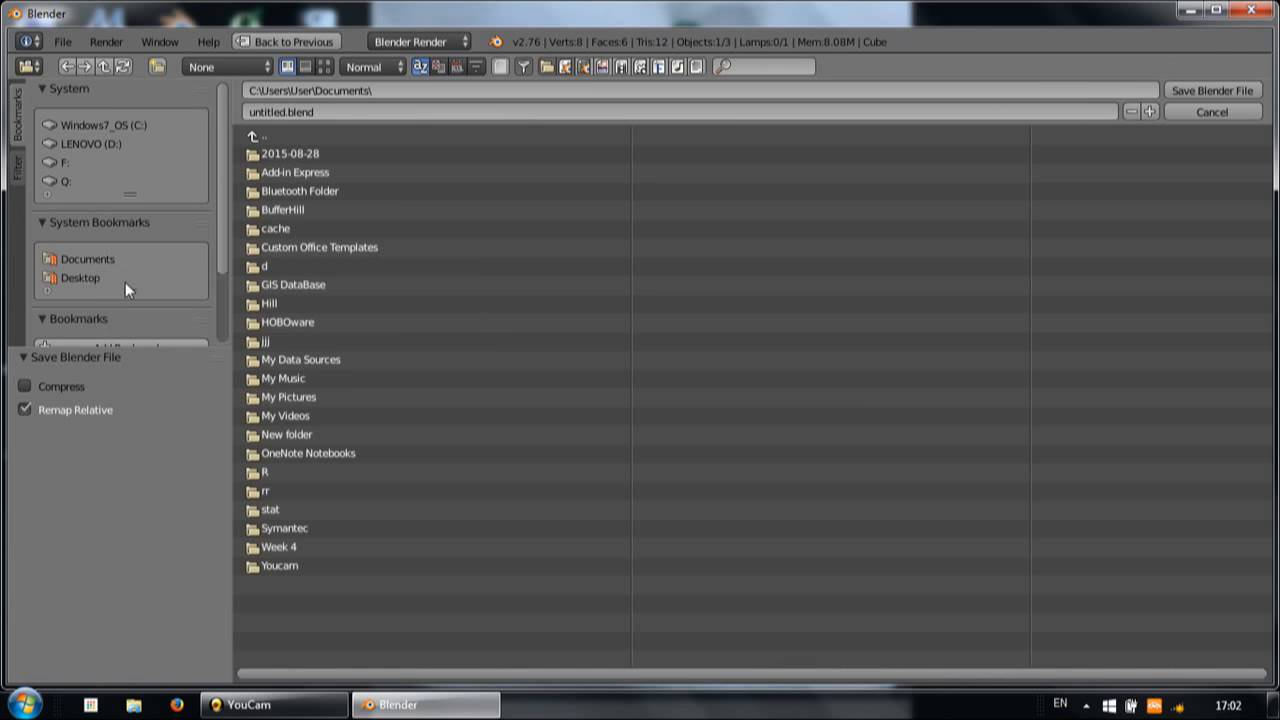
{"action": "double_click", "coordinate": [277, 566]}
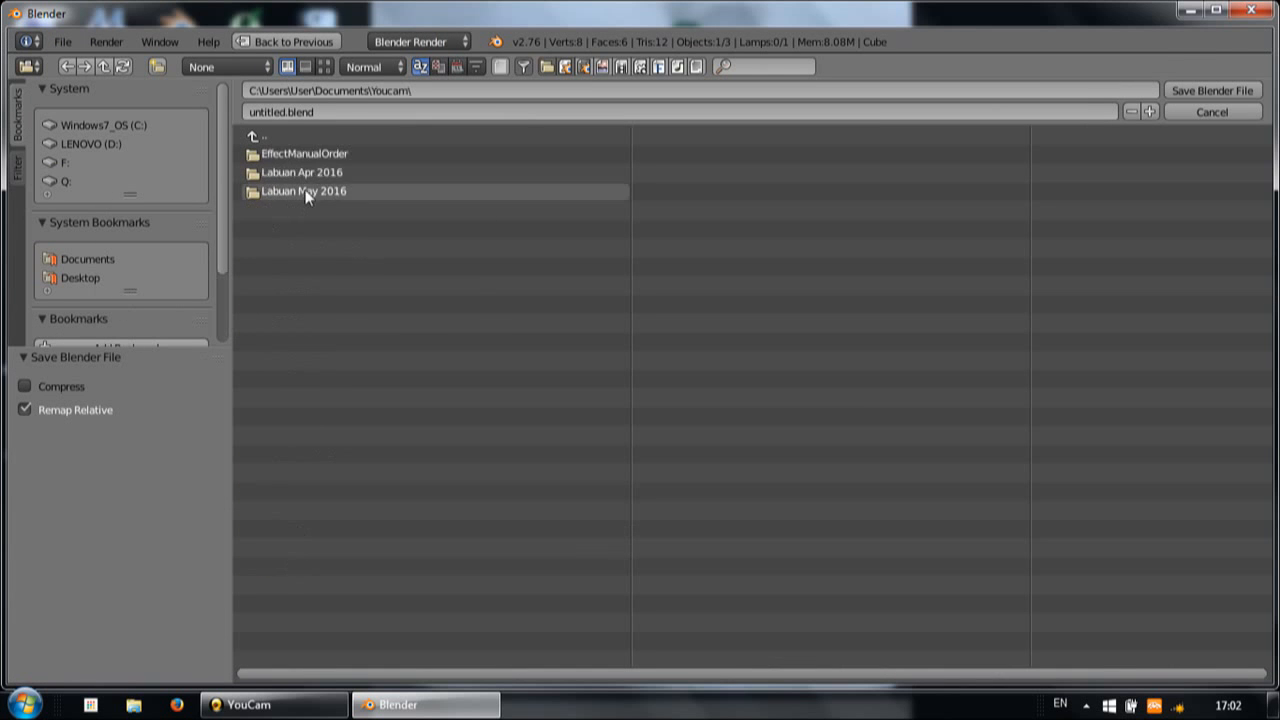
{"action": "double_click", "coordinate": [303, 191]}
{"action": "type", "text": "Liew"}
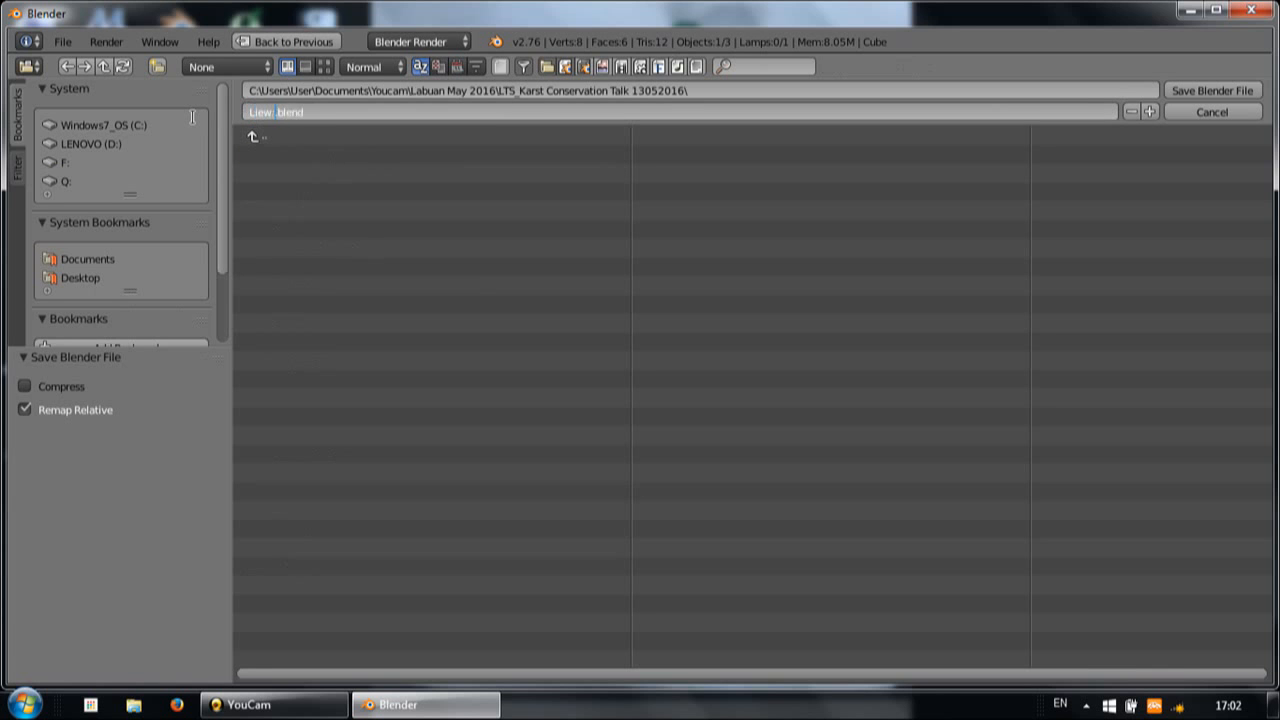
{"action": "type", "text": "Talk on Karst Database"}
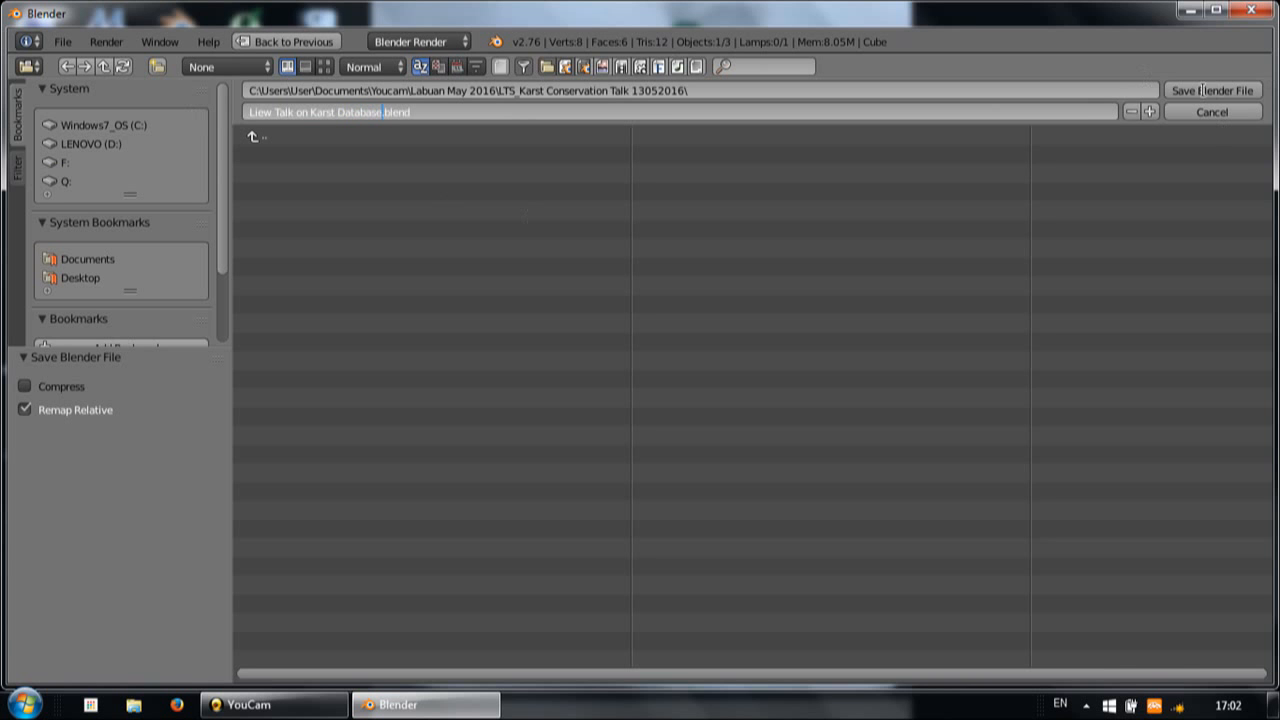
{"action": "left_click", "coordinate": [1212, 89]}
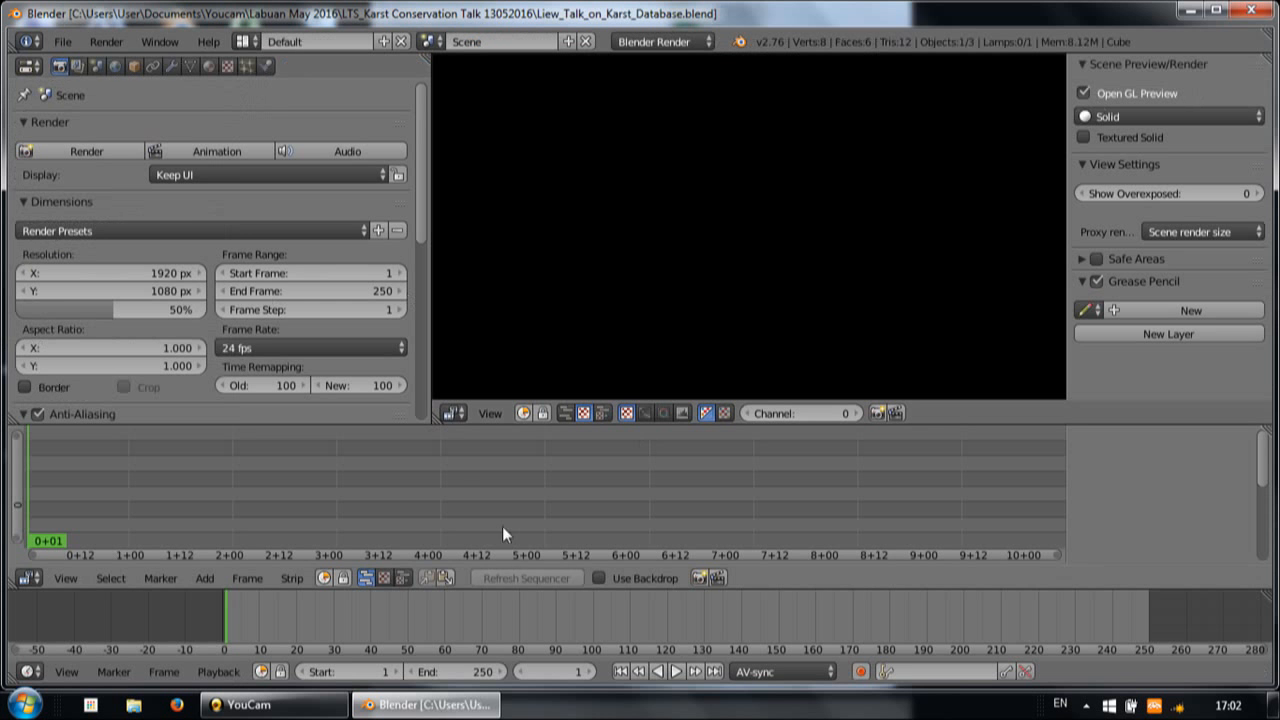
{"action": "mouse_move", "coordinate": [470, 490]}
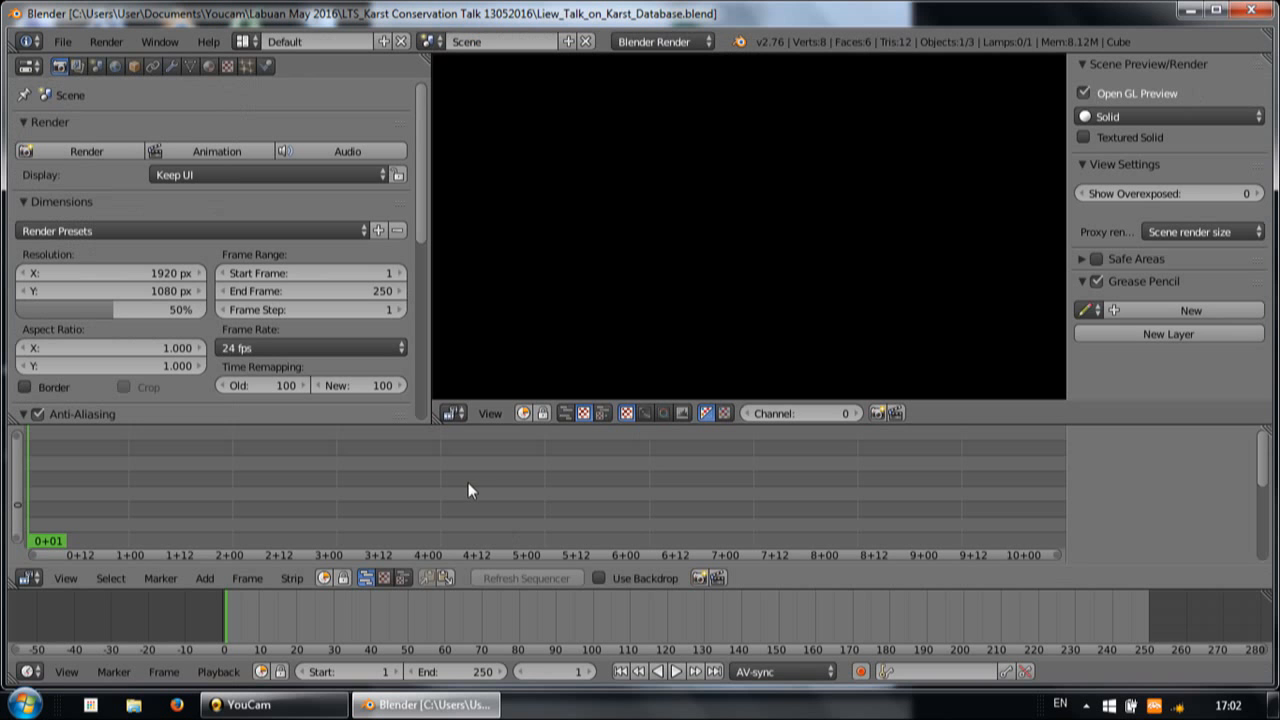
{"action": "mouse_move", "coordinate": [258, 649]}
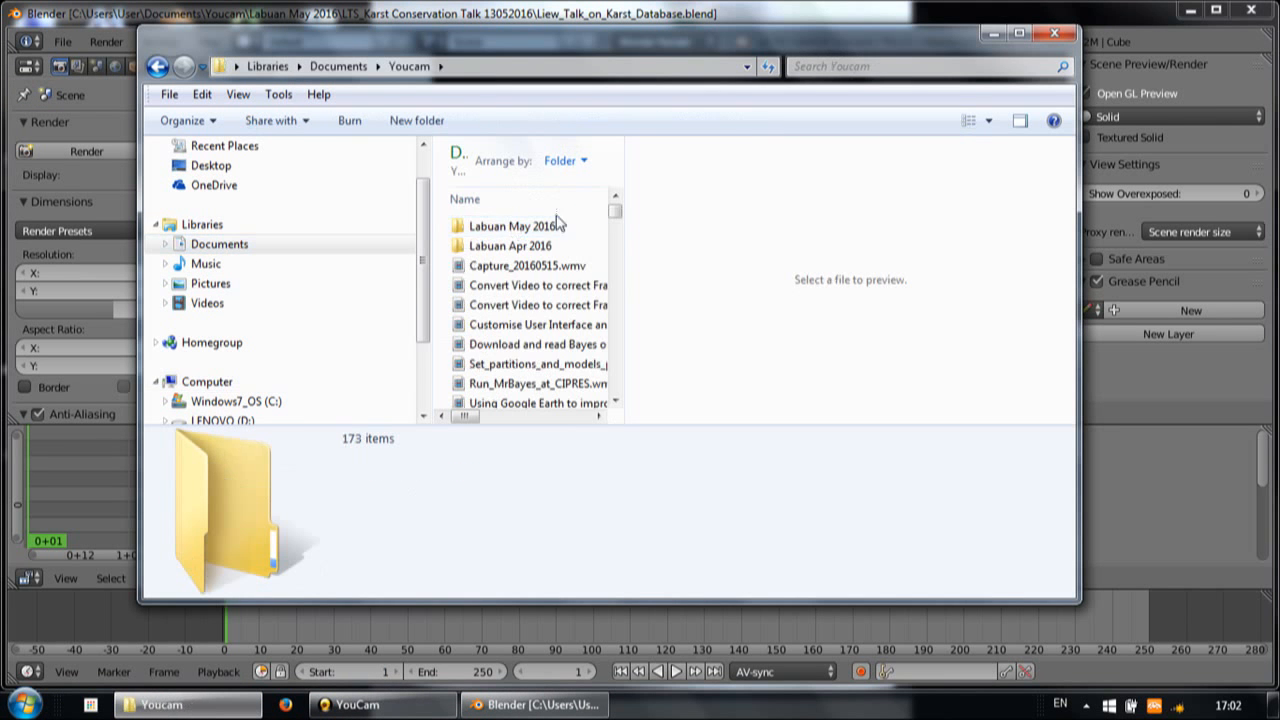
Open LTS_Karst Conservation Talk 13052016 and preview the slides, Part 1, Part 2 and PPT videos
{"action": "double_click", "coordinate": [522, 225]}
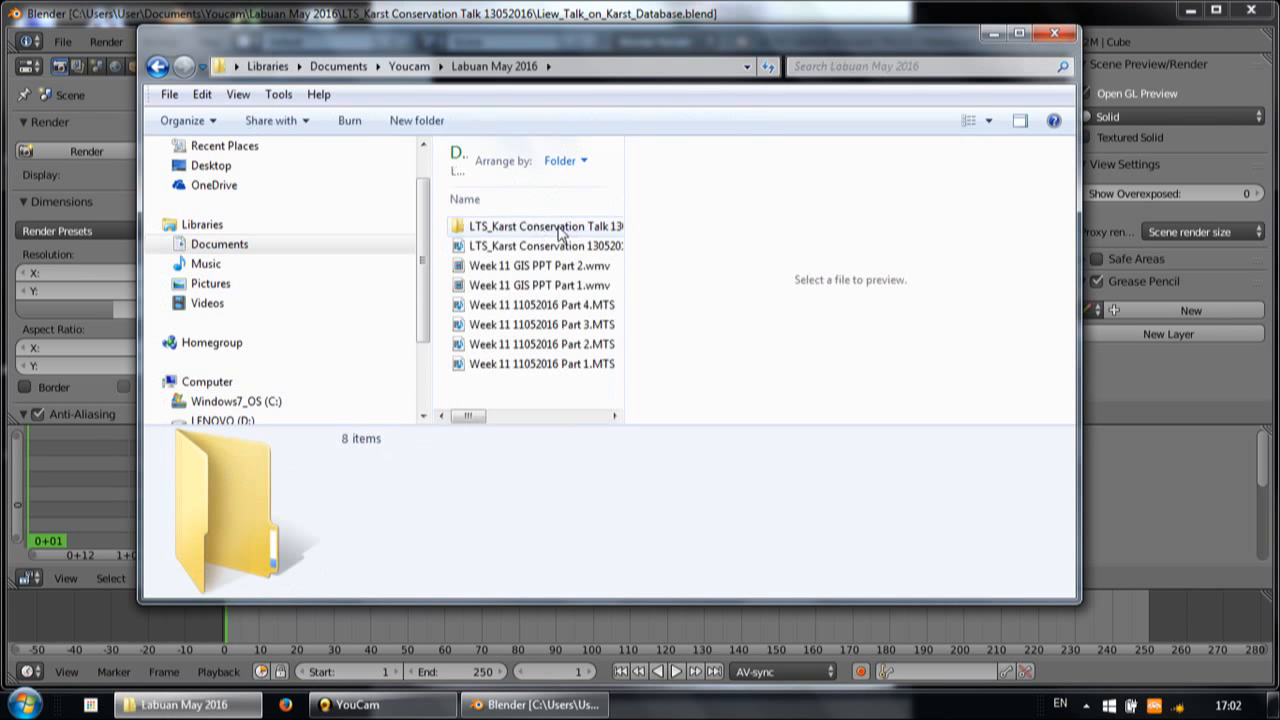
{"action": "double_click", "coordinate": [542, 225]}
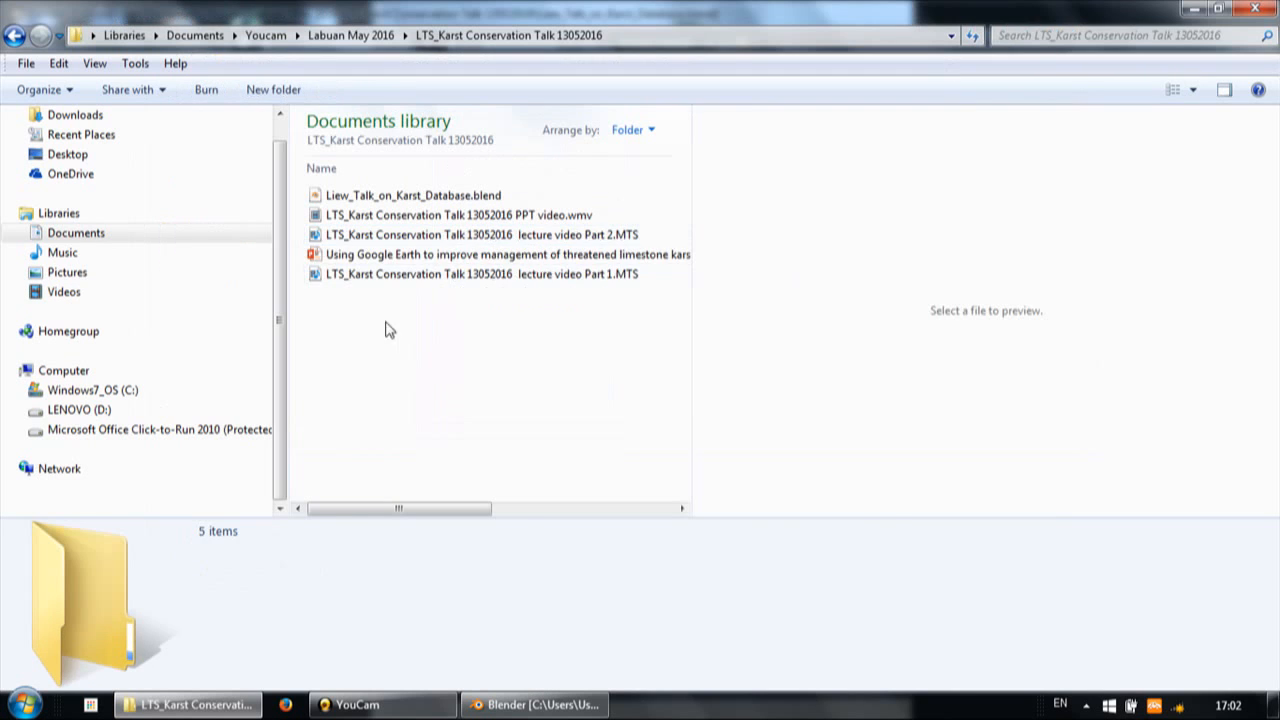
{"action": "left_click", "coordinate": [495, 254]}
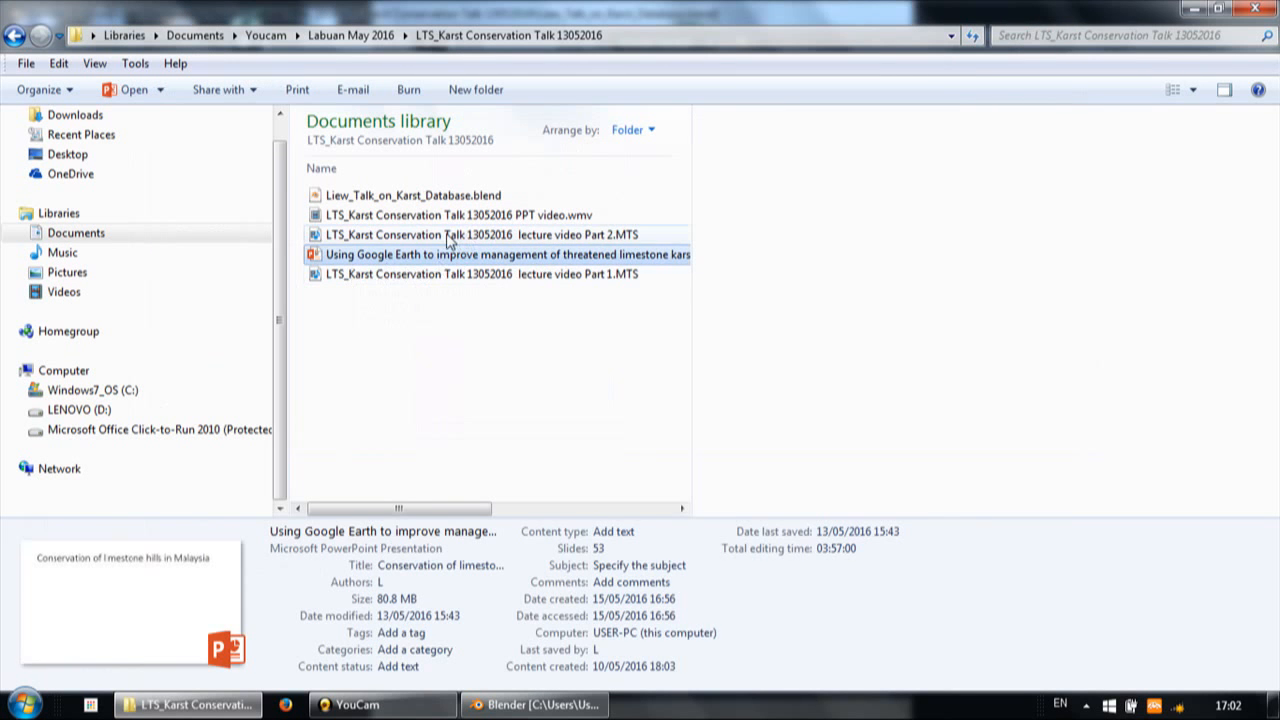
{"action": "left_click", "coordinate": [474, 234]}
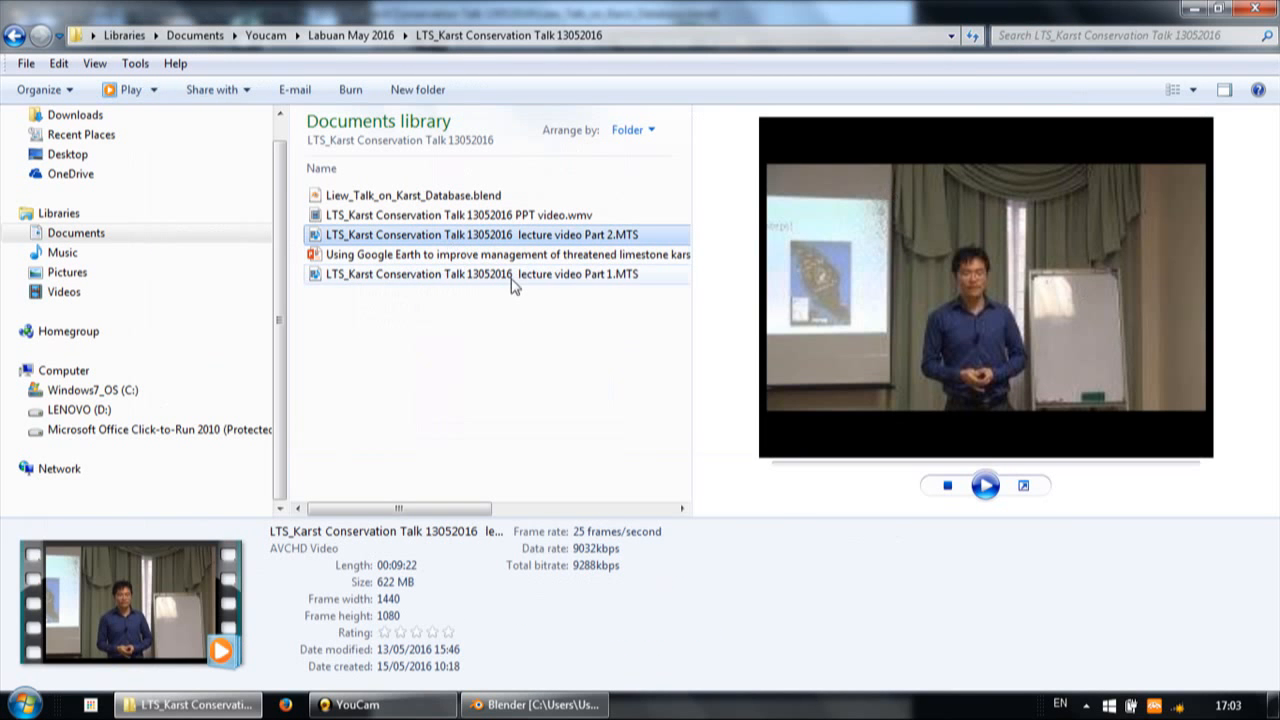
{"action": "left_click", "coordinate": [495, 274]}
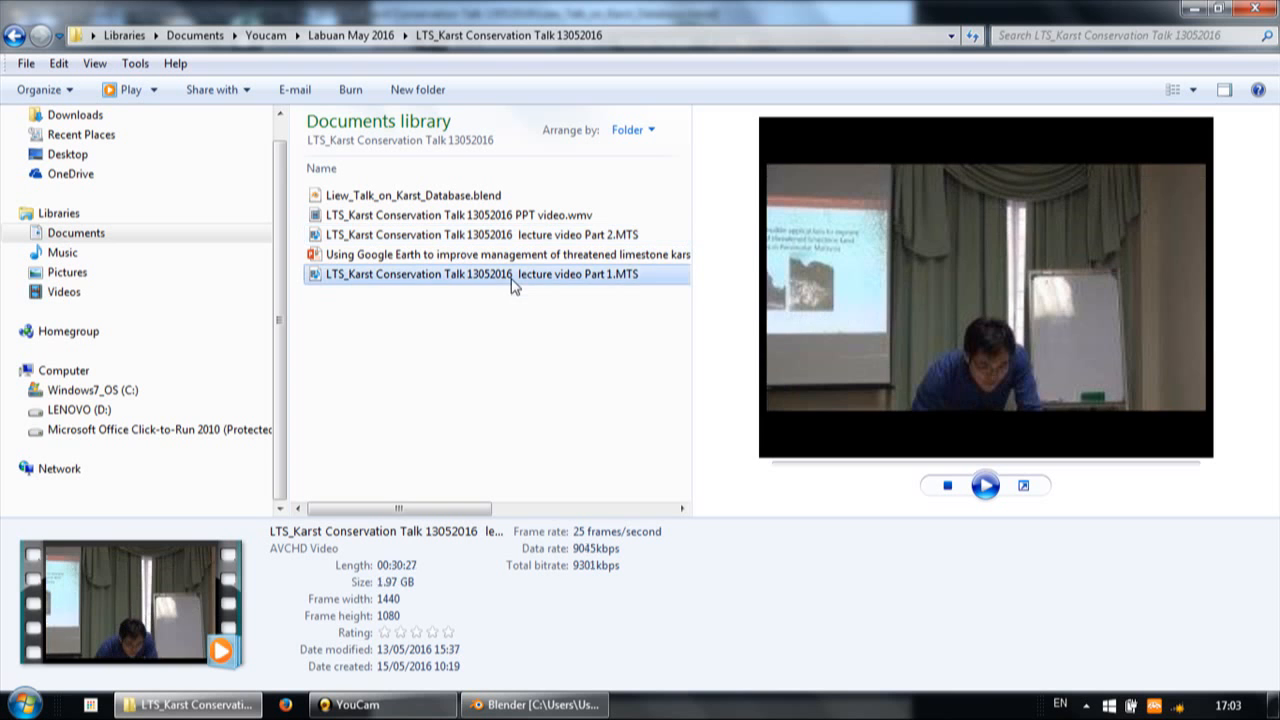
{"action": "left_click", "coordinate": [476, 234]}
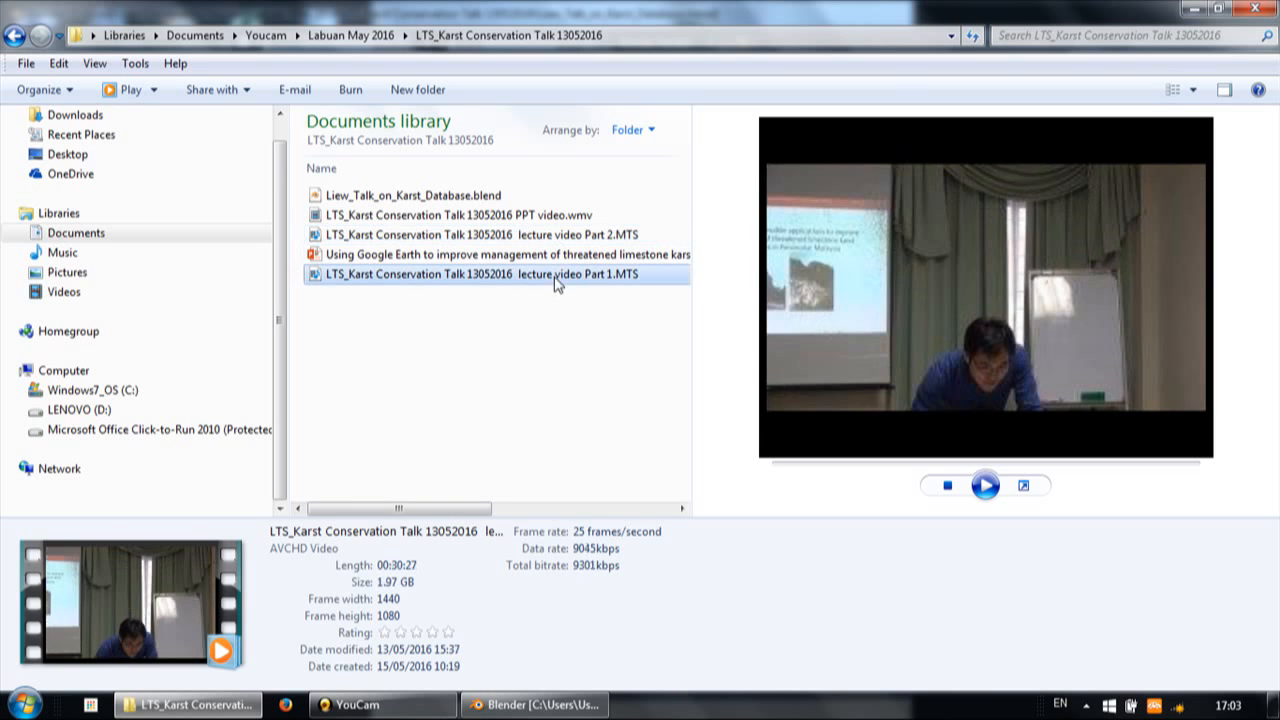
{"action": "left_click", "coordinate": [464, 214]}
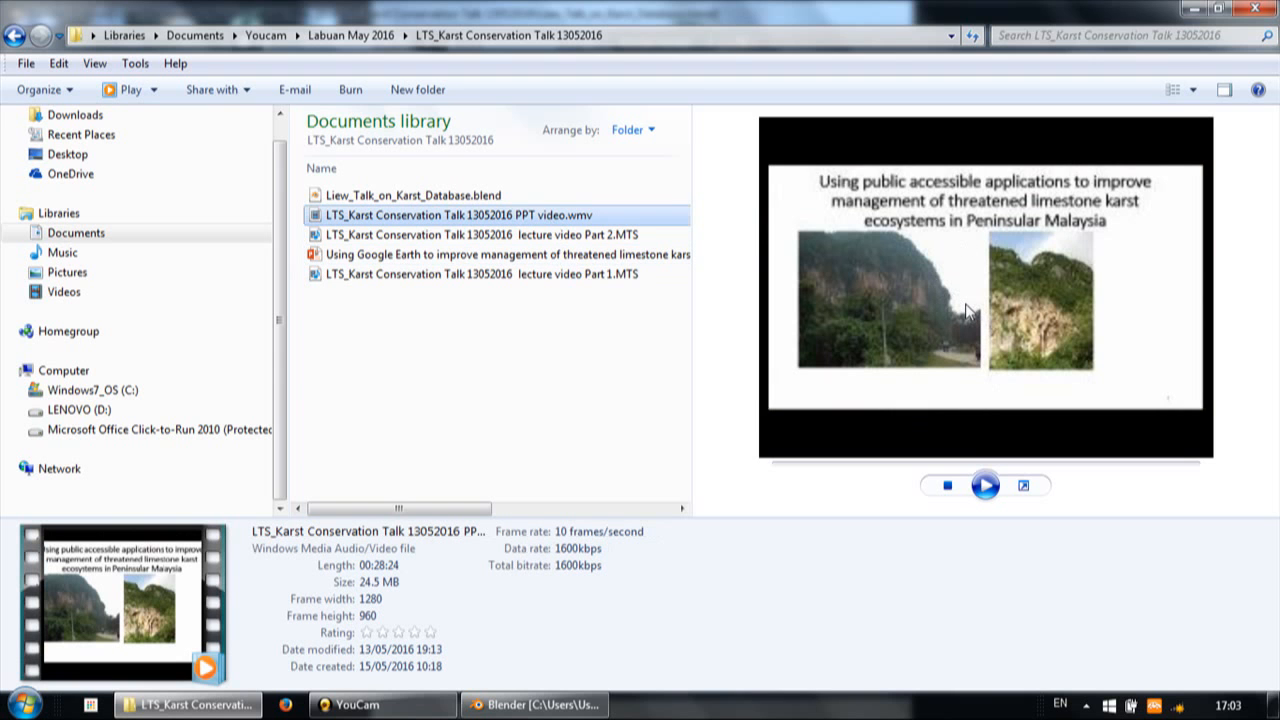
{"action": "mouse_move", "coordinate": [1070, 298]}
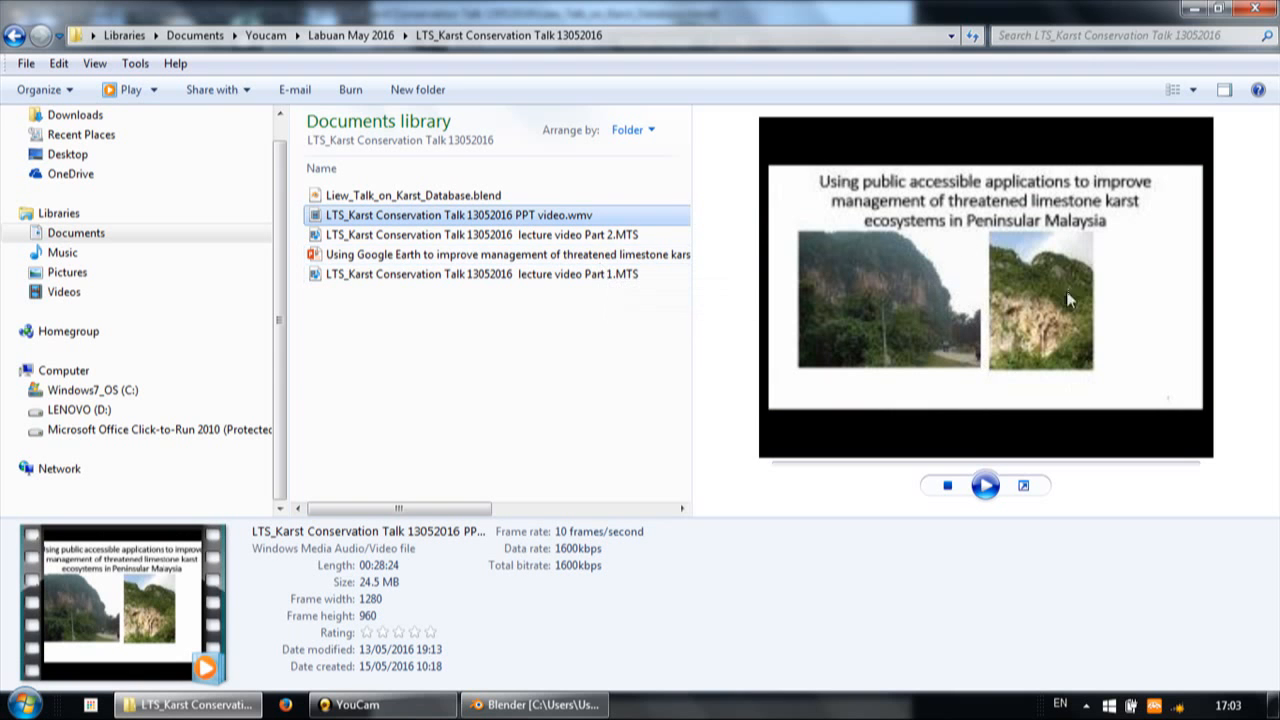
{"action": "mouse_move", "coordinate": [1048, 310]}
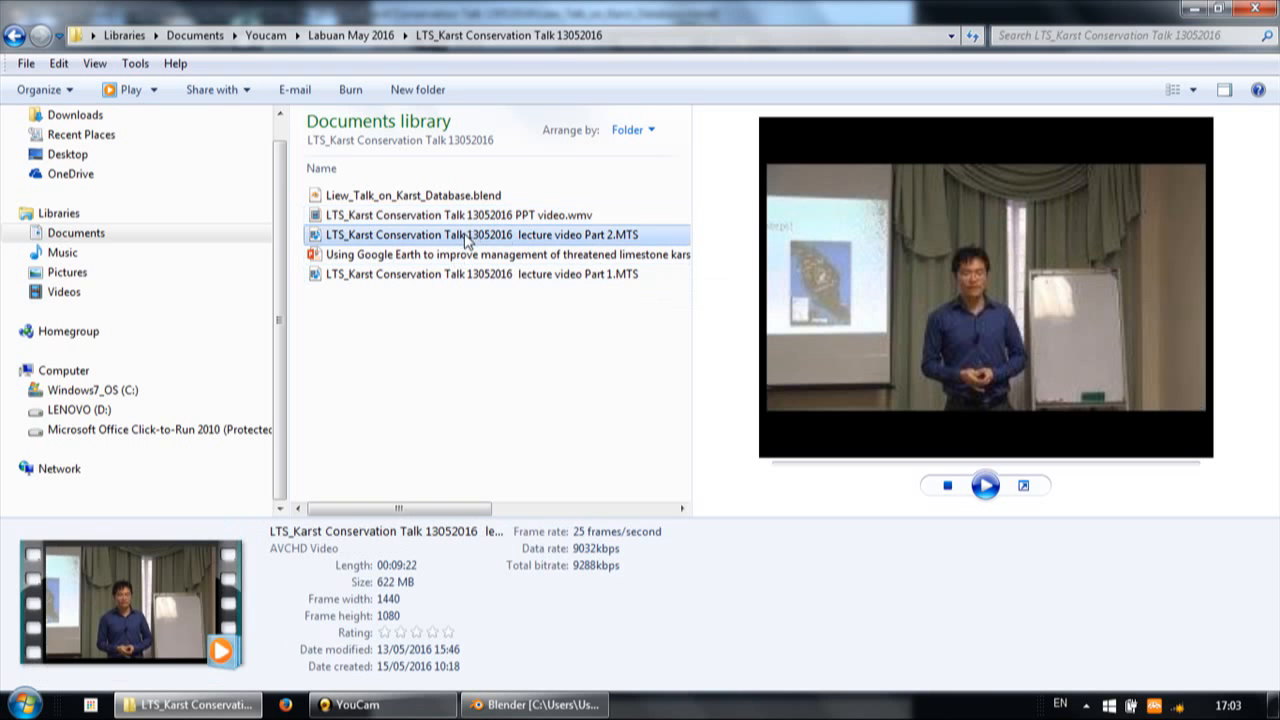
{"action": "mouse_move", "coordinate": [1030, 330]}
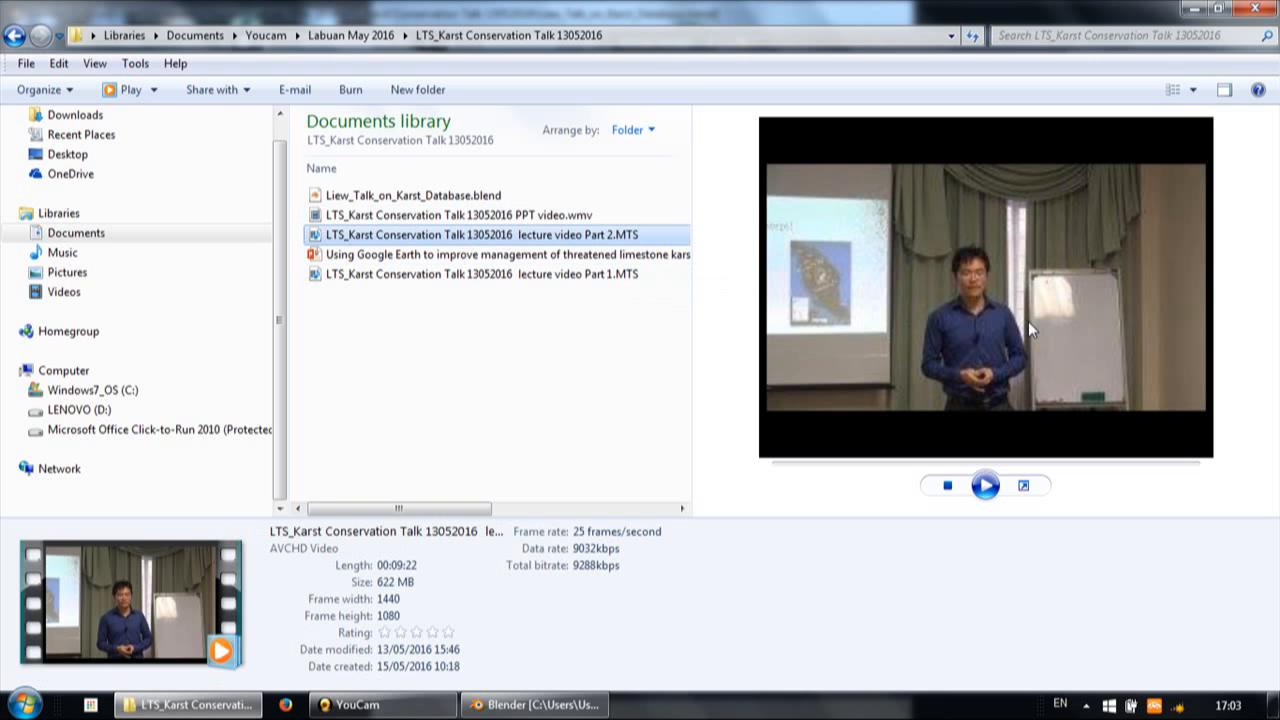